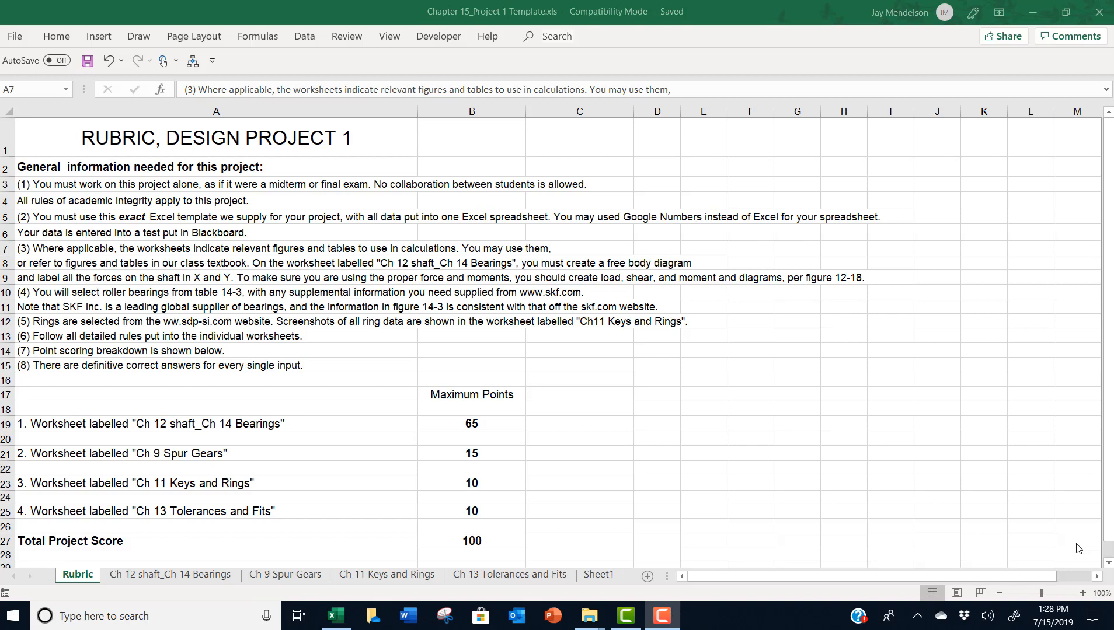
Switch to the Ch 12 shaft_Ch 14 Bearings sheet showing the shaft design problem statement
{"action": "scroll", "scroll_direction": "down", "scroll_amount": 3}
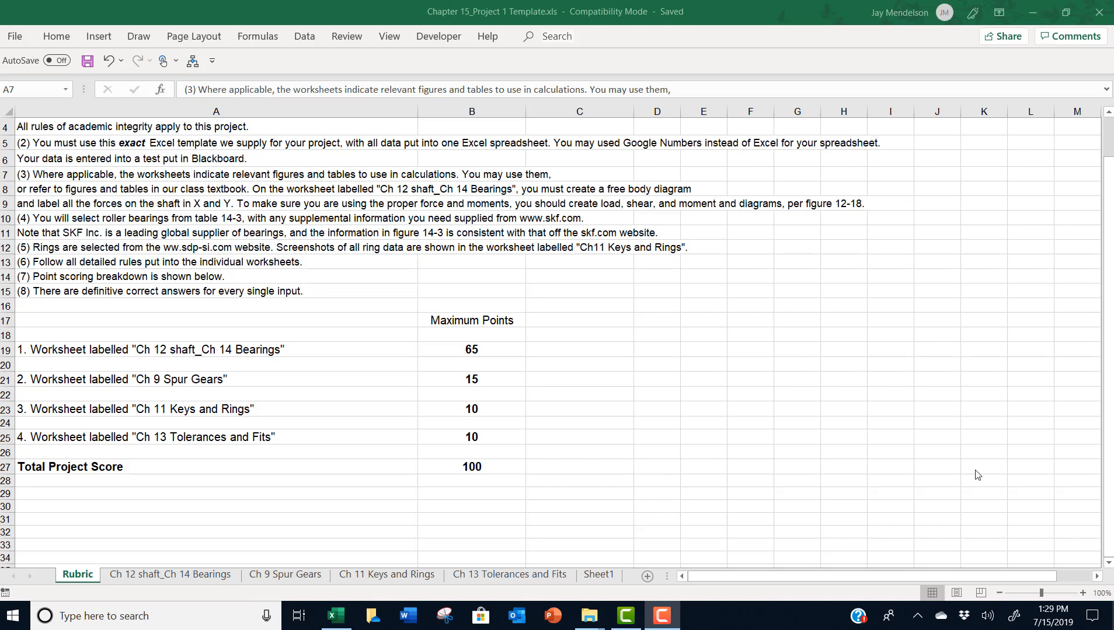
{"action": "mouse_move", "coordinate": [223, 555]}
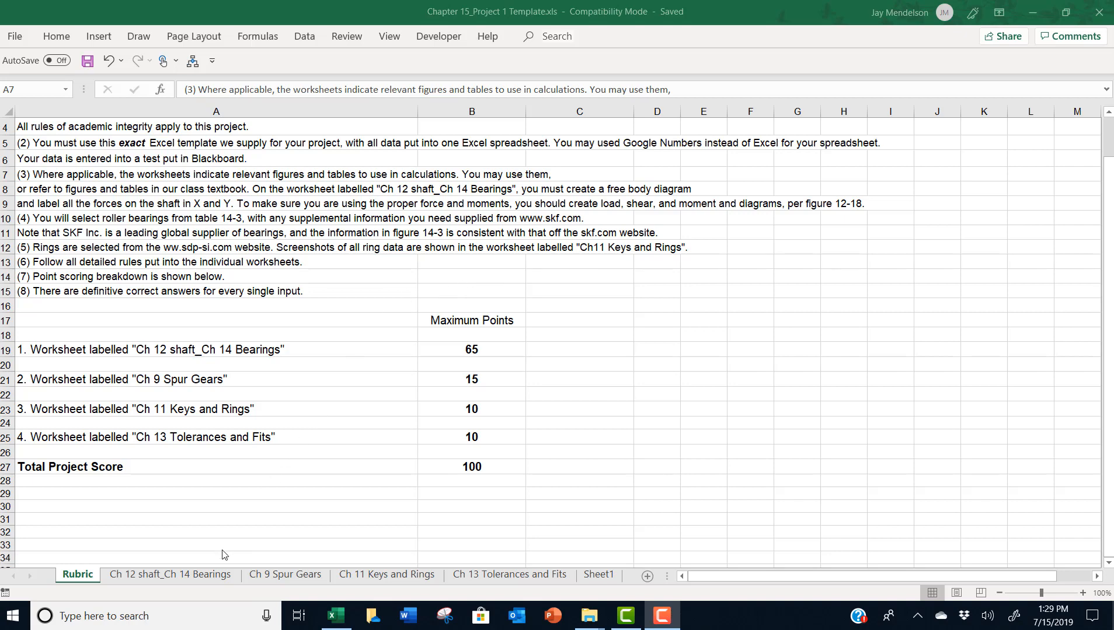
{"action": "left_click", "coordinate": [170, 575]}
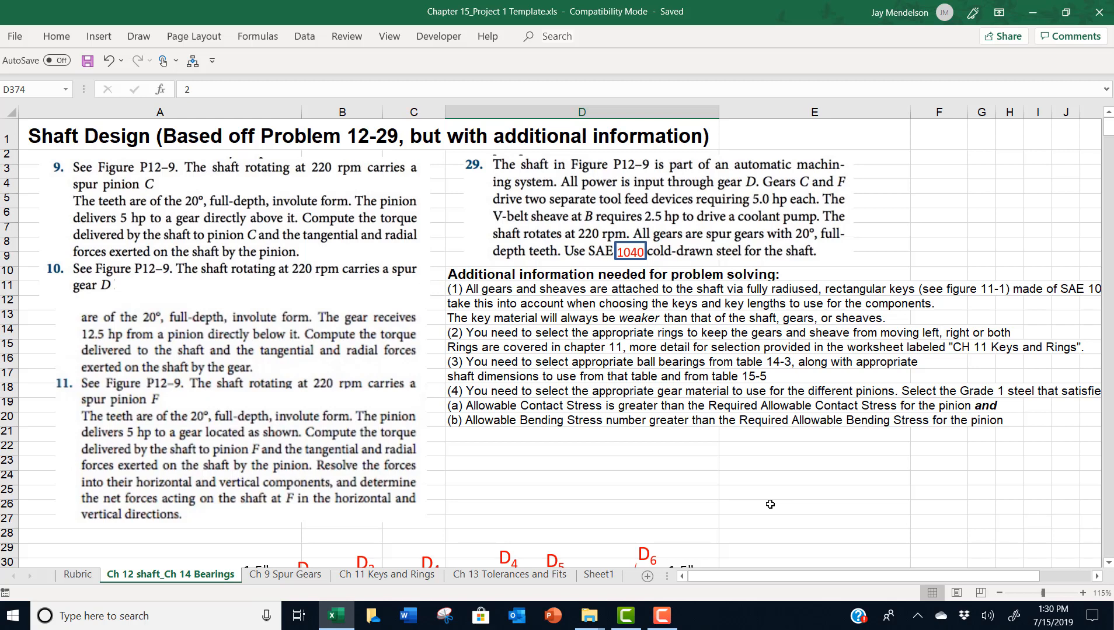
Scroll down to the Figure P12-9 diagram of forces, diameters and power inputs and outputs
{"action": "scroll", "scroll_direction": "down", "scroll_amount": 3}
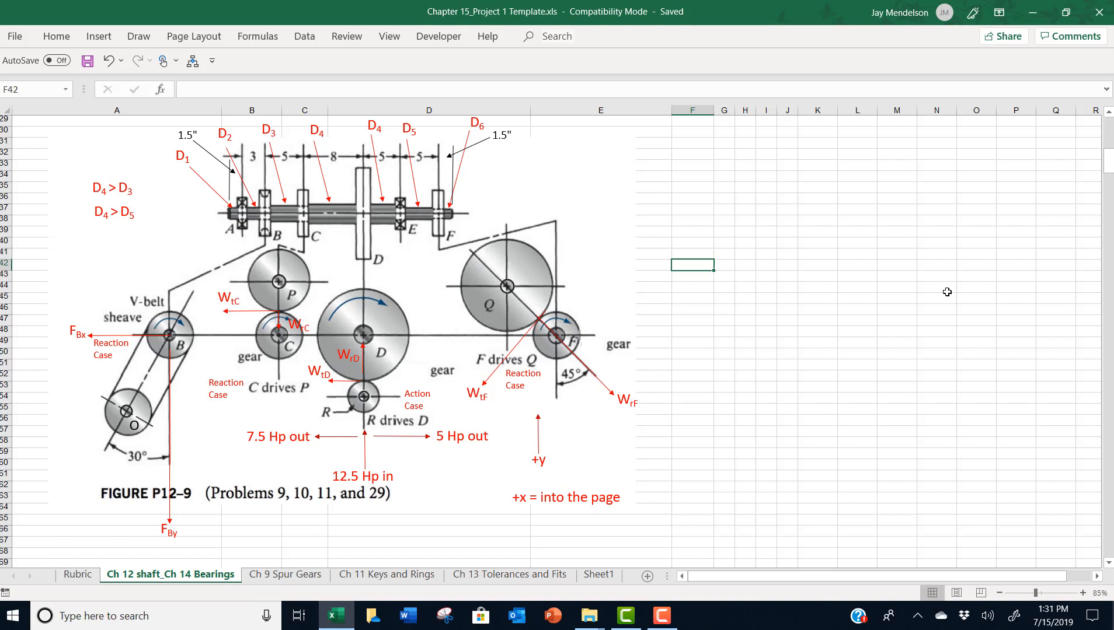
{"action": "mouse_move", "coordinate": [758, 165]}
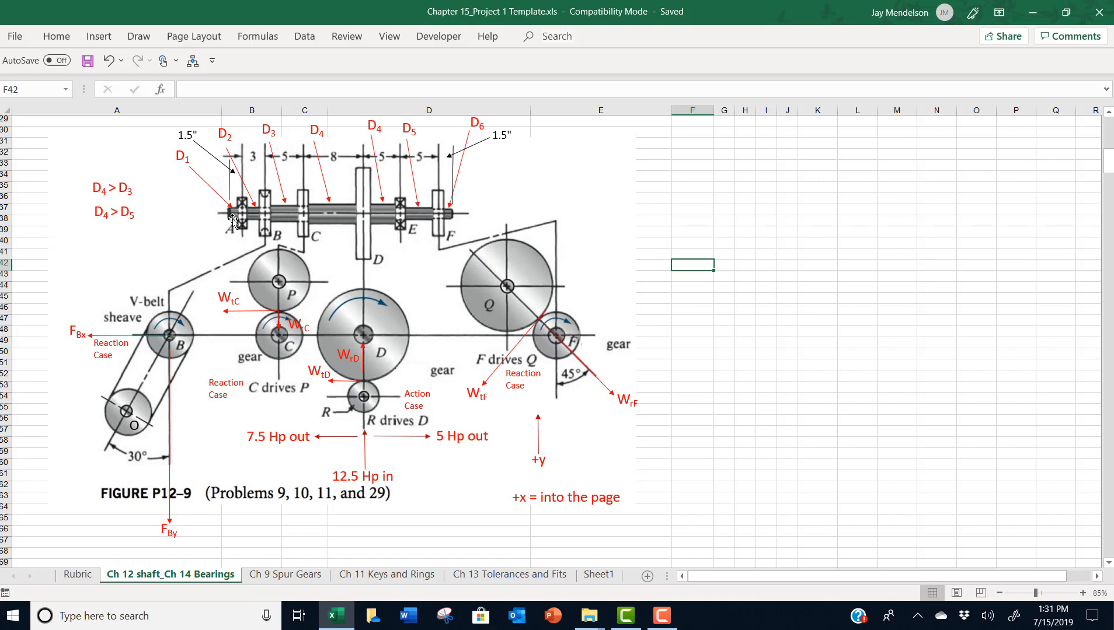
{"action": "mouse_move", "coordinate": [236, 210]}
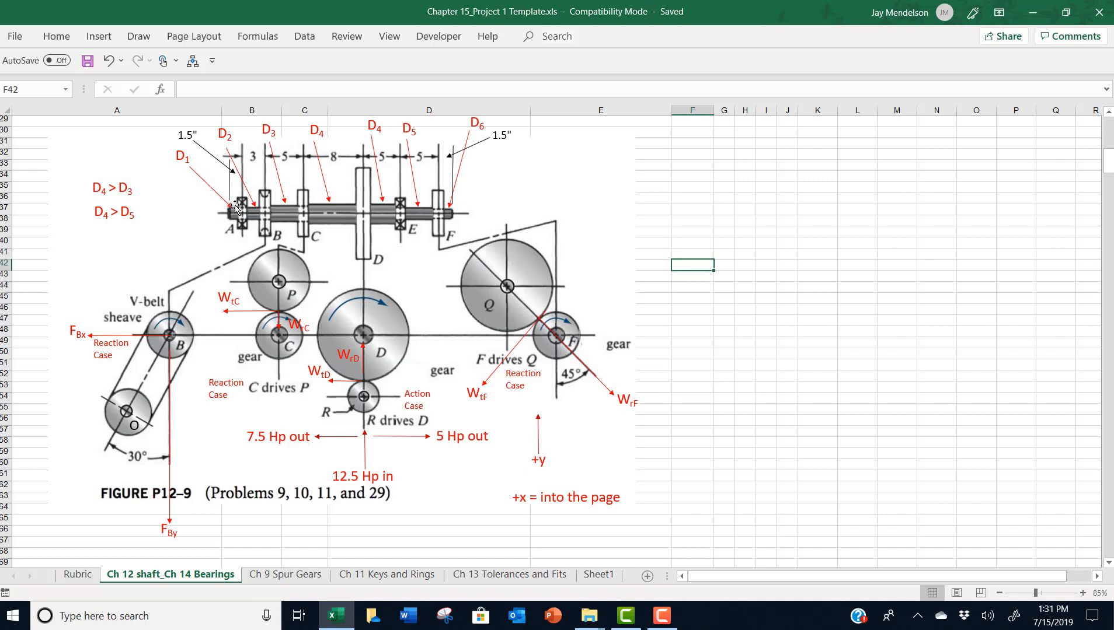
{"action": "mouse_move", "coordinate": [254, 223]}
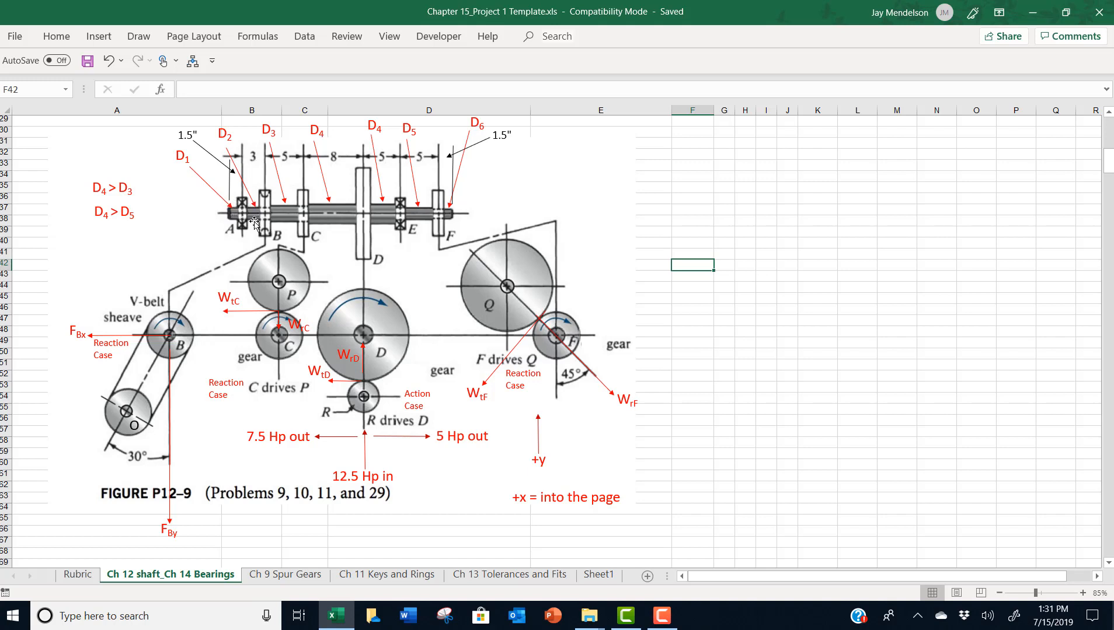
{"action": "mouse_move", "coordinate": [342, 201]}
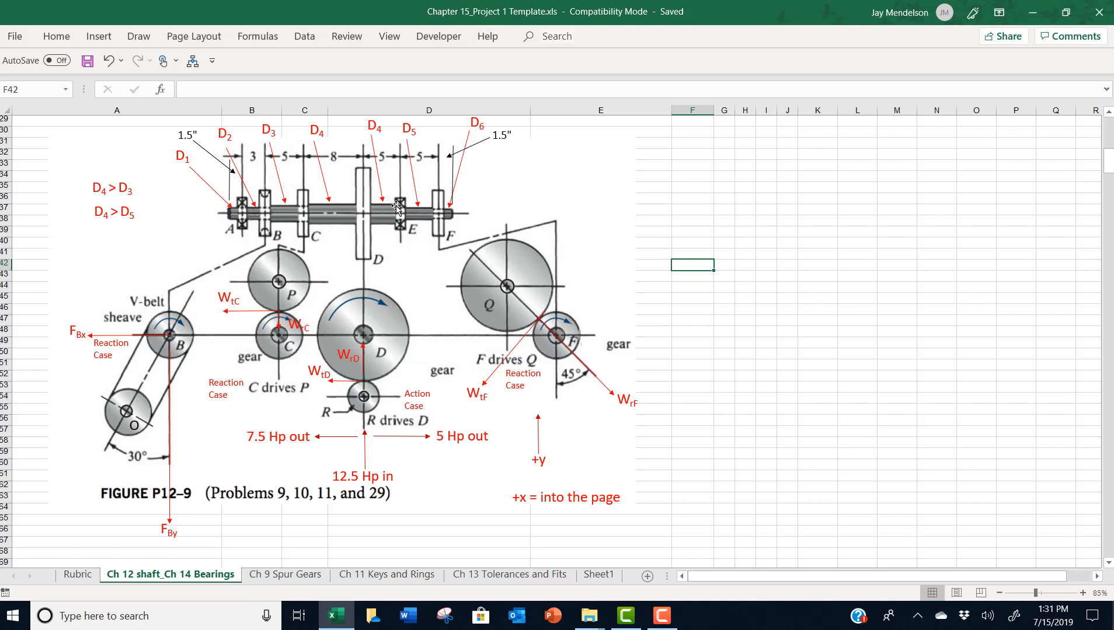
{"action": "mouse_move", "coordinate": [391, 205]}
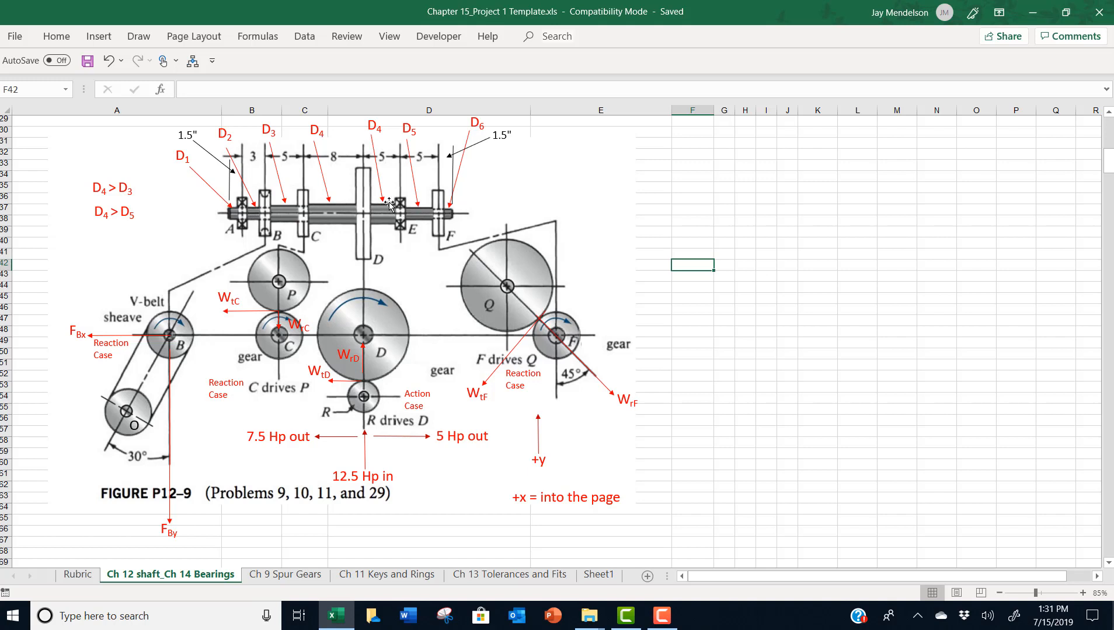
{"action": "mouse_move", "coordinate": [444, 210]}
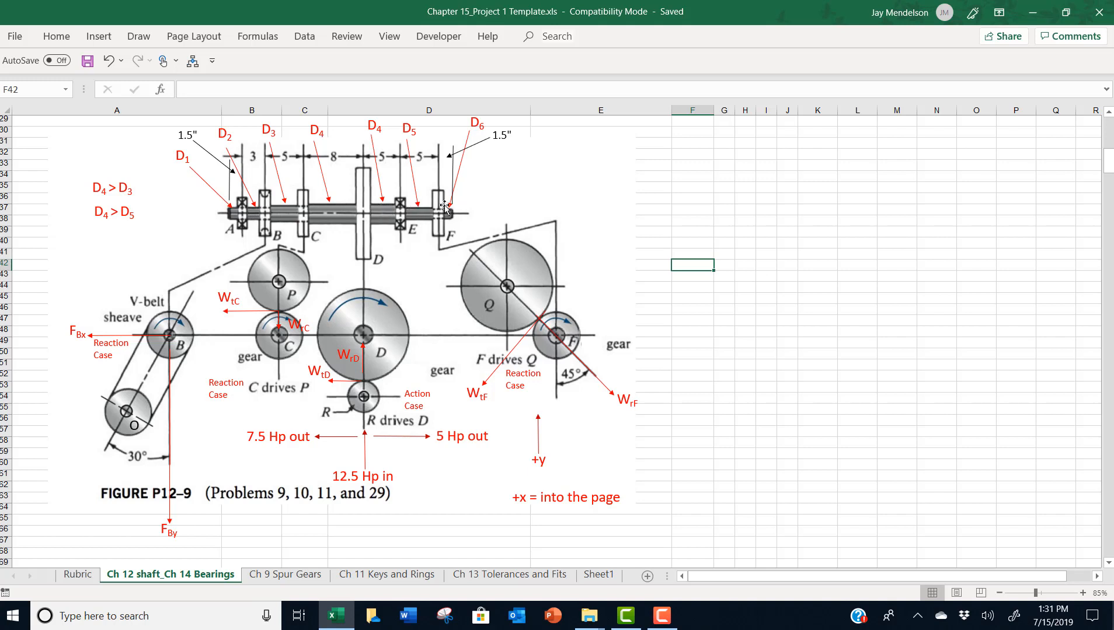
{"action": "mouse_move", "coordinate": [593, 194]}
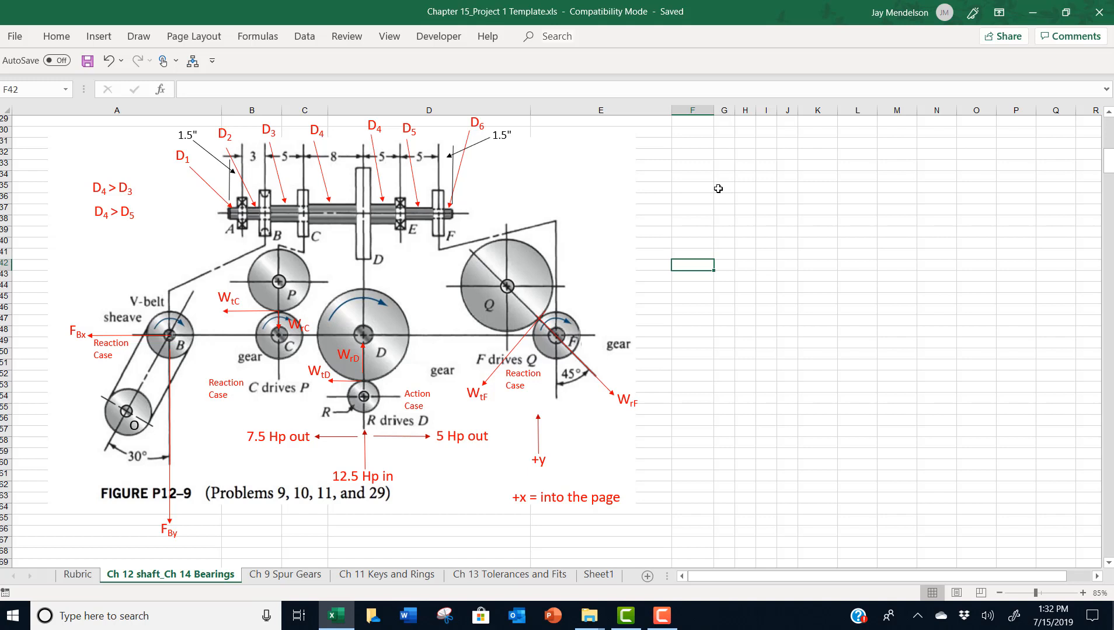
{"action": "mouse_move", "coordinate": [65, 243]}
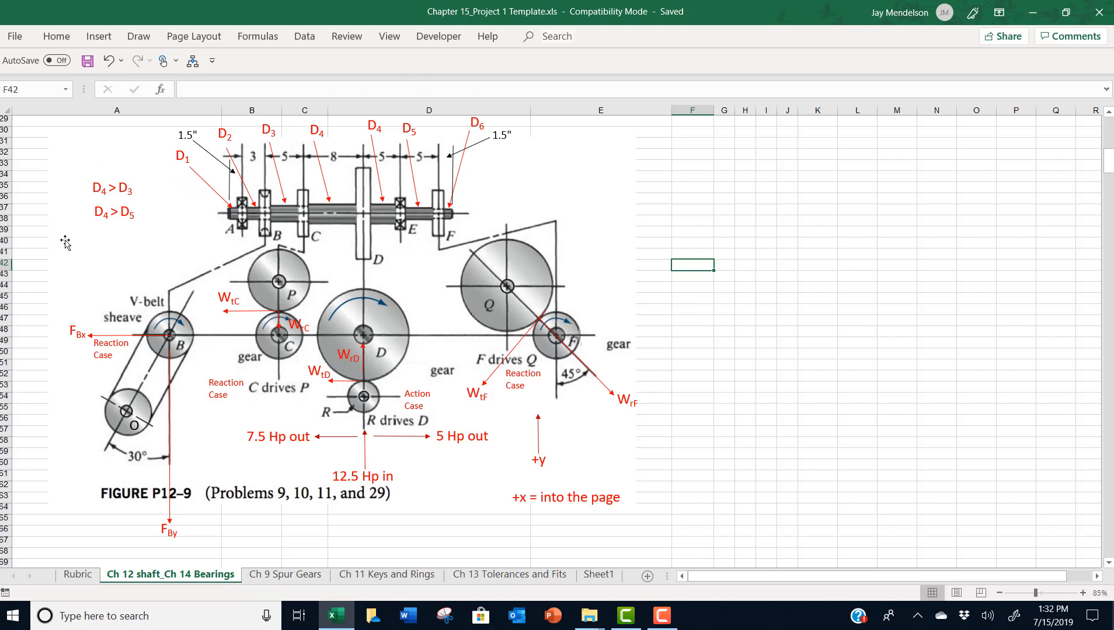
{"action": "mouse_move", "coordinate": [78, 212]}
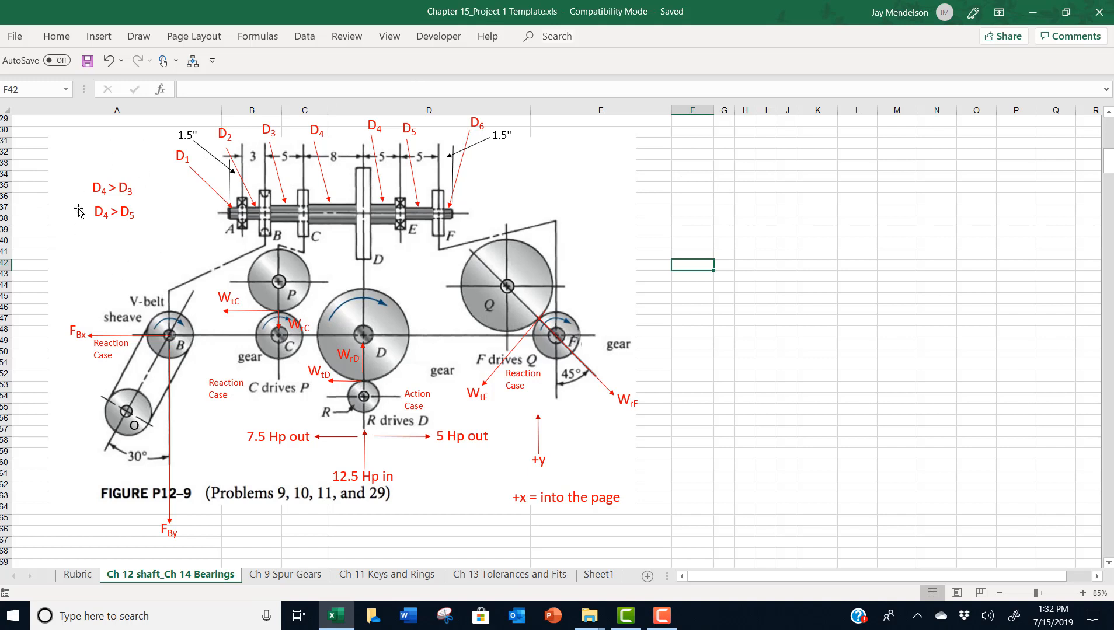
{"action": "mouse_move", "coordinate": [122, 254]}
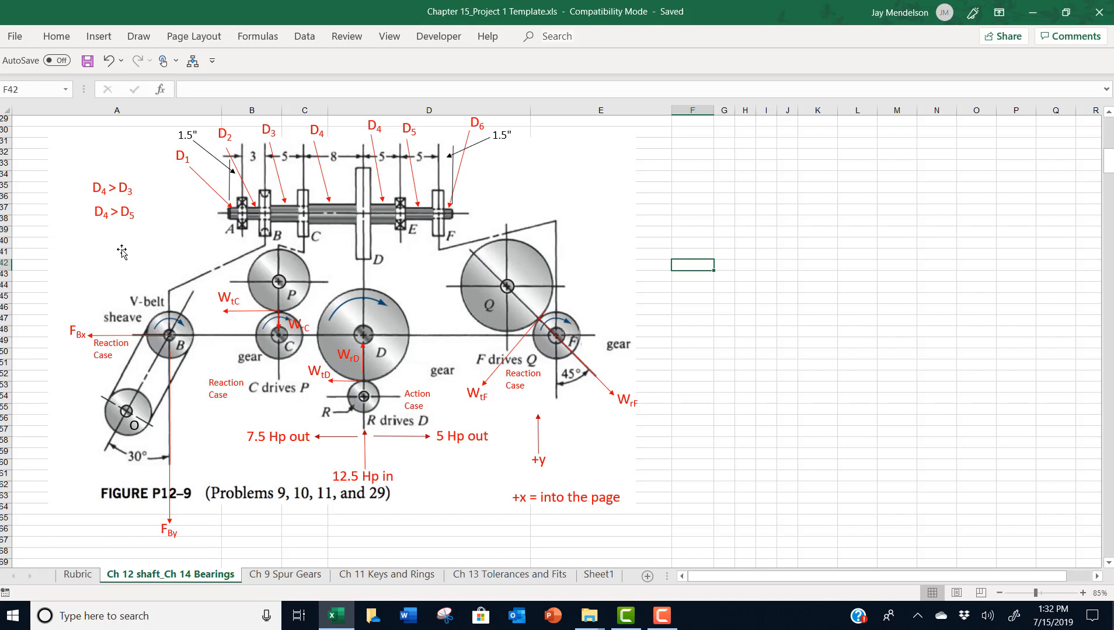
{"action": "mouse_move", "coordinate": [341, 198]}
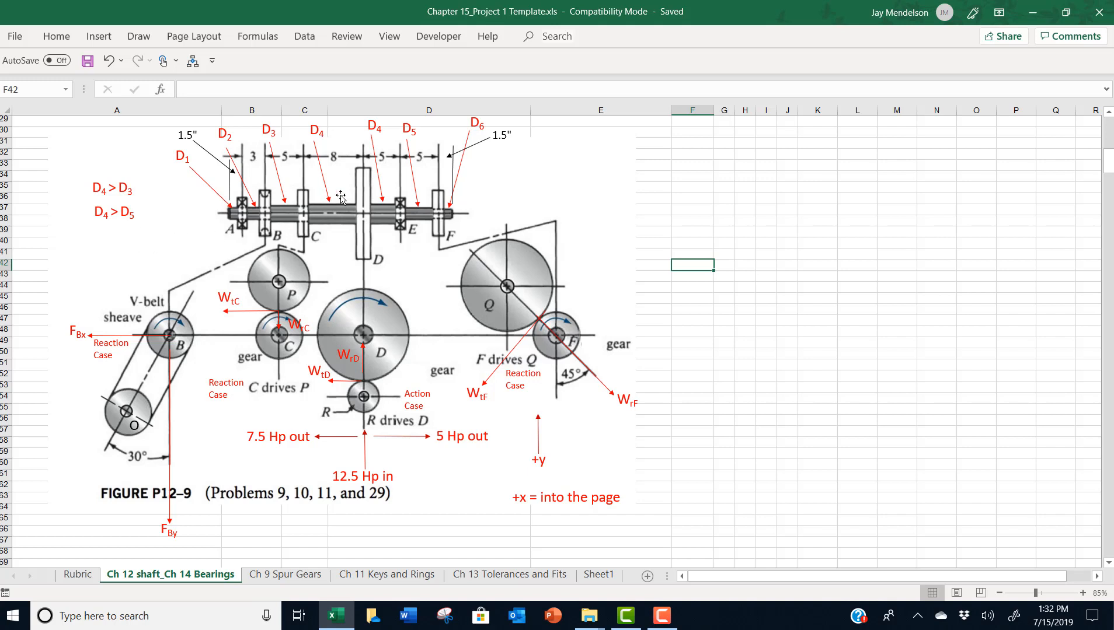
{"action": "mouse_move", "coordinate": [348, 226]}
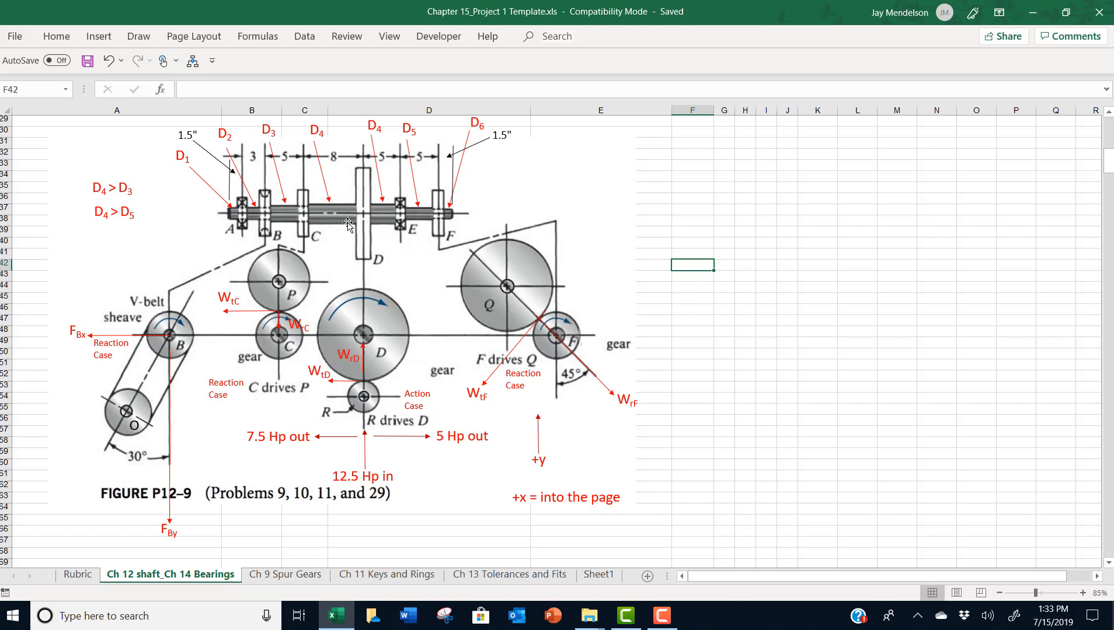
Scroll past the forces-and-torque Input Data table to the empty Results rows
{"action": "scroll", "scroll_direction": "down", "scroll_amount": 3}
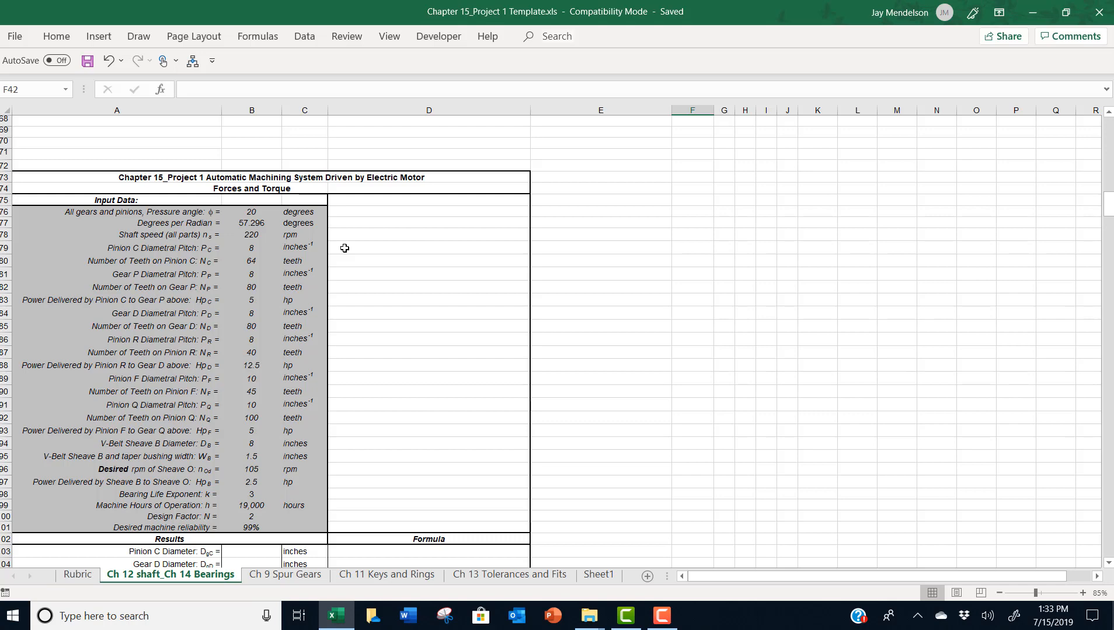
{"action": "scroll", "scroll_direction": "down", "scroll_amount": 3}
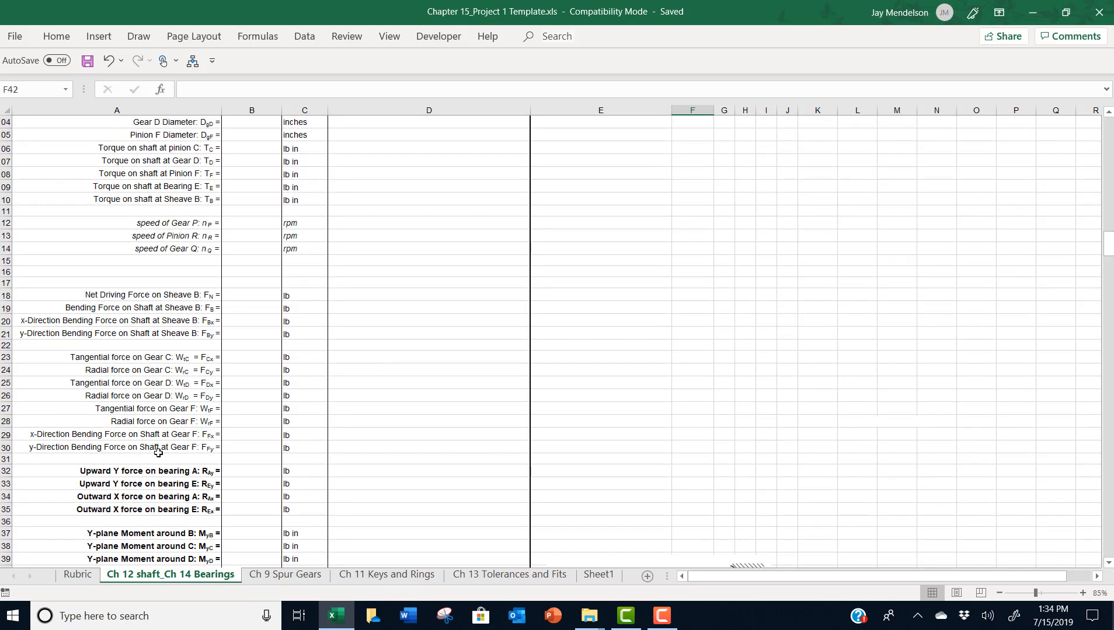
{"action": "mouse_move", "coordinate": [418, 444]}
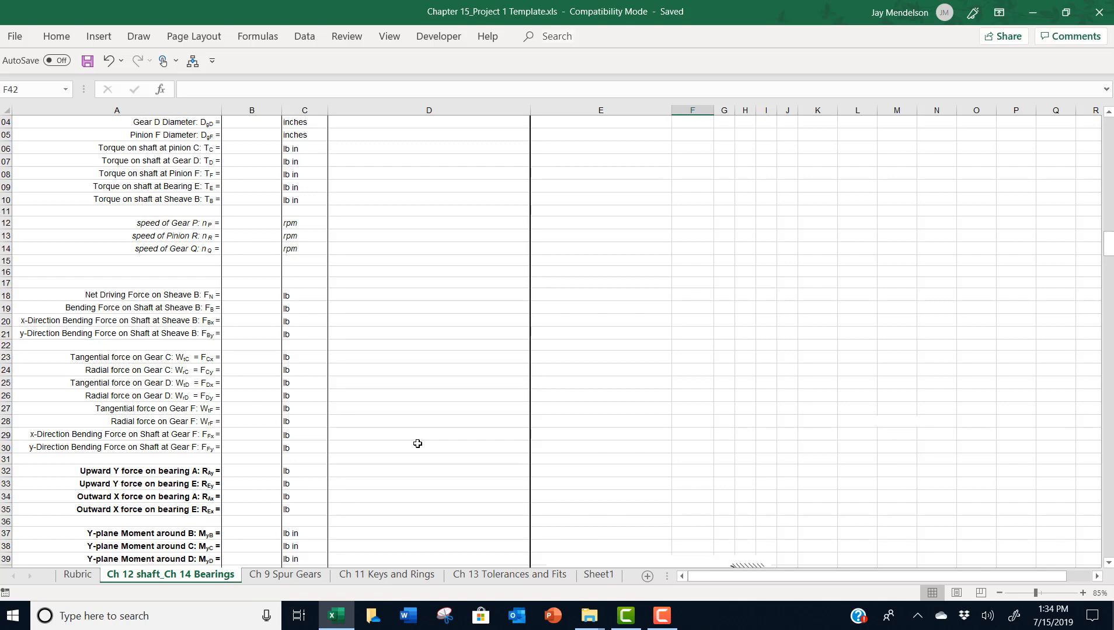
{"action": "scroll", "scroll_direction": "down", "scroll_amount": 3}
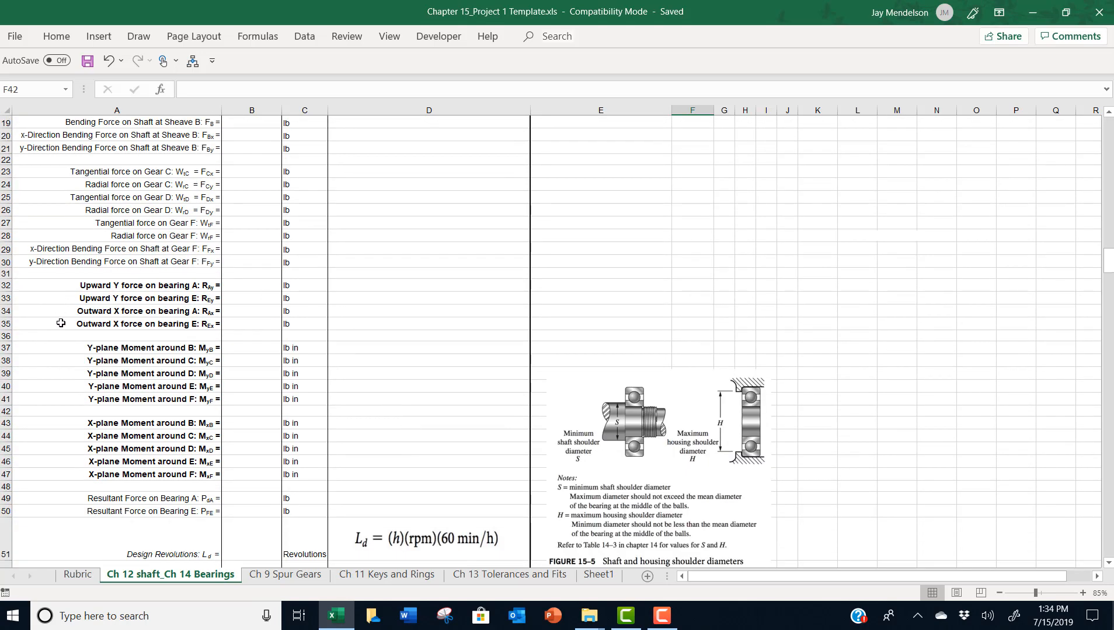
{"action": "mouse_move", "coordinate": [134, 334]}
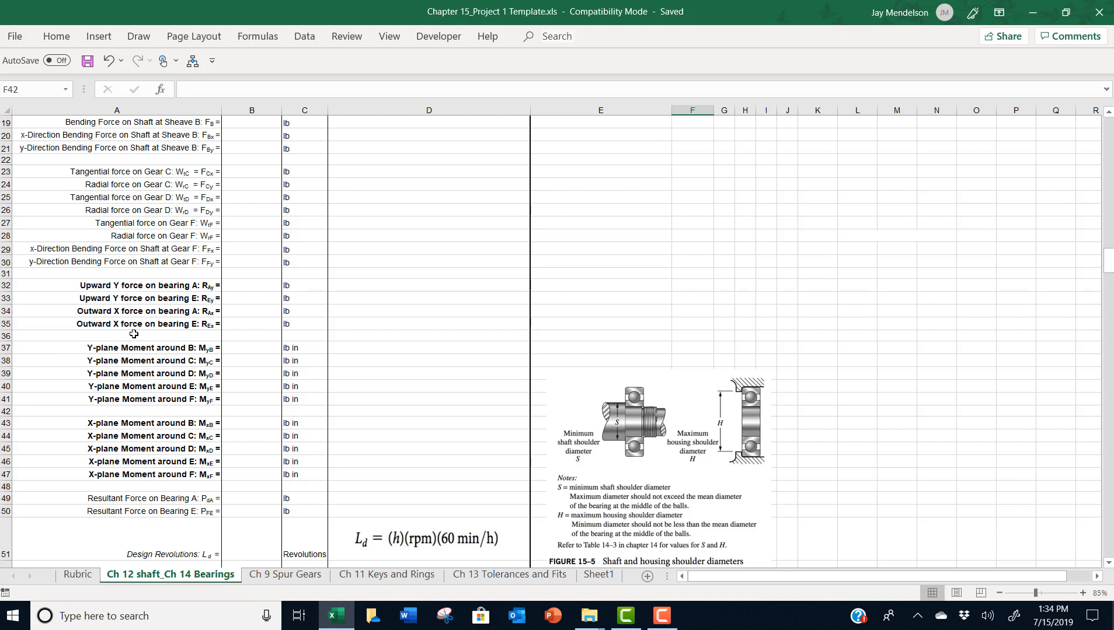
{"action": "mouse_move", "coordinate": [328, 339]}
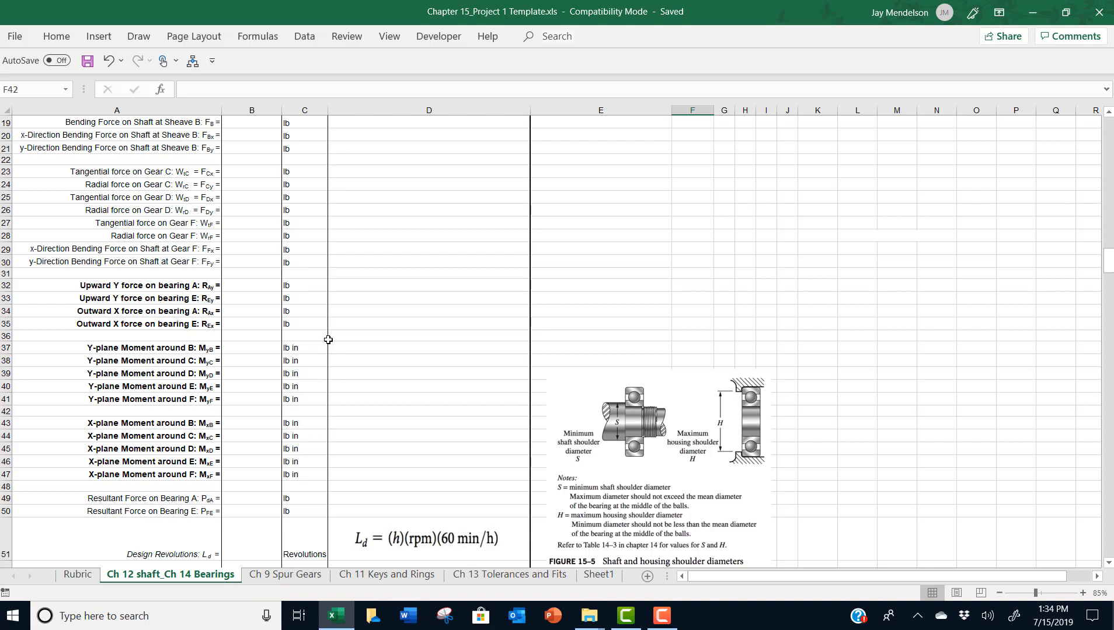
{"action": "mouse_move", "coordinate": [58, 370]}
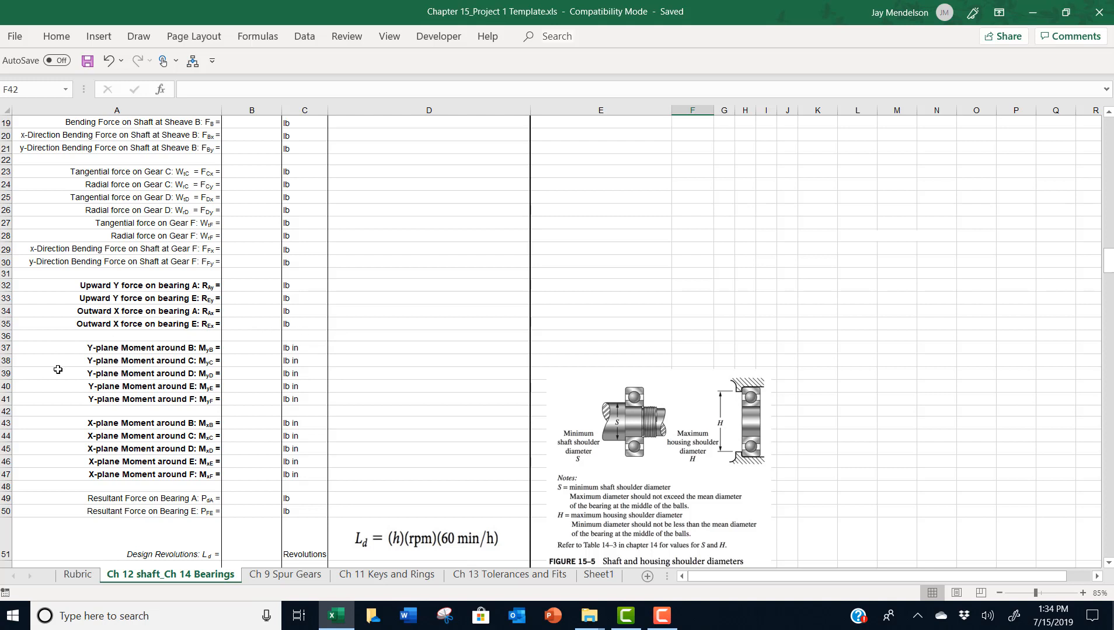
{"action": "mouse_move", "coordinate": [138, 493]}
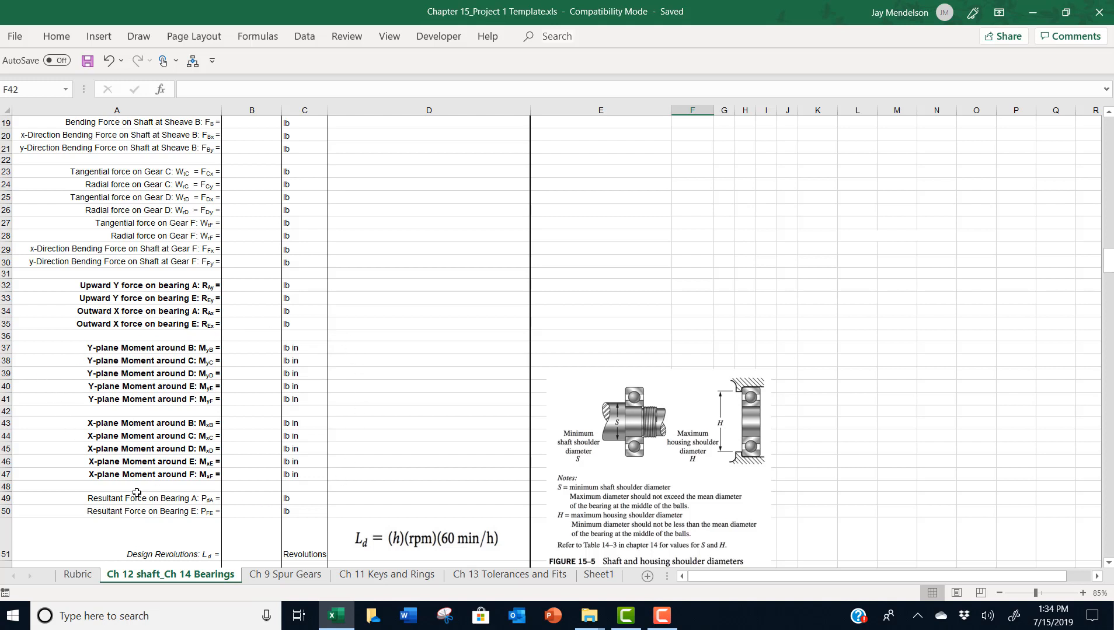
{"action": "mouse_move", "coordinate": [398, 485]}
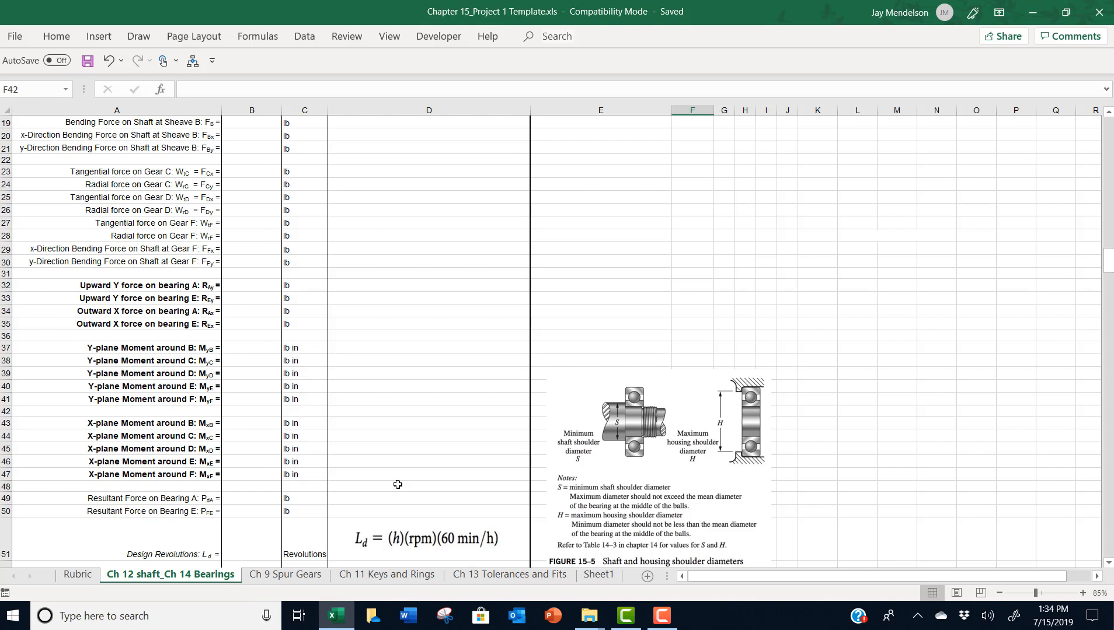
{"action": "mouse_move", "coordinate": [420, 316]}
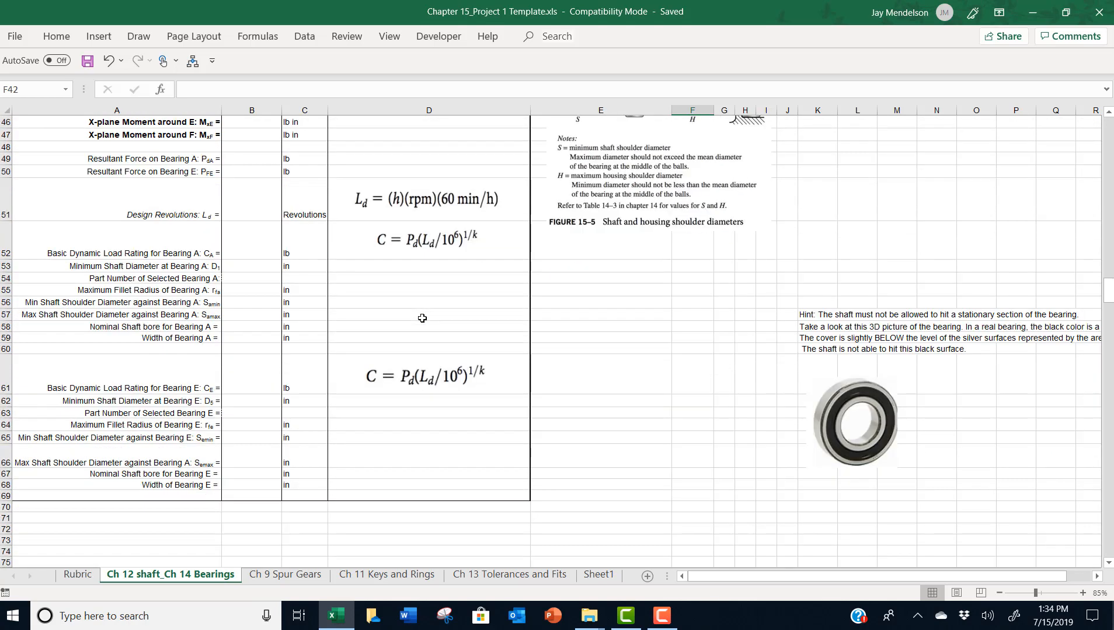
{"action": "mouse_move", "coordinate": [533, 385]}
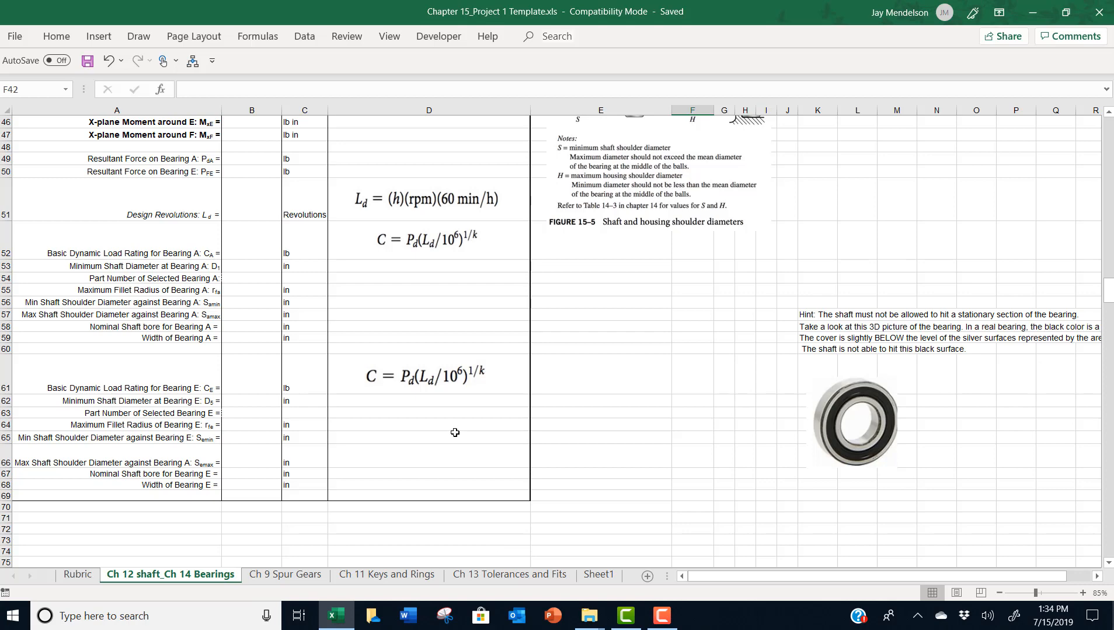
{"action": "scroll", "scroll_direction": "down", "scroll_amount": 3}
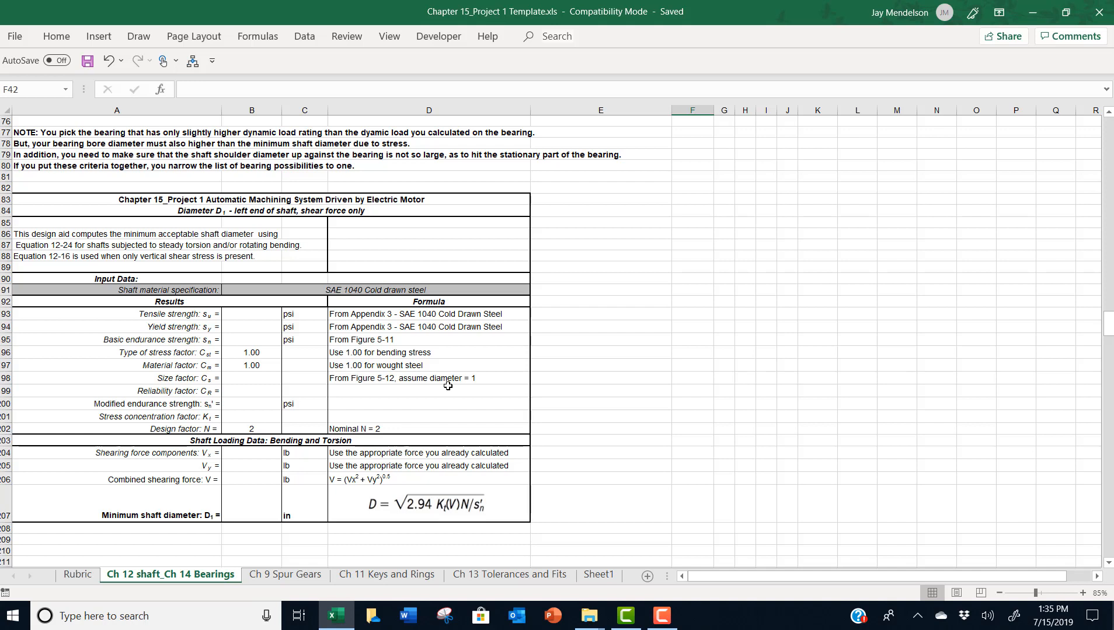
{"action": "mouse_move", "coordinate": [456, 407]}
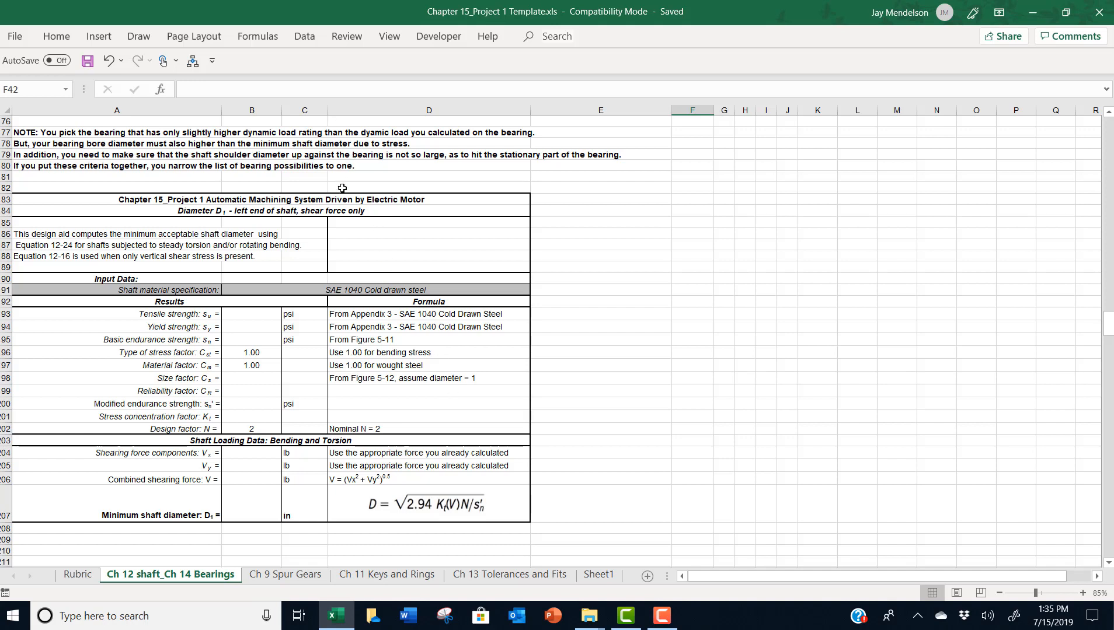
{"action": "mouse_move", "coordinate": [462, 195]}
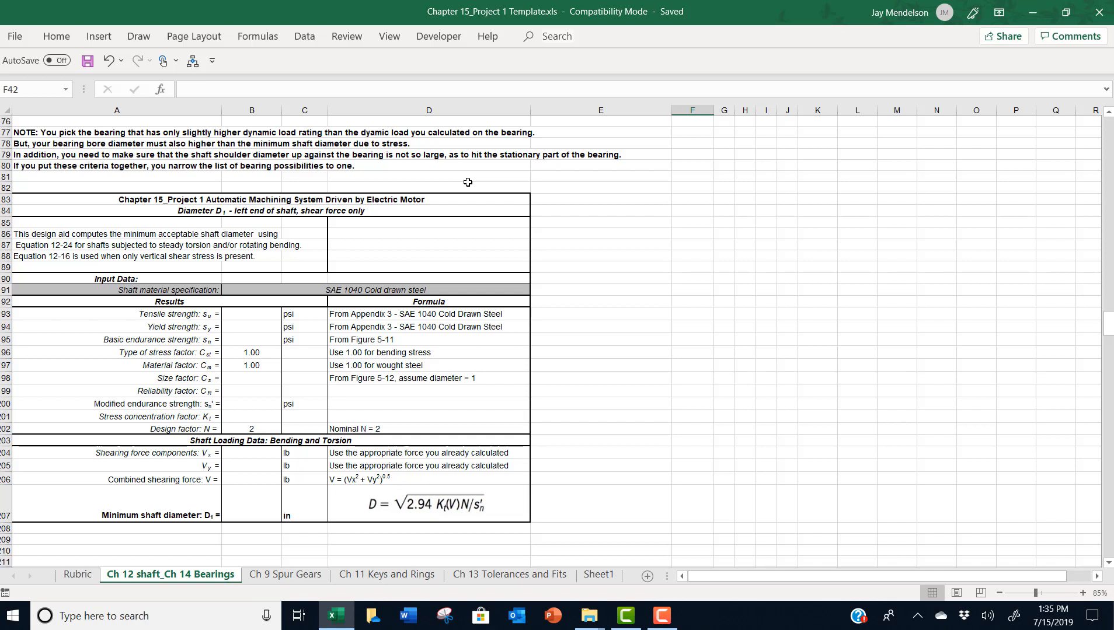
{"action": "mouse_move", "coordinate": [259, 415]}
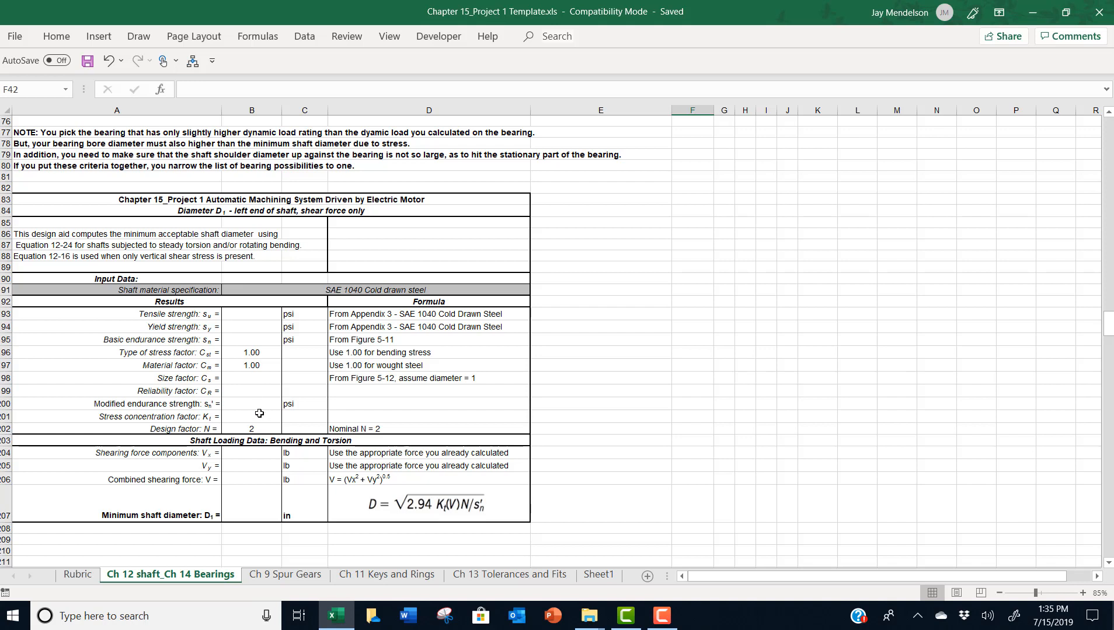
{"action": "scroll", "scroll_direction": "down", "scroll_amount": 3}
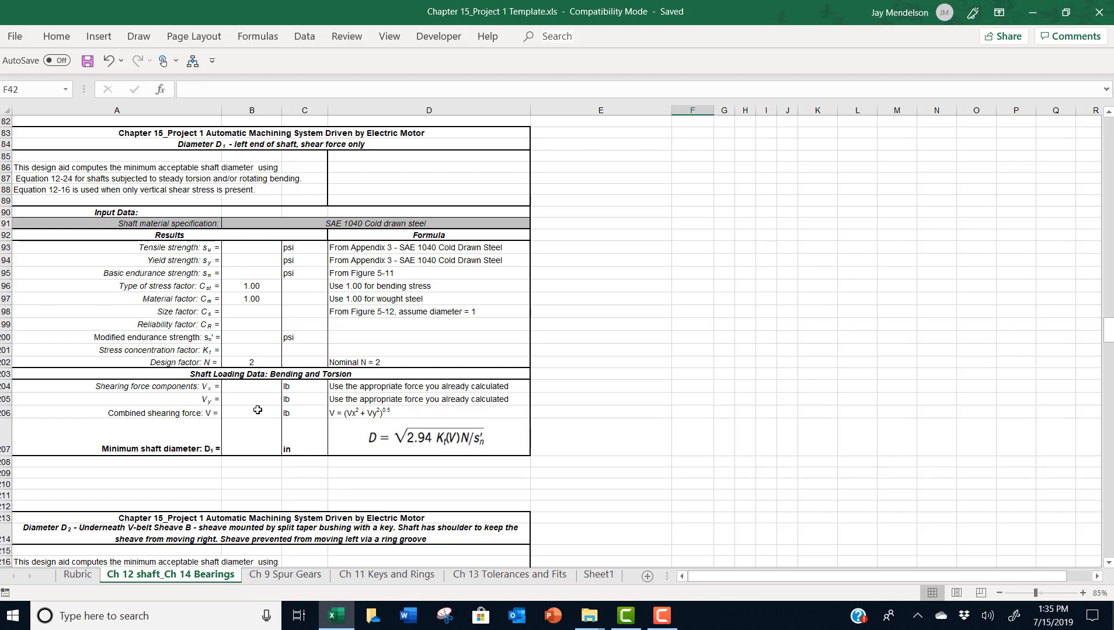
{"action": "scroll", "scroll_direction": "down", "scroll_amount": 3}
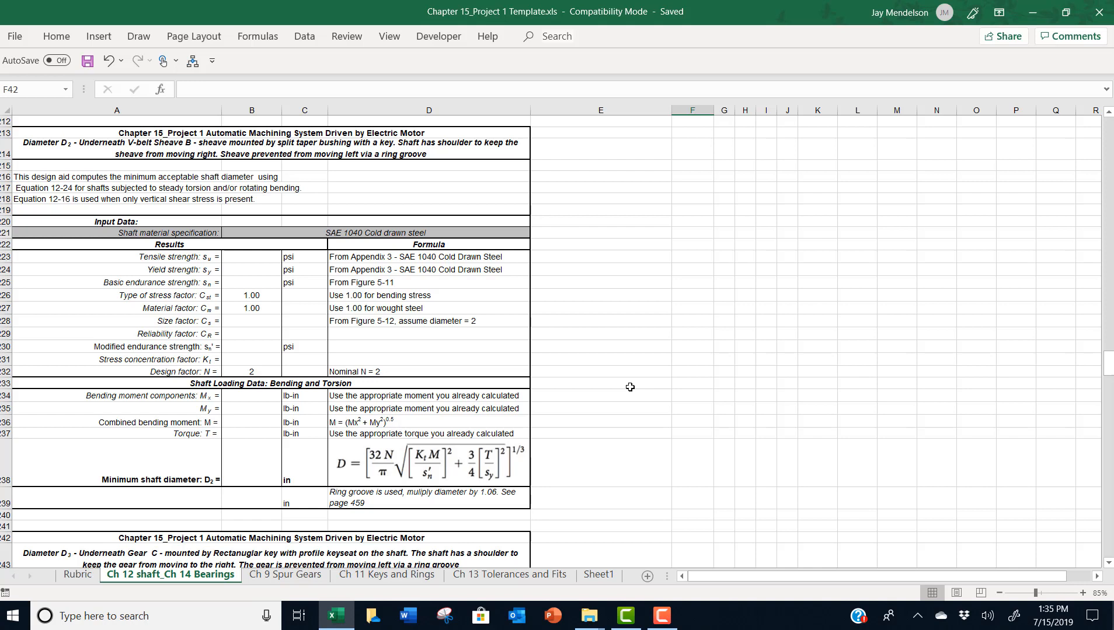
{"action": "mouse_move", "coordinate": [29, 326]}
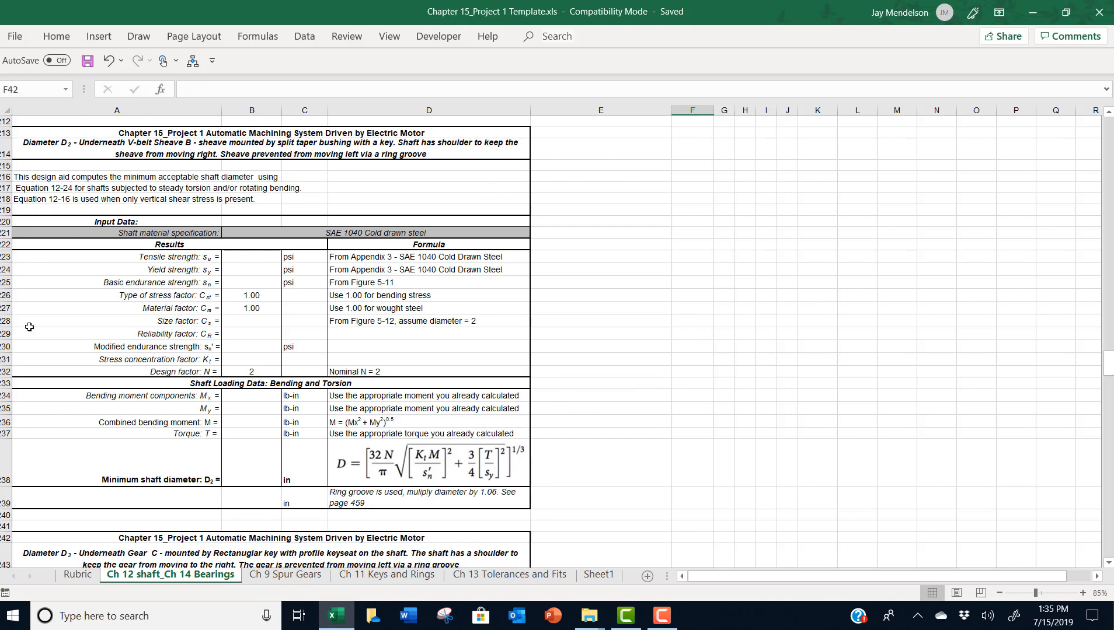
{"action": "mouse_move", "coordinate": [487, 423]}
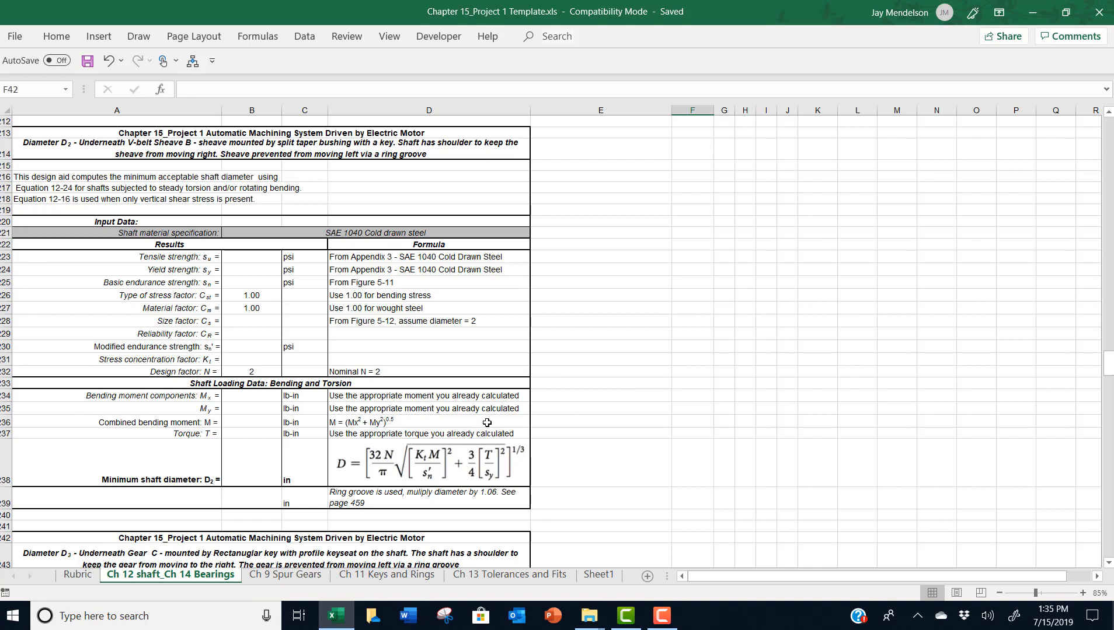
{"action": "mouse_move", "coordinate": [554, 450]}
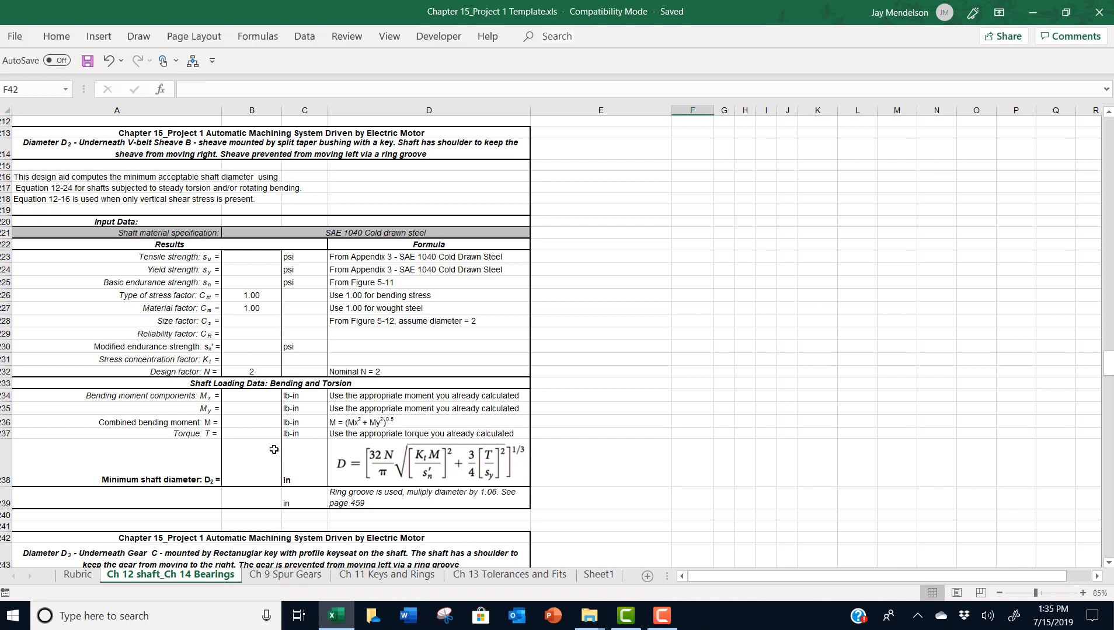
{"action": "mouse_move", "coordinate": [447, 472]}
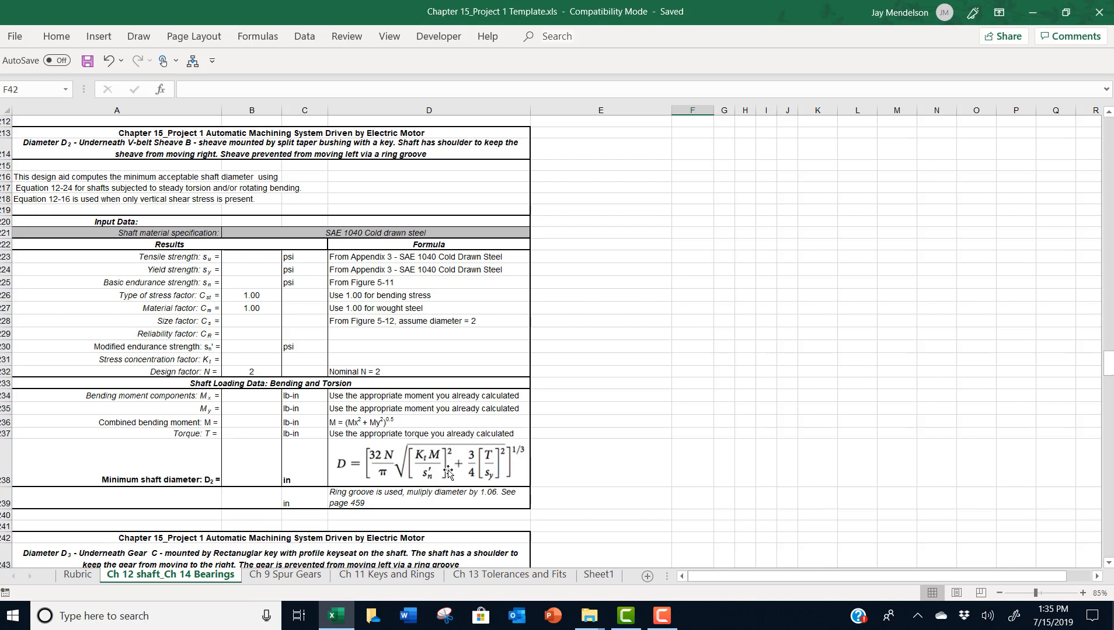
{"action": "mouse_move", "coordinate": [423, 510]}
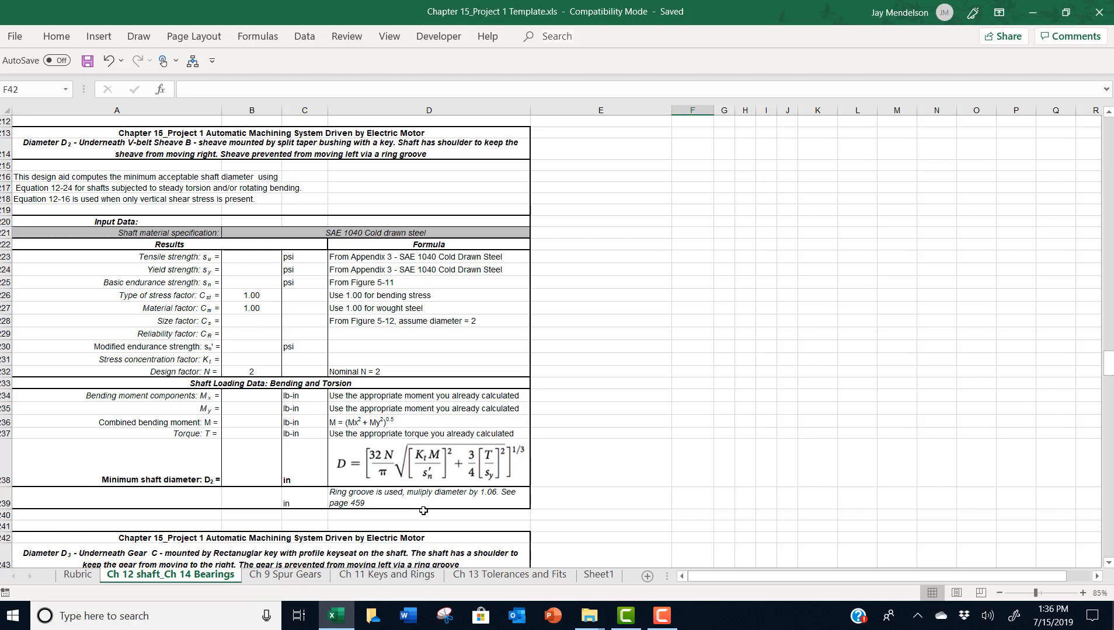
{"action": "scroll", "scroll_direction": "down", "scroll_amount": 3}
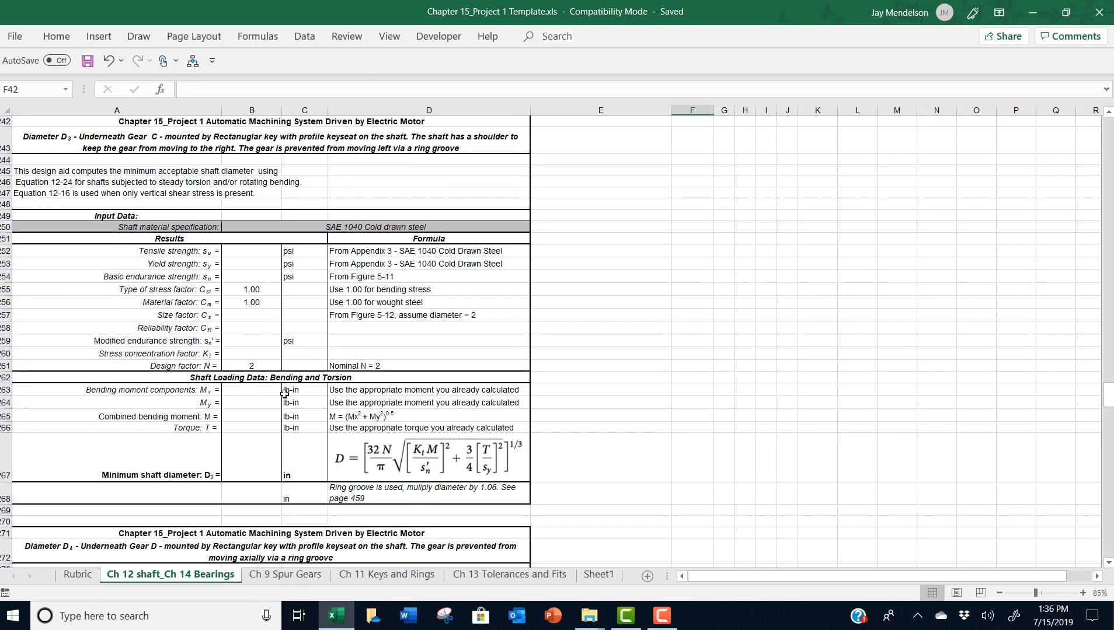
{"action": "mouse_move", "coordinate": [272, 194]}
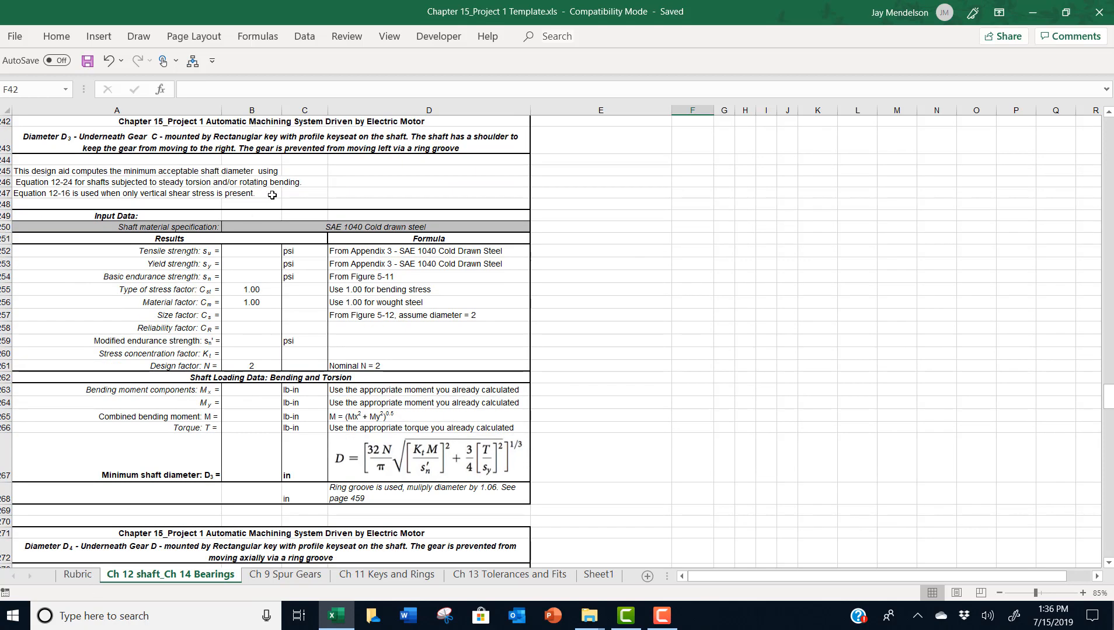
{"action": "mouse_move", "coordinate": [609, 377]}
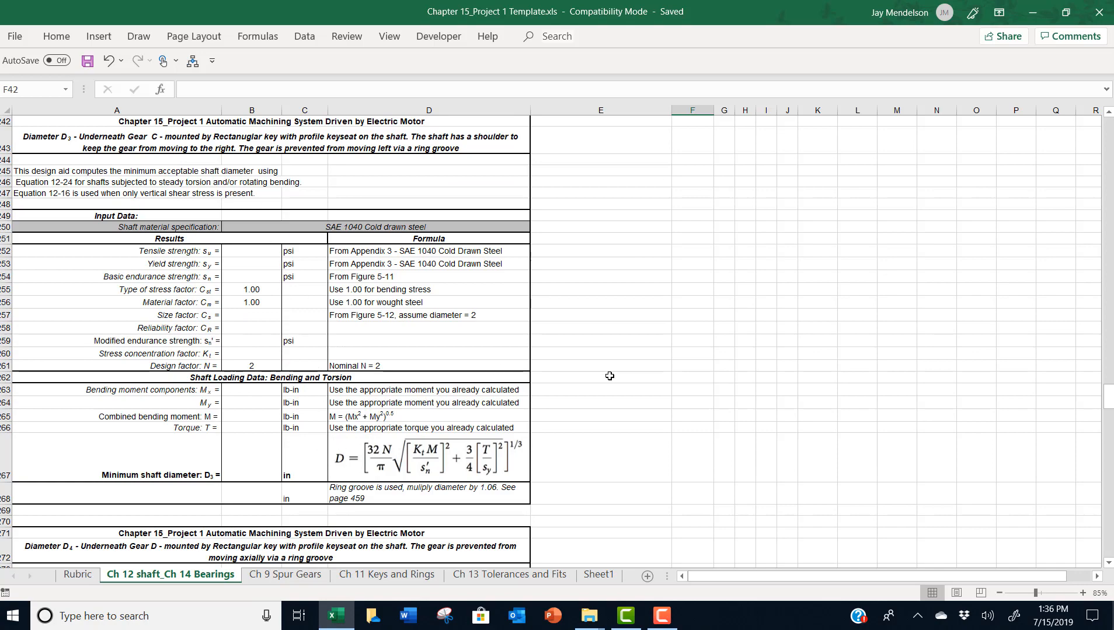
{"action": "scroll", "scroll_direction": "down", "scroll_amount": 3}
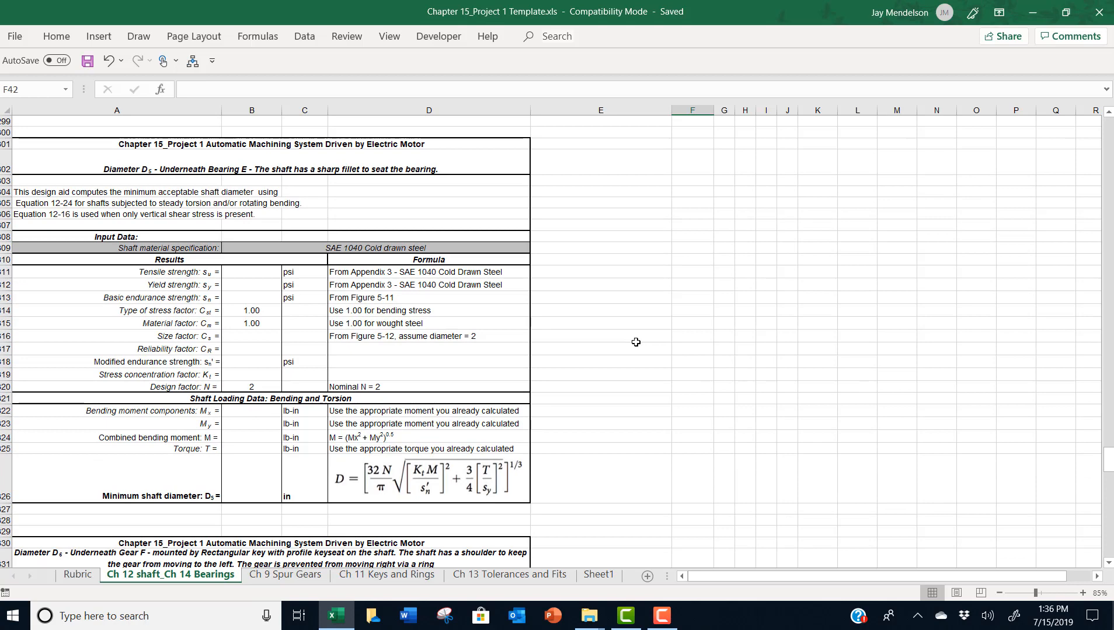
{"action": "scroll", "scroll_direction": "down", "scroll_amount": 3}
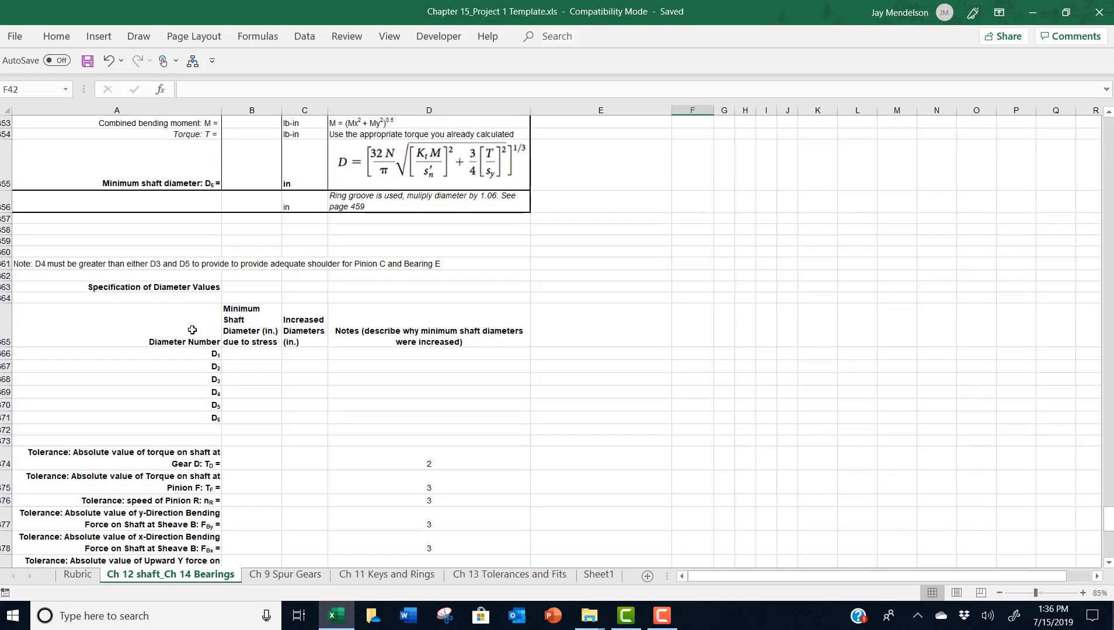
{"action": "mouse_move", "coordinate": [204, 223]}
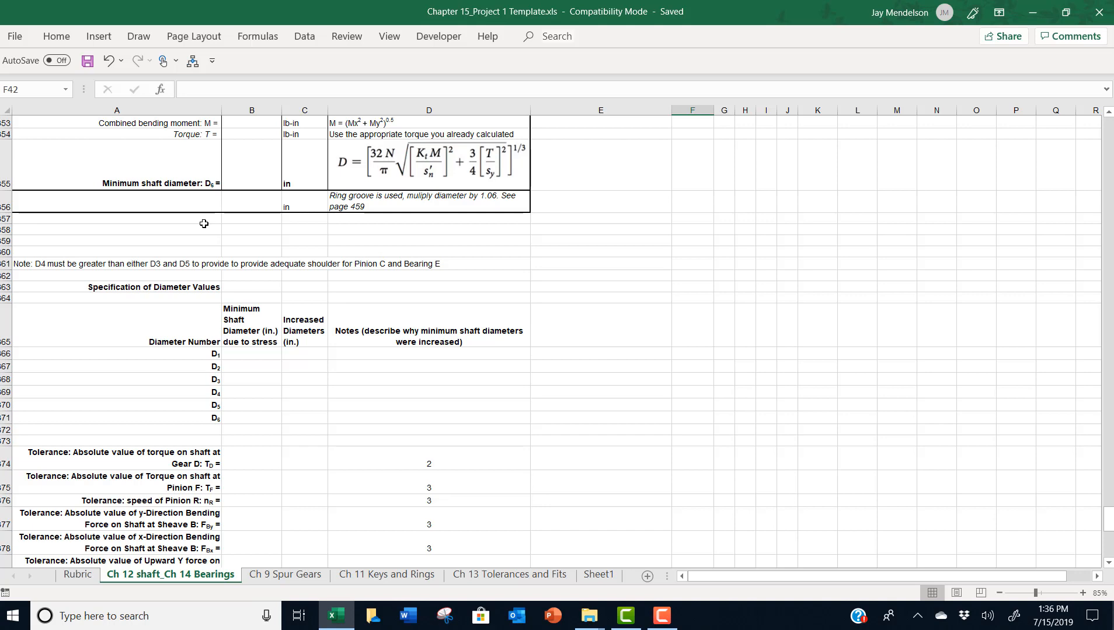
{"action": "mouse_move", "coordinate": [260, 421]}
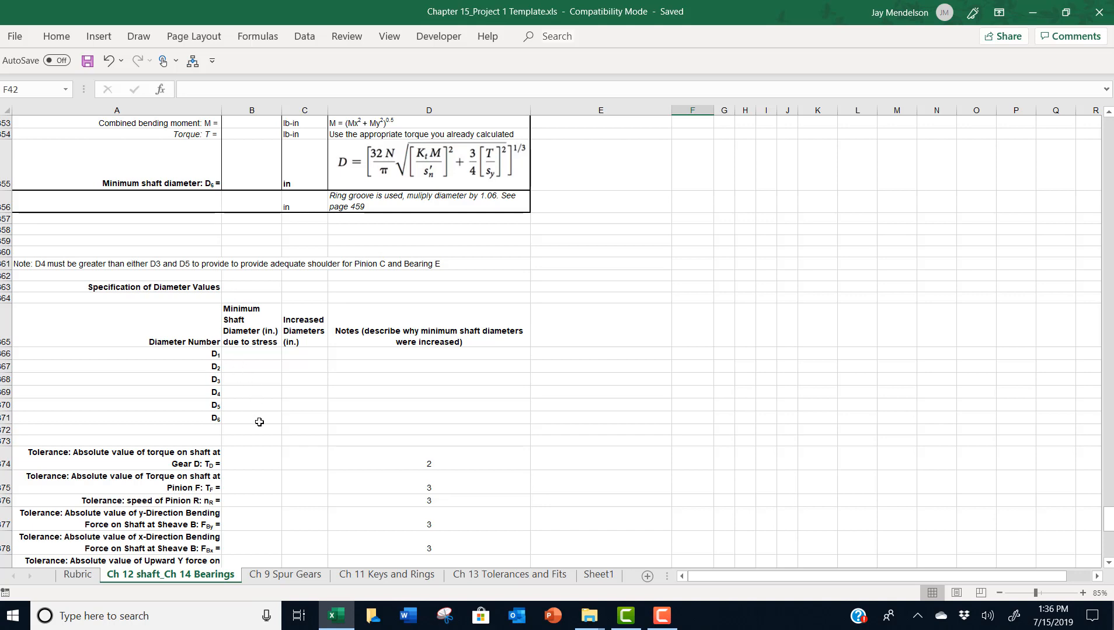
{"action": "mouse_move", "coordinate": [321, 354]}
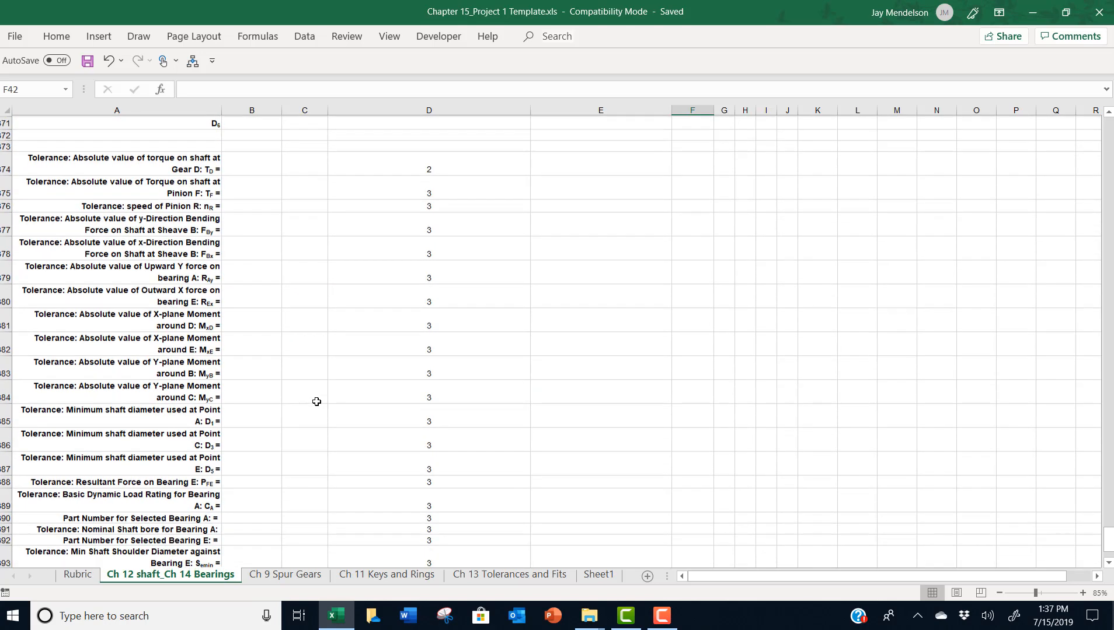
{"action": "scroll", "scroll_direction": "down", "scroll_amount": 3}
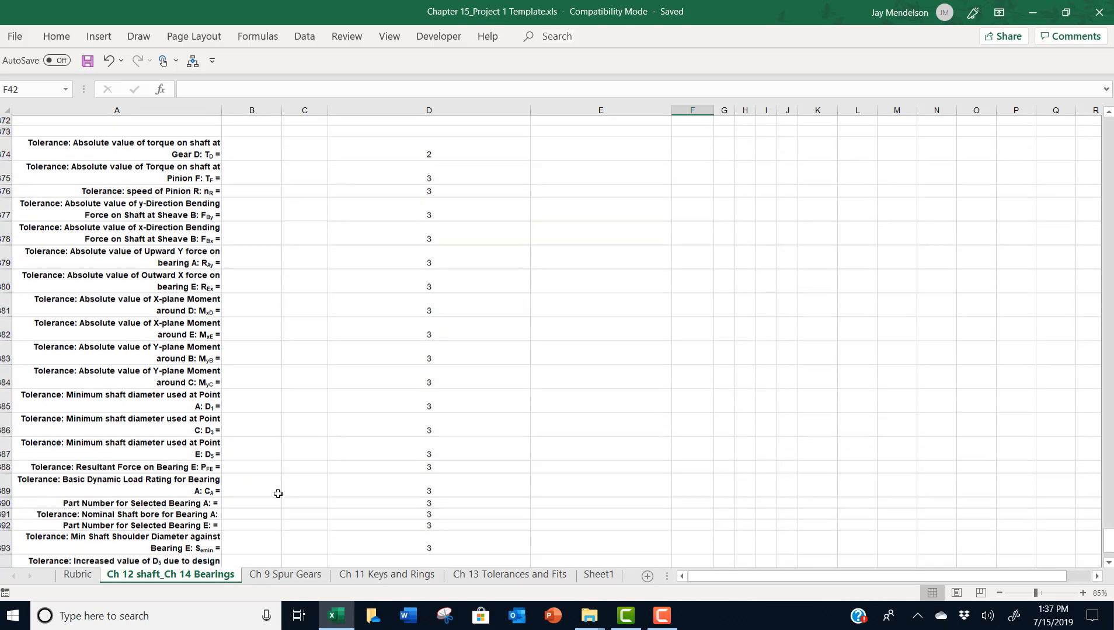
{"action": "scroll", "scroll_direction": "down", "scroll_amount": 3}
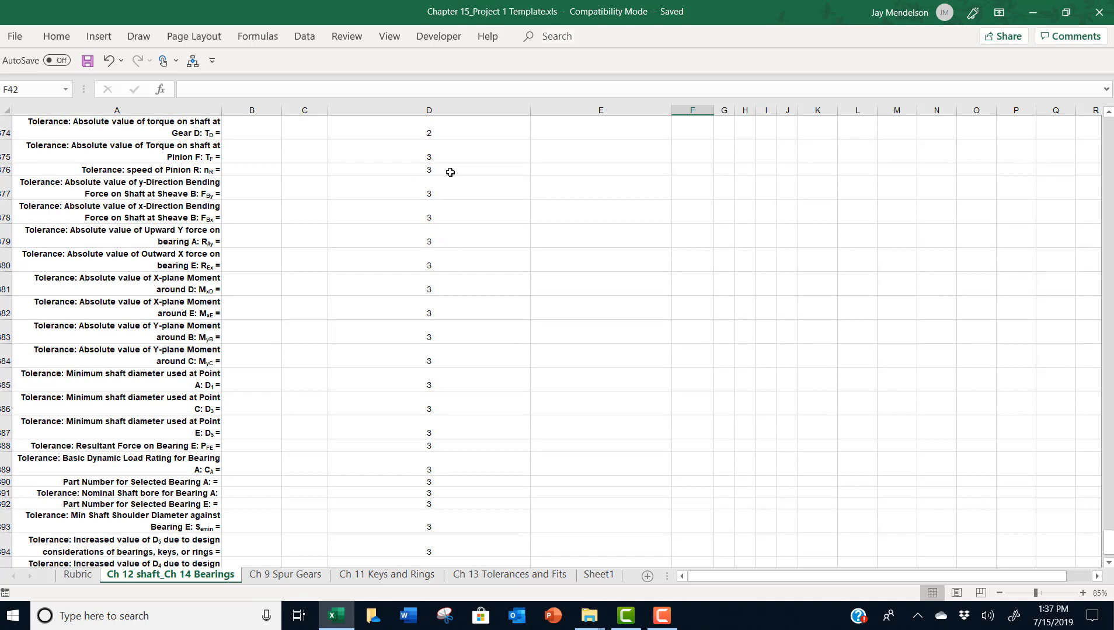
{"action": "mouse_move", "coordinate": [425, 408]}
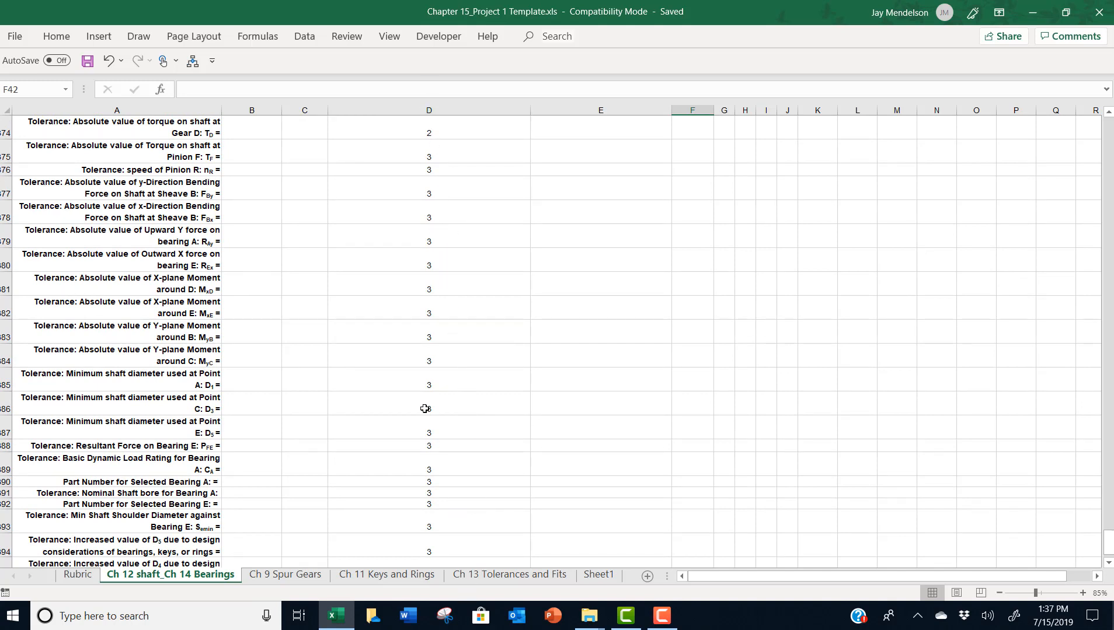
{"action": "mouse_move", "coordinate": [538, 347]}
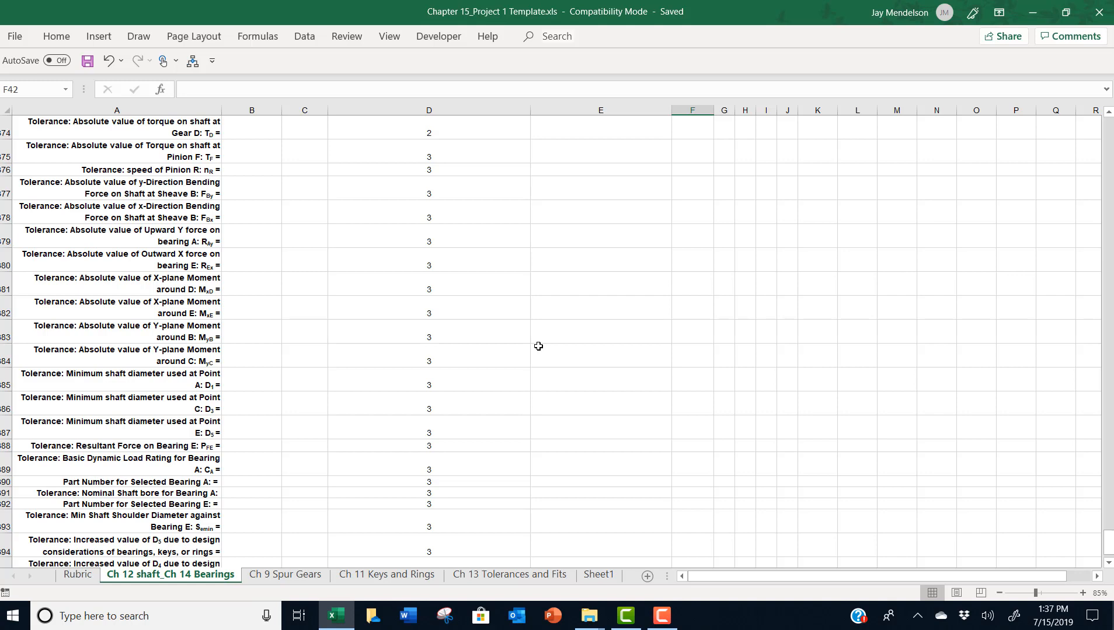
{"action": "mouse_move", "coordinate": [123, 589]}
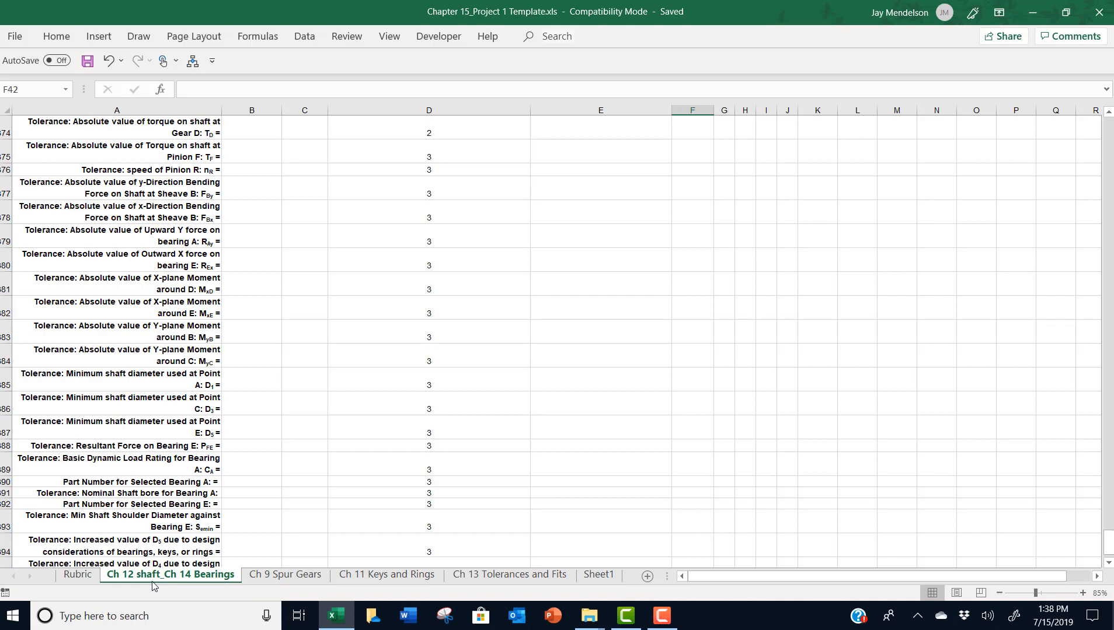
{"action": "left_click", "coordinate": [285, 574]}
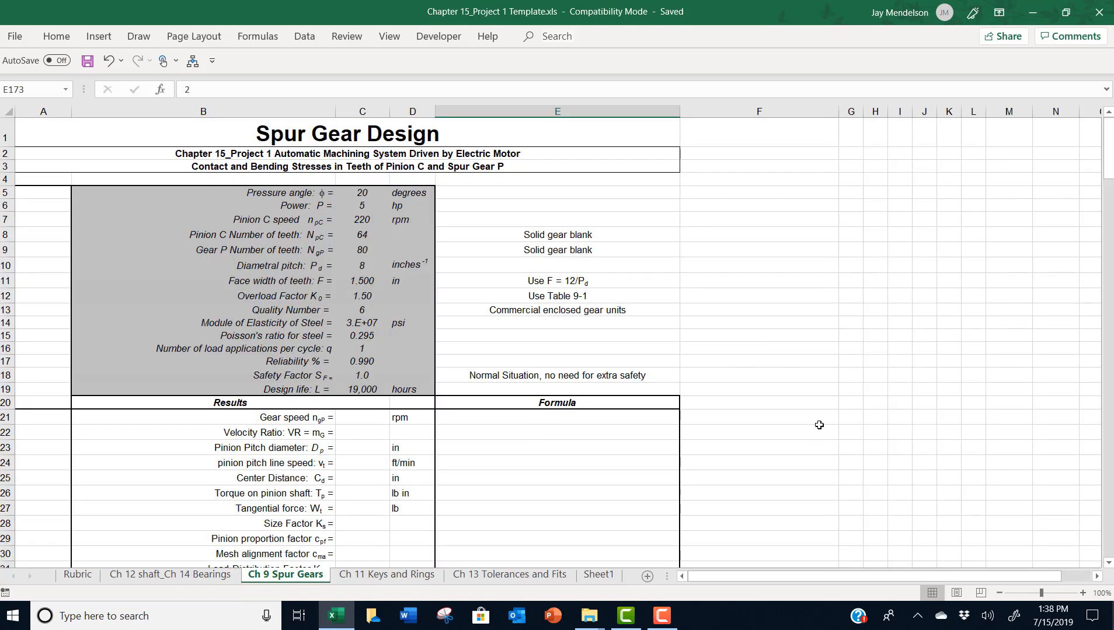
{"action": "mouse_move", "coordinate": [851, 417]}
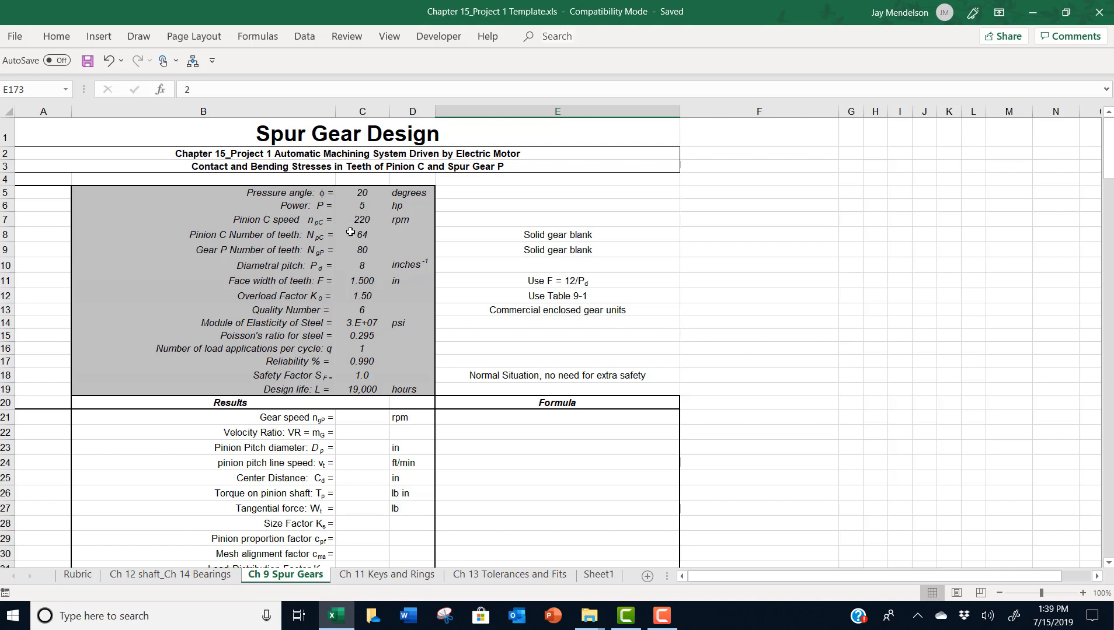
{"action": "mouse_move", "coordinate": [508, 410]}
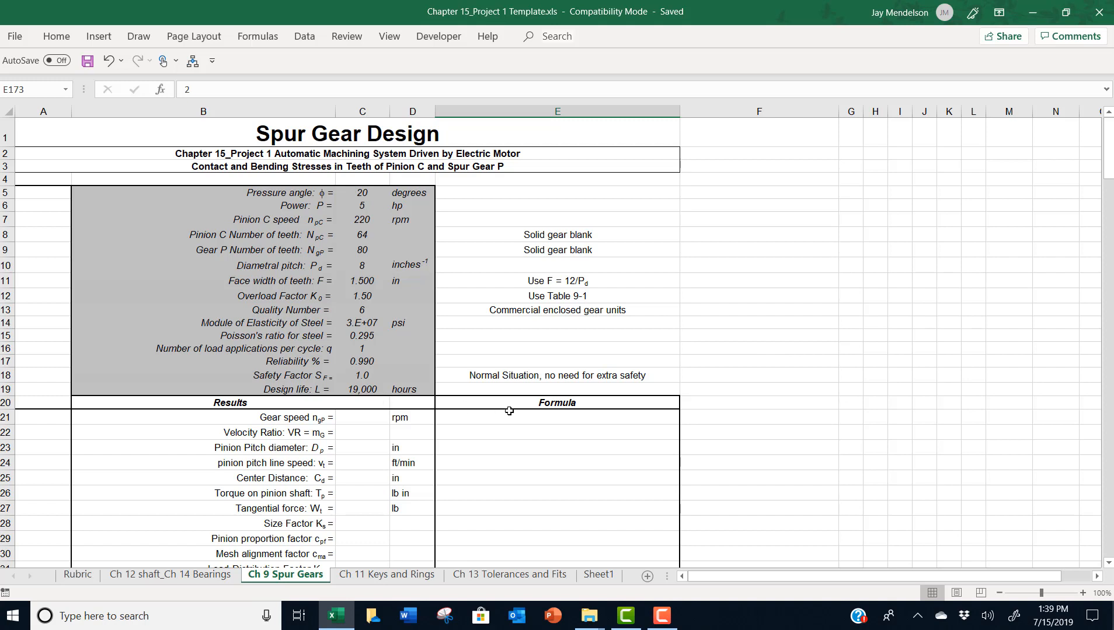
{"action": "scroll", "scroll_direction": "down", "scroll_amount": 3}
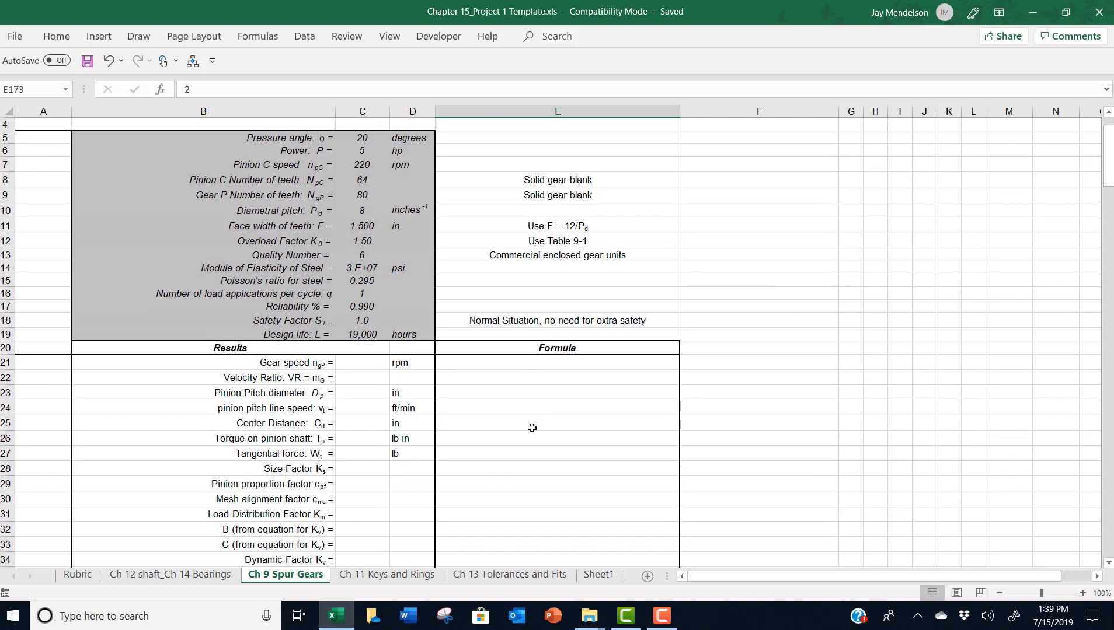
{"action": "mouse_move", "coordinate": [476, 473]}
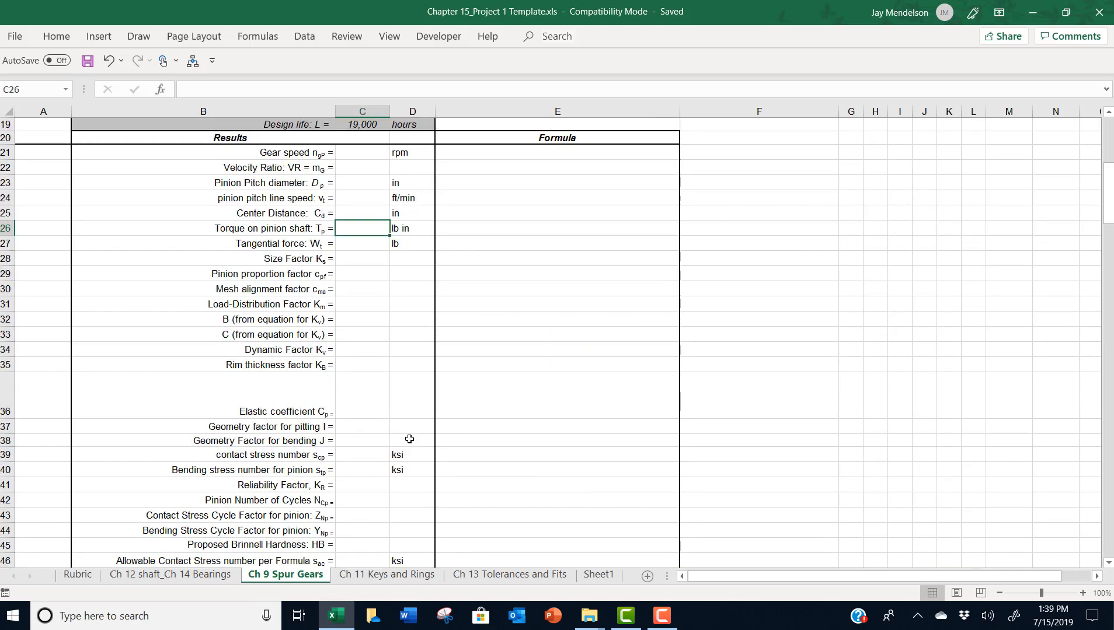
{"action": "scroll", "scroll_direction": "down", "scroll_amount": 3}
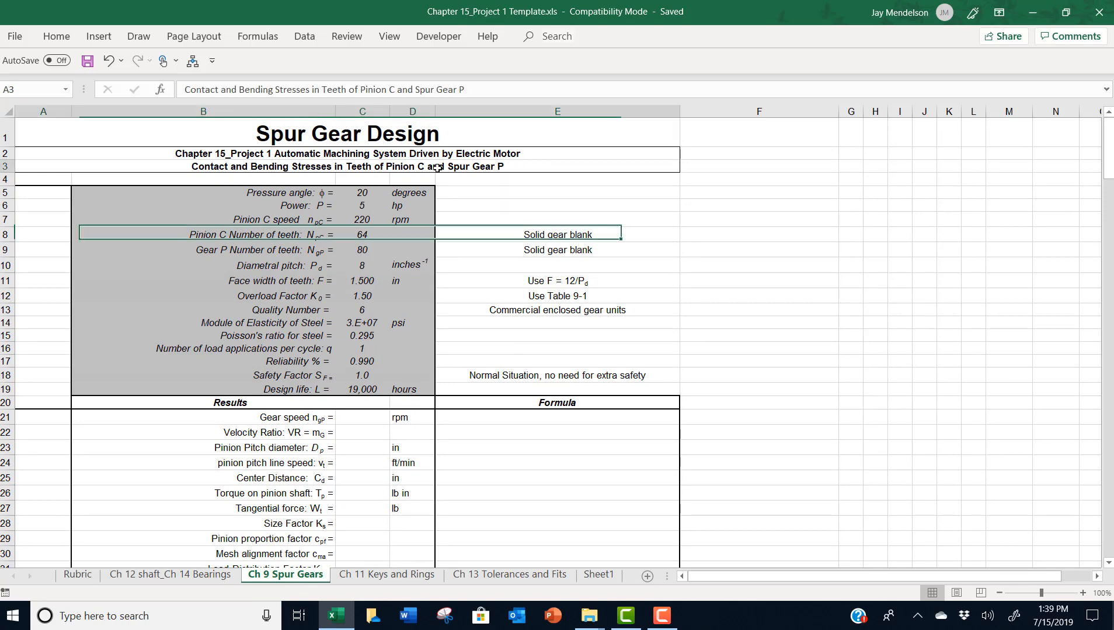
{"action": "scroll", "scroll_direction": "down", "scroll_amount": 3}
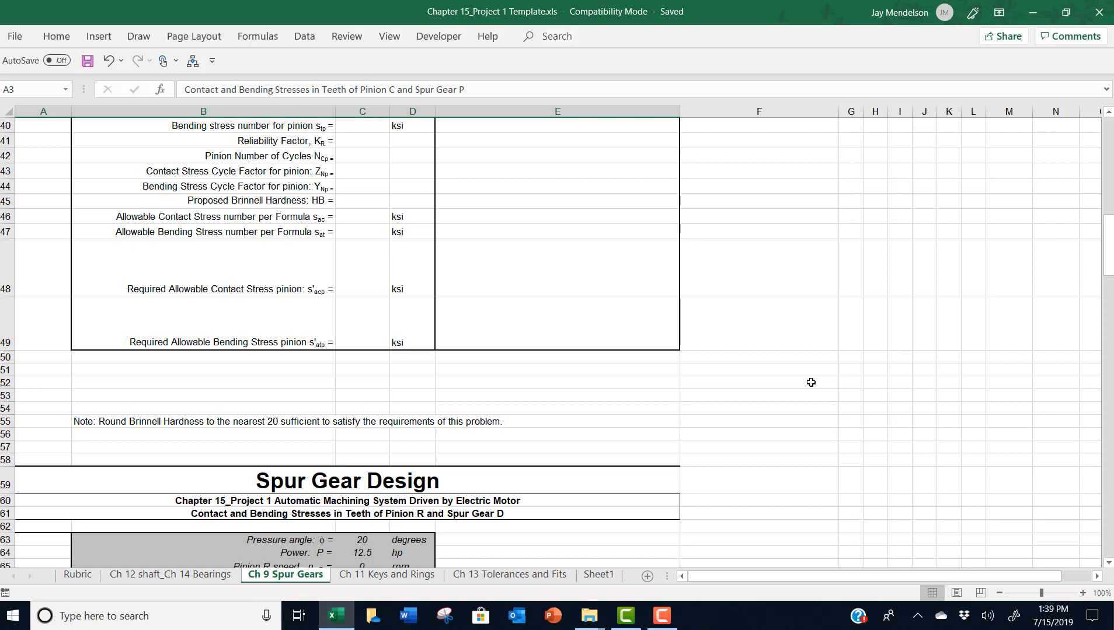
{"action": "scroll", "scroll_direction": "down", "scroll_amount": 3}
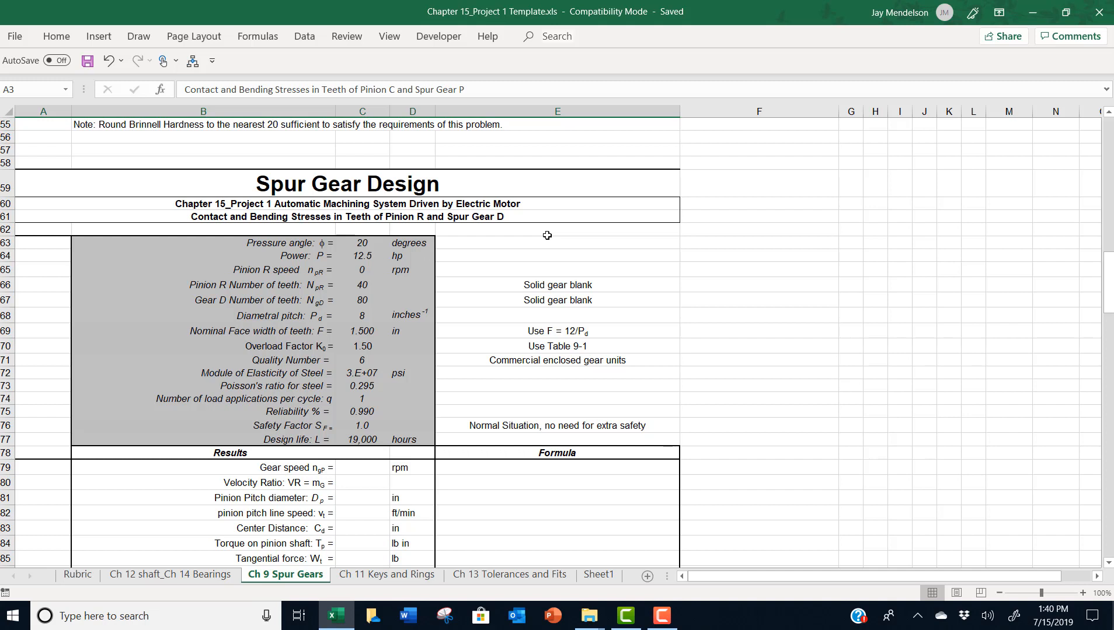
{"action": "mouse_move", "coordinate": [500, 220]}
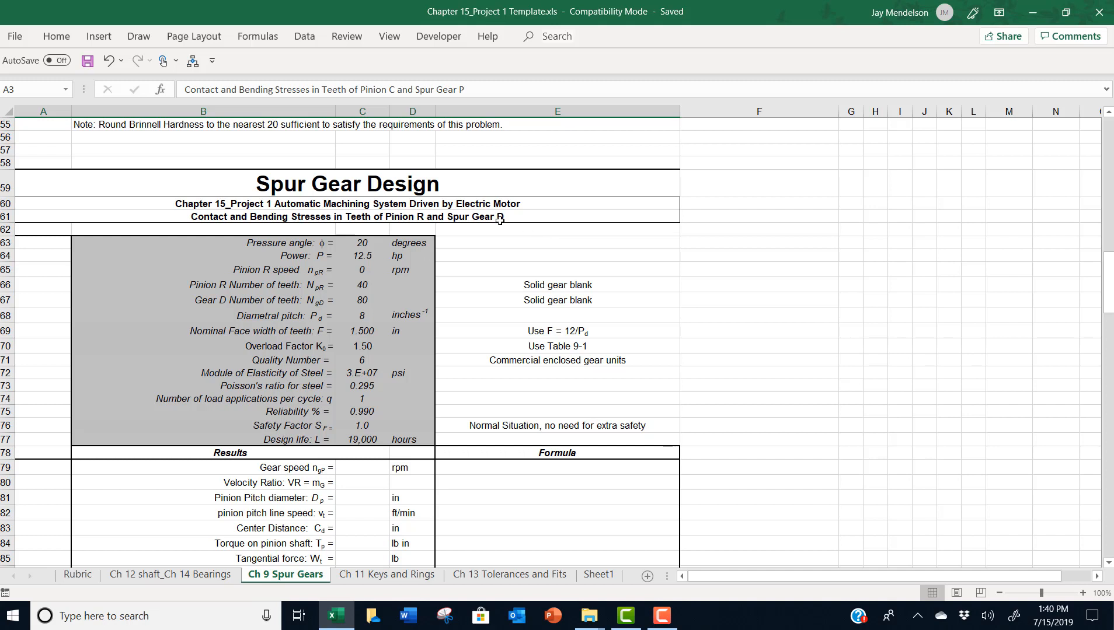
{"action": "left_click", "coordinate": [346, 216]}
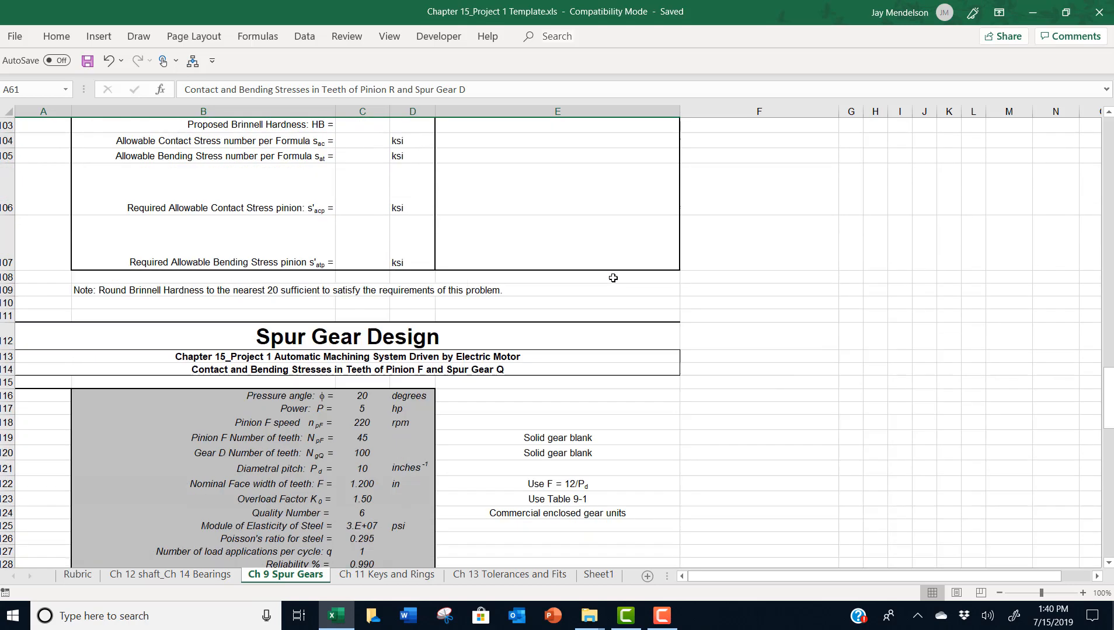
{"action": "scroll", "scroll_direction": "down", "scroll_amount": 3}
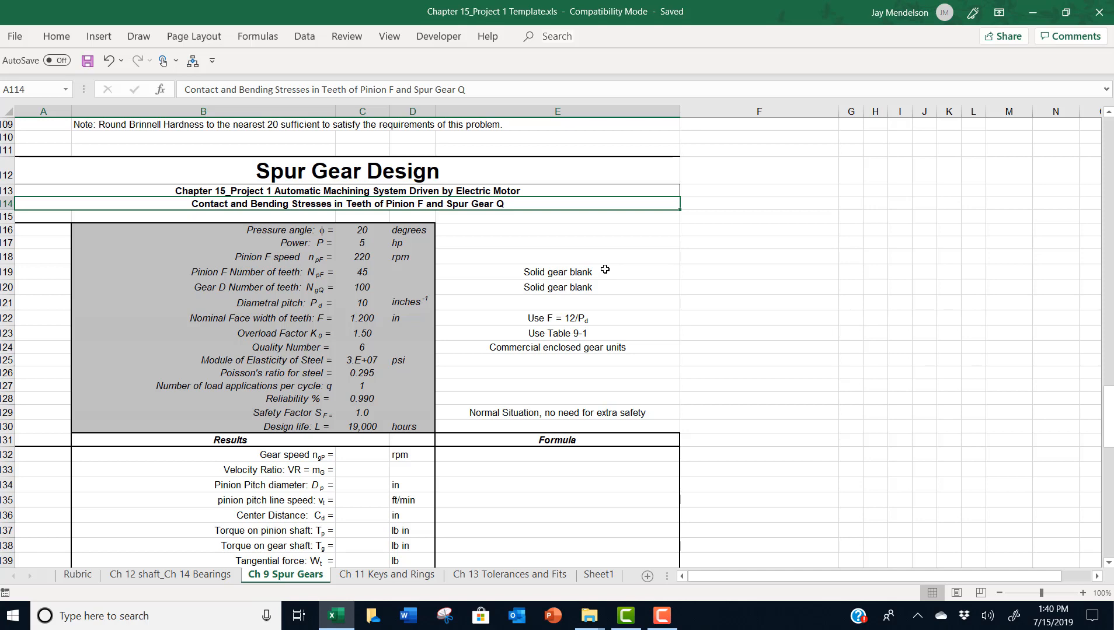
{"action": "scroll", "scroll_direction": "down", "scroll_amount": 3}
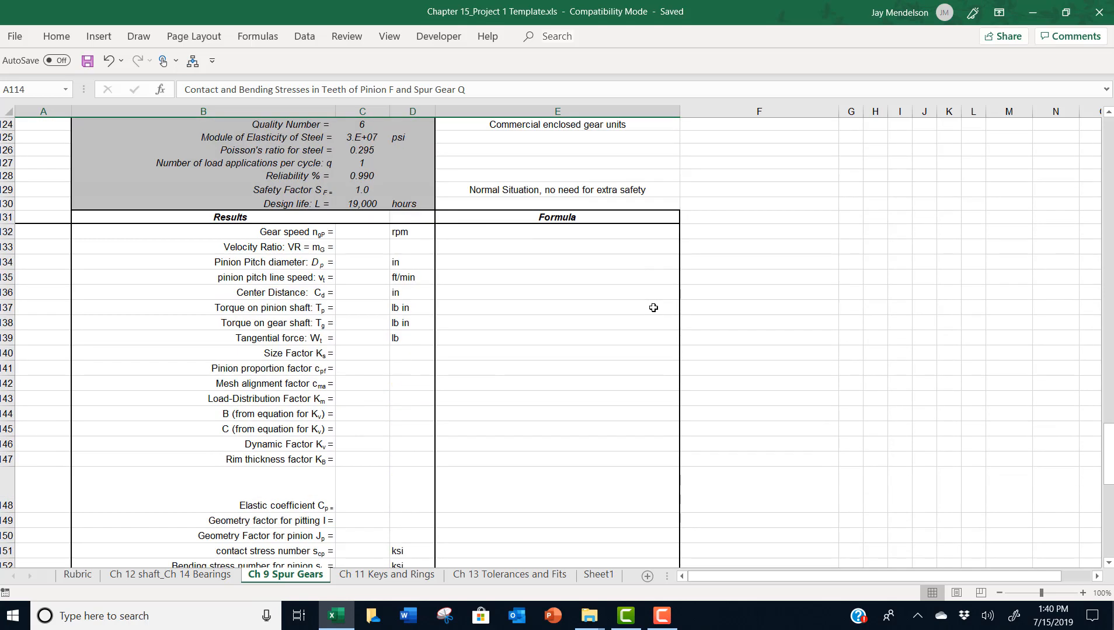
{"action": "mouse_move", "coordinate": [620, 507]}
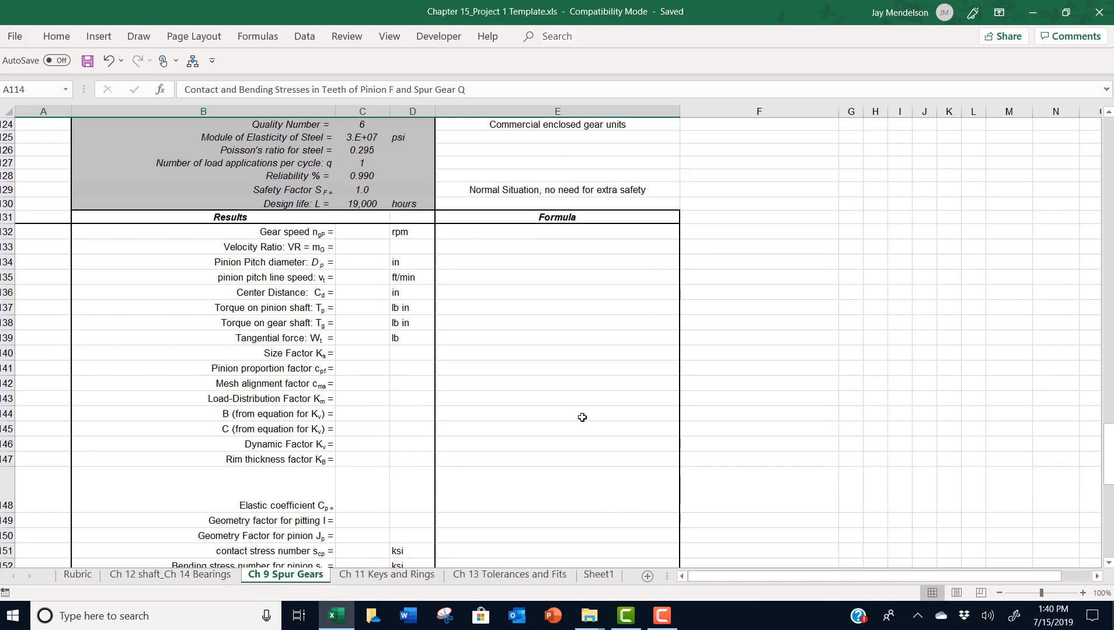
{"action": "scroll", "scroll_direction": "down", "scroll_amount": 3}
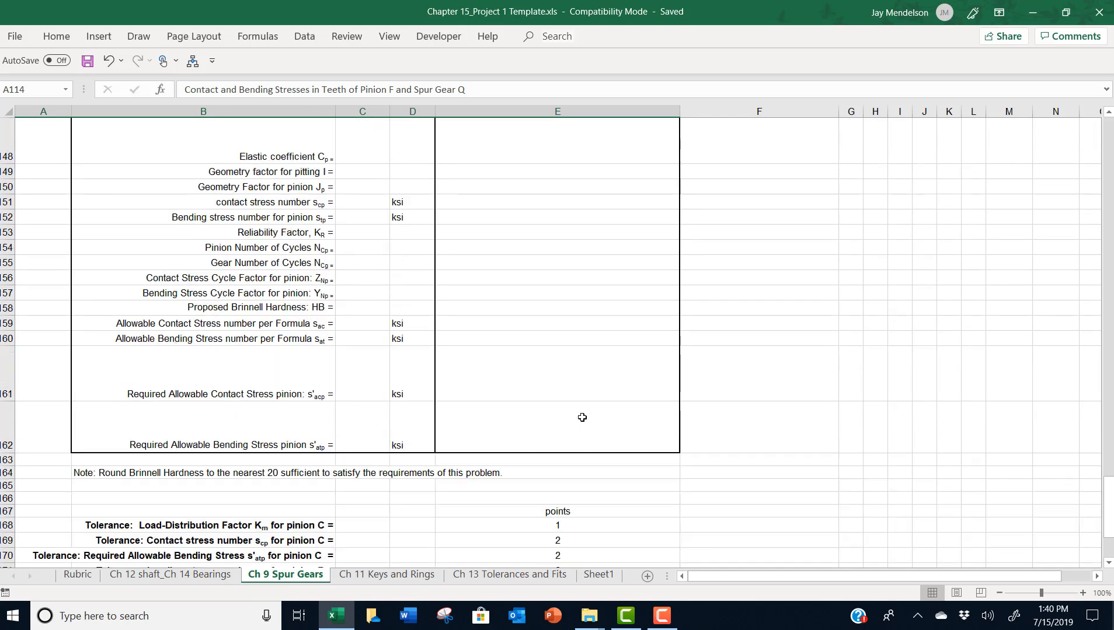
{"action": "left_click", "coordinate": [361, 306]}
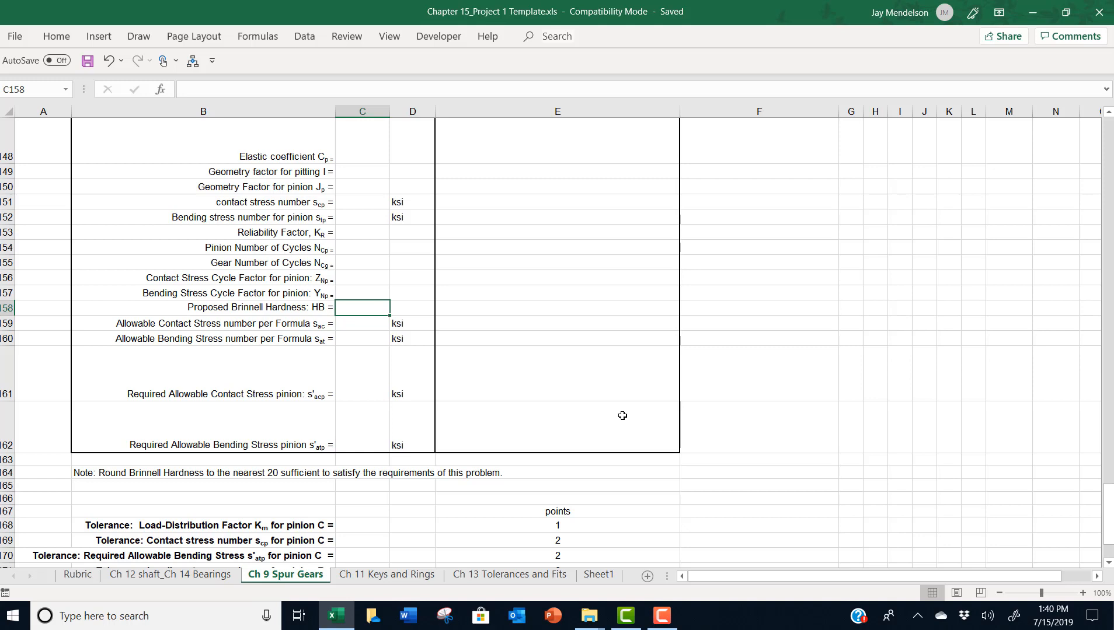
{"action": "scroll", "scroll_direction": "down", "scroll_amount": 3}
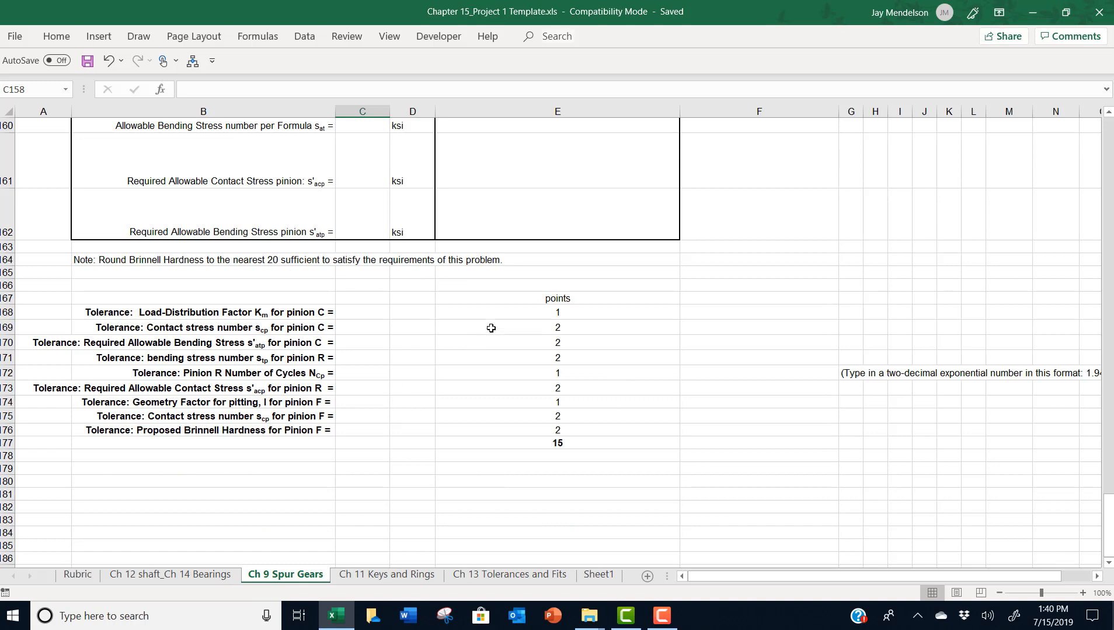
{"action": "mouse_move", "coordinate": [445, 541]}
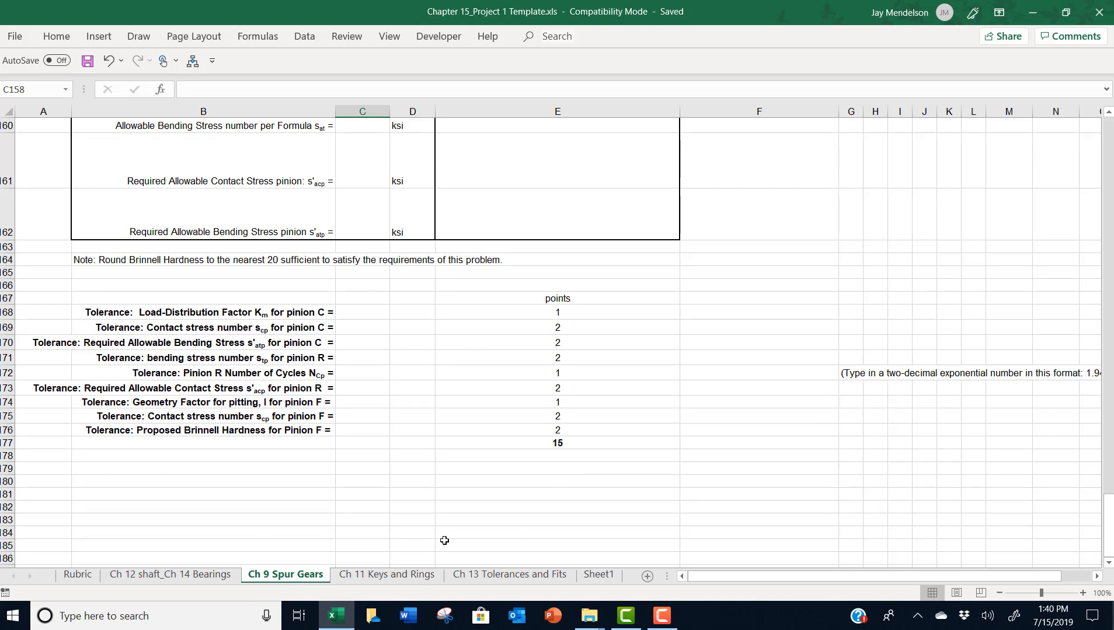
{"action": "mouse_move", "coordinate": [442, 529]}
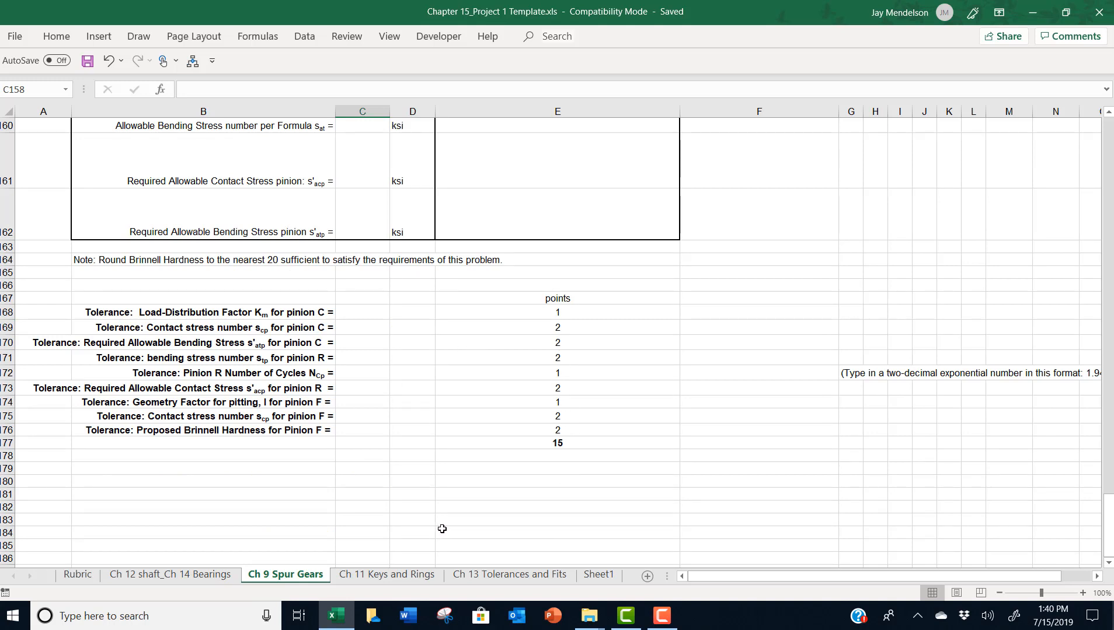
Switch to the Ch 11 Keys and Rings sheet and scroll to the external ring catalogue
{"action": "left_click", "coordinate": [386, 575]}
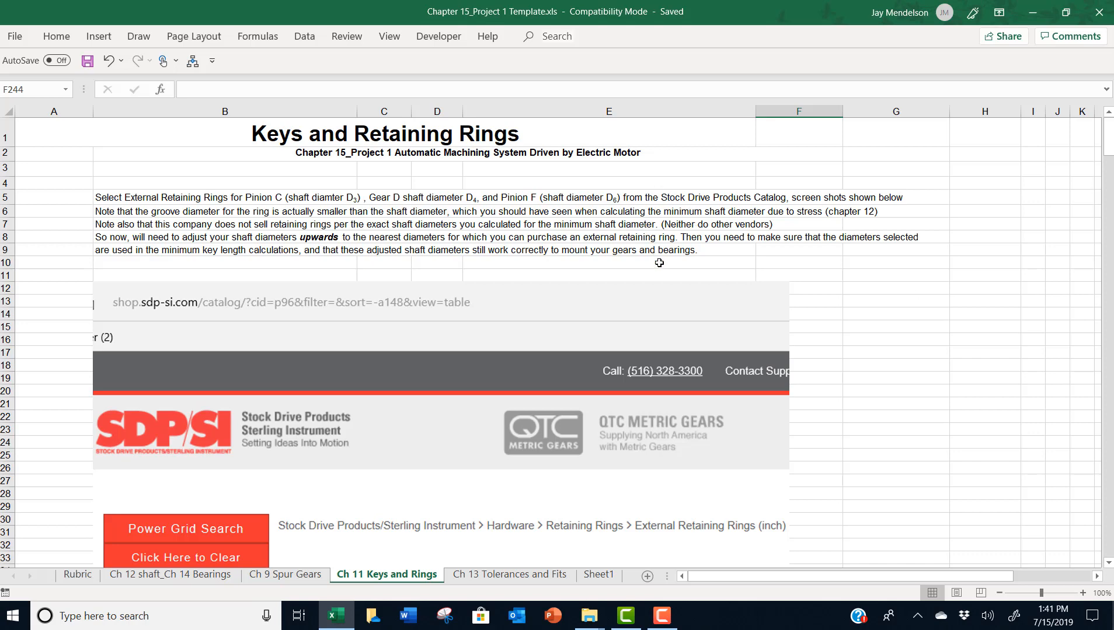
{"action": "scroll", "scroll_direction": "down", "scroll_amount": 3}
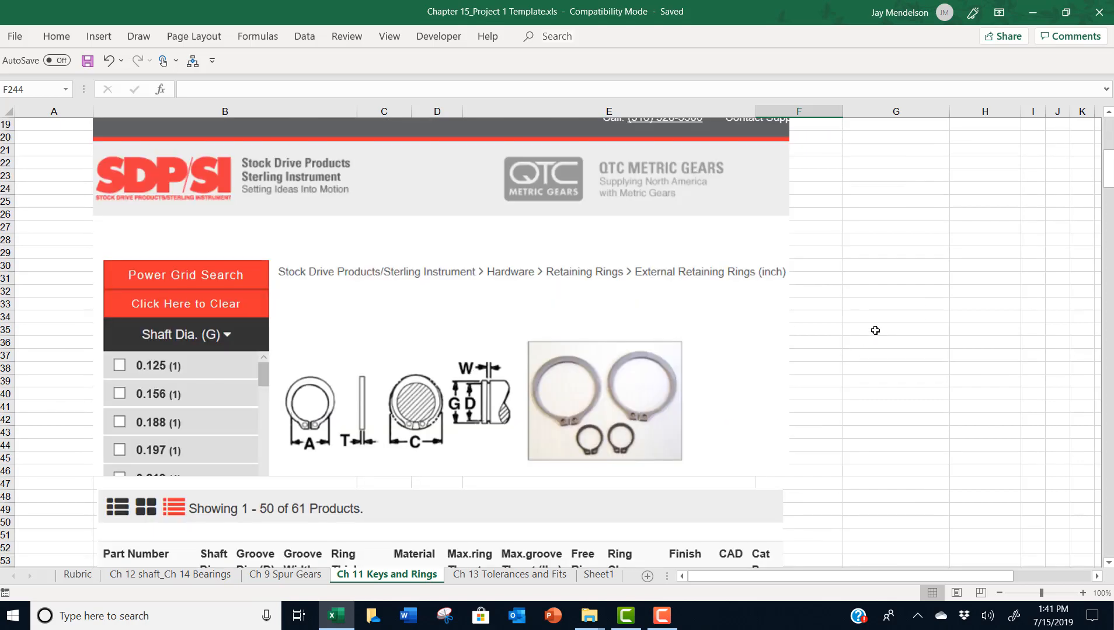
{"action": "scroll", "scroll_direction": "down", "scroll_amount": 3}
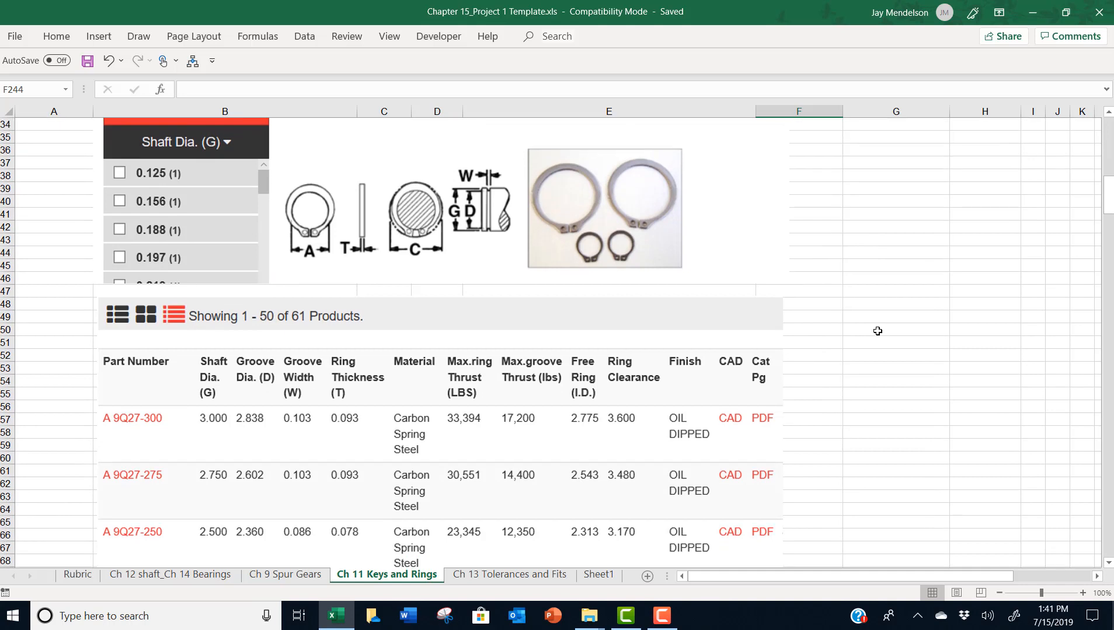
{"action": "mouse_move", "coordinate": [177, 398]}
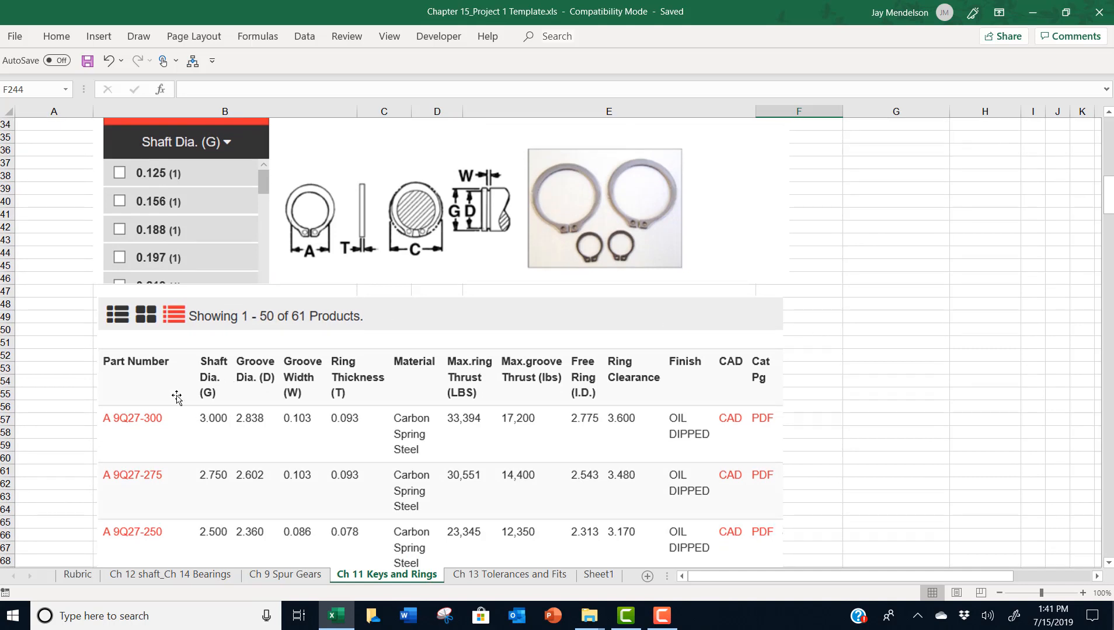
{"action": "mouse_move", "coordinate": [190, 422]}
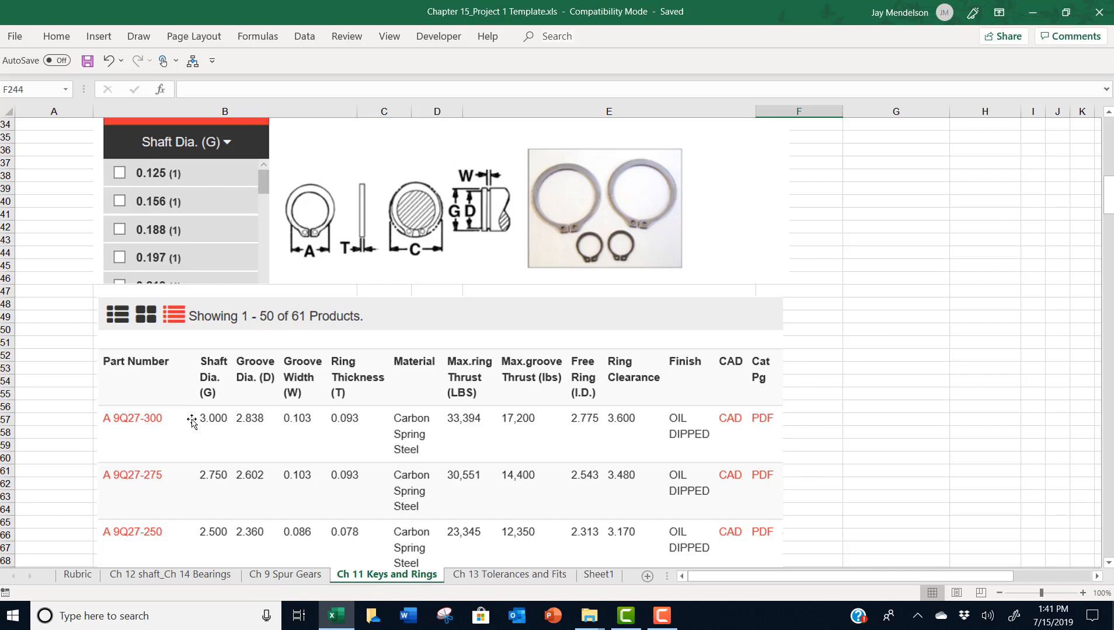
{"action": "mouse_move", "coordinate": [211, 385]}
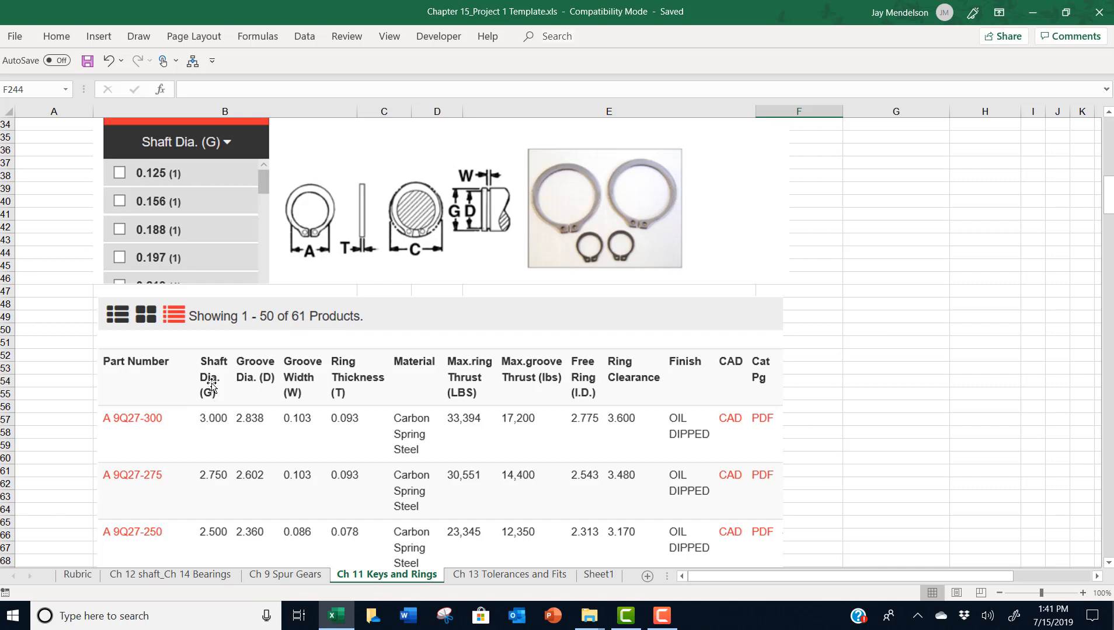
Scroll to the last catalogue entries and the empty Specification of External Rings section
{"action": "scroll", "scroll_direction": "down", "scroll_amount": 3}
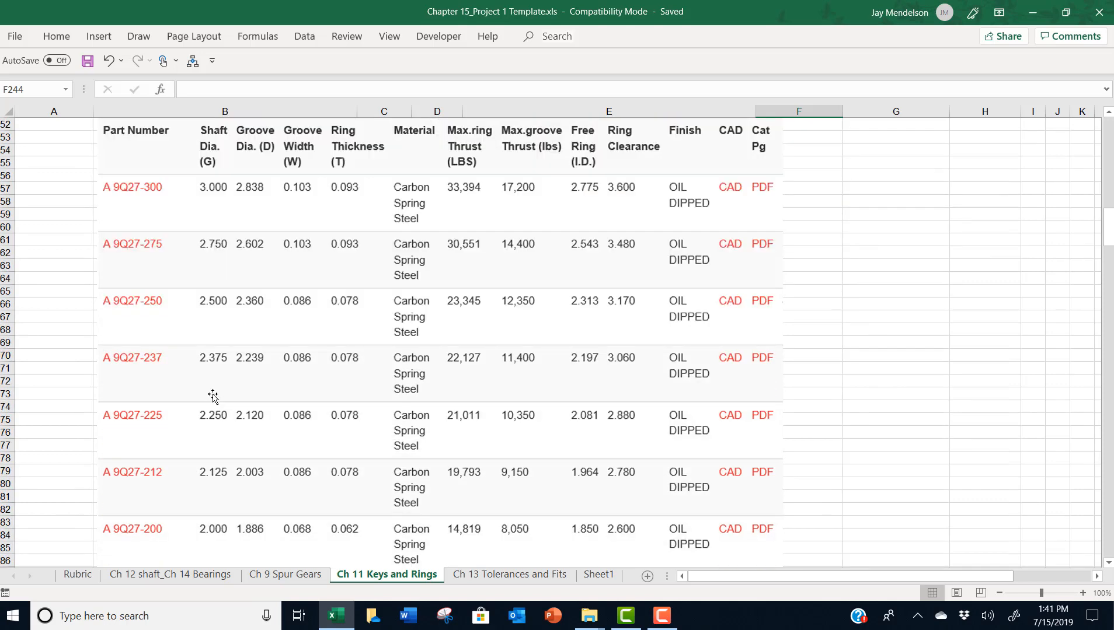
{"action": "scroll", "scroll_direction": "down", "scroll_amount": 3}
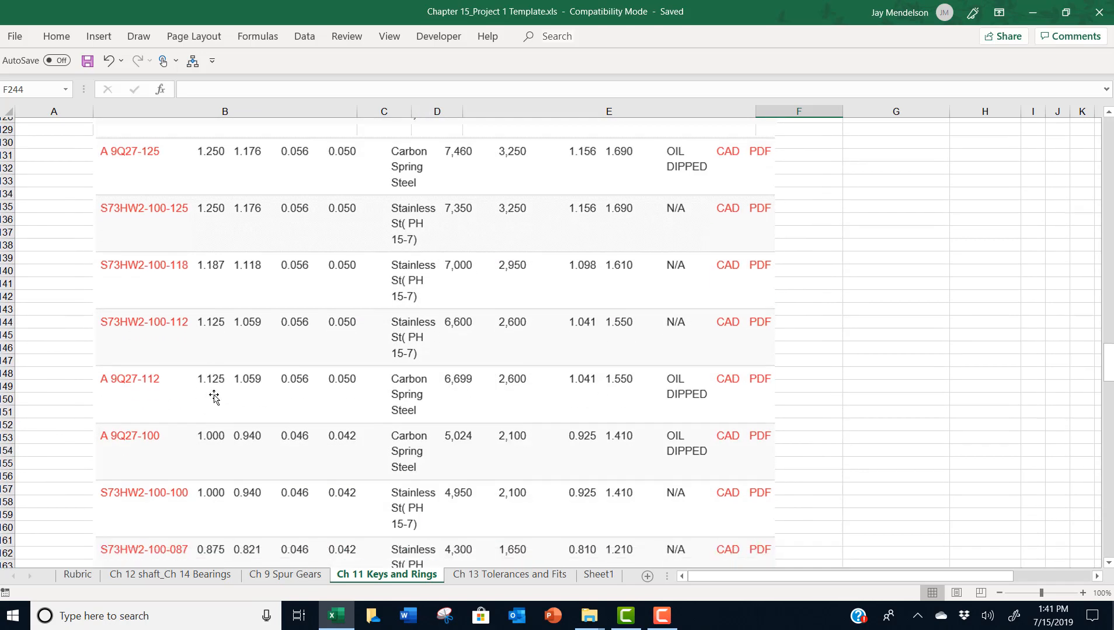
{"action": "scroll", "scroll_direction": "down", "scroll_amount": 3}
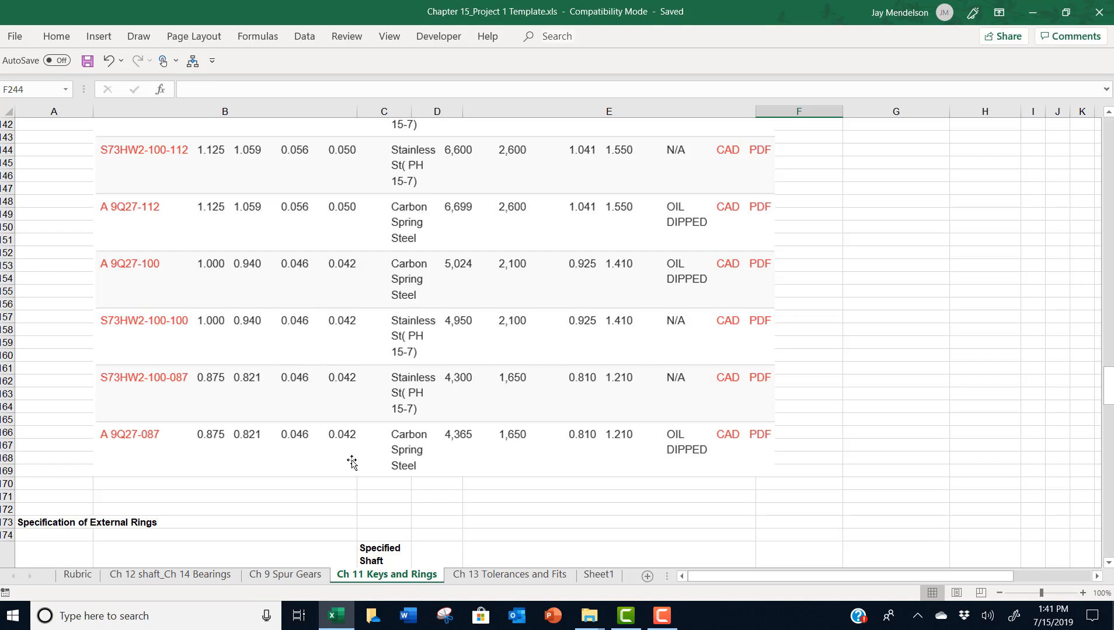
{"action": "mouse_move", "coordinate": [351, 423]}
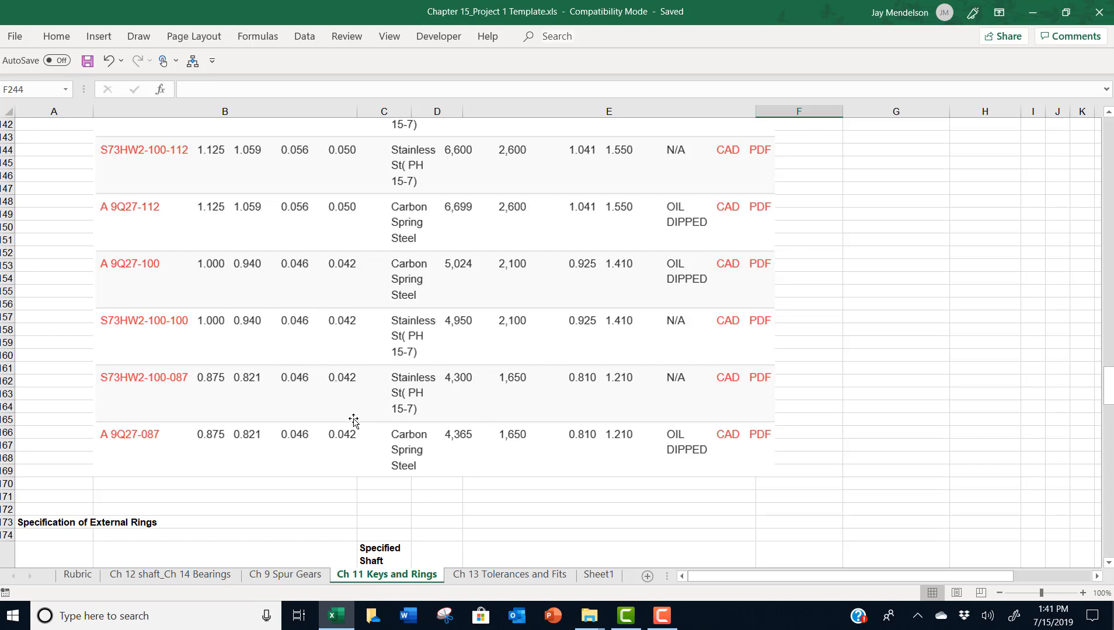
{"action": "mouse_move", "coordinate": [294, 254]}
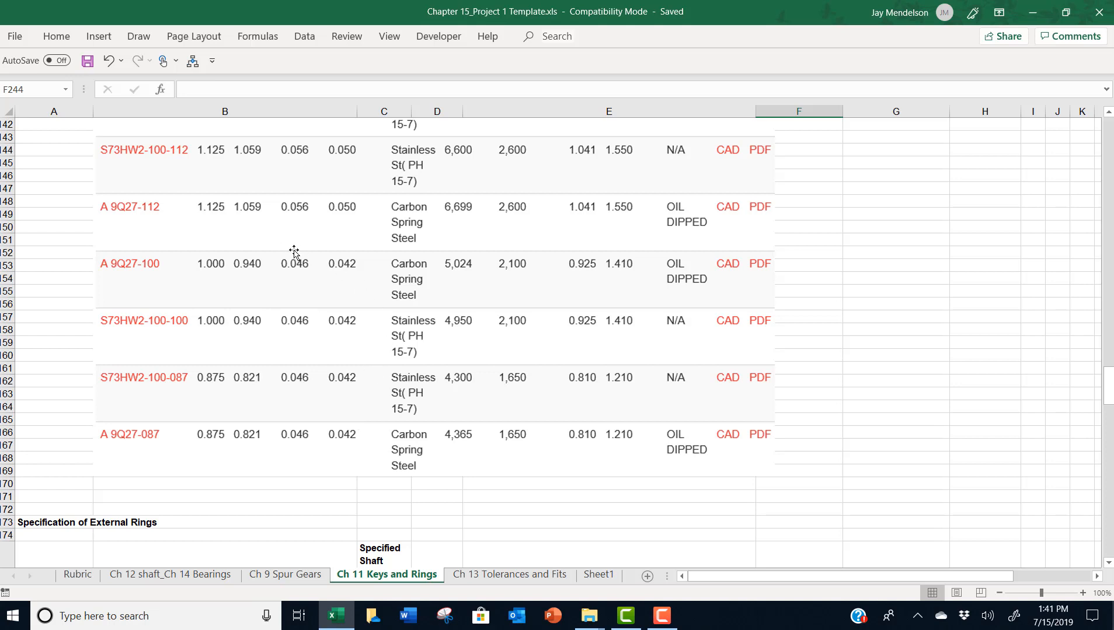
{"action": "mouse_move", "coordinate": [314, 292]}
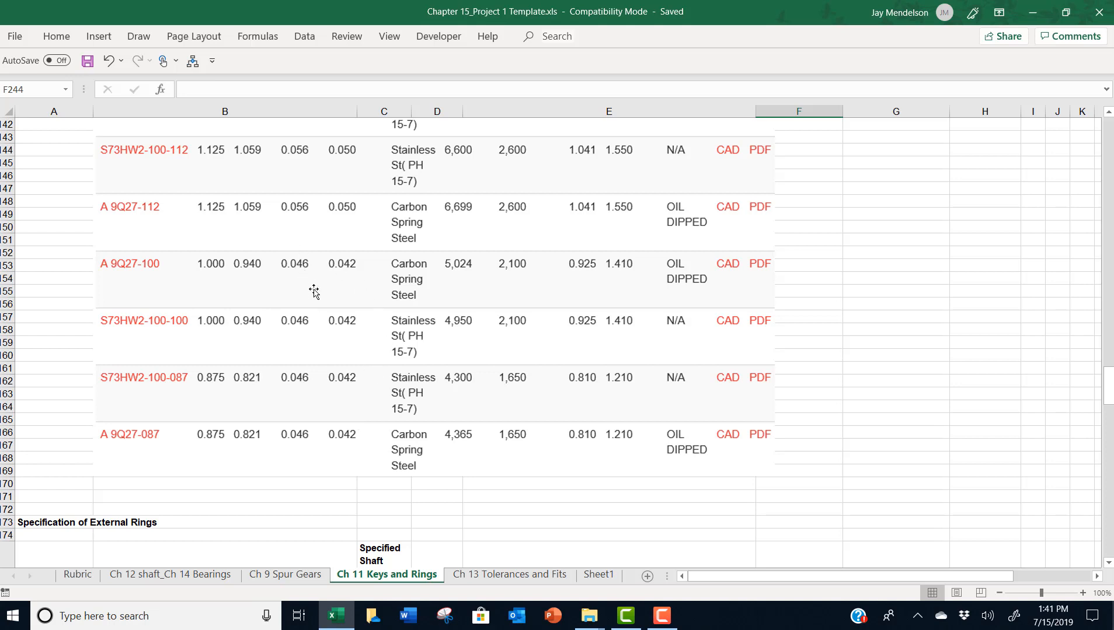
{"action": "mouse_move", "coordinate": [314, 296]}
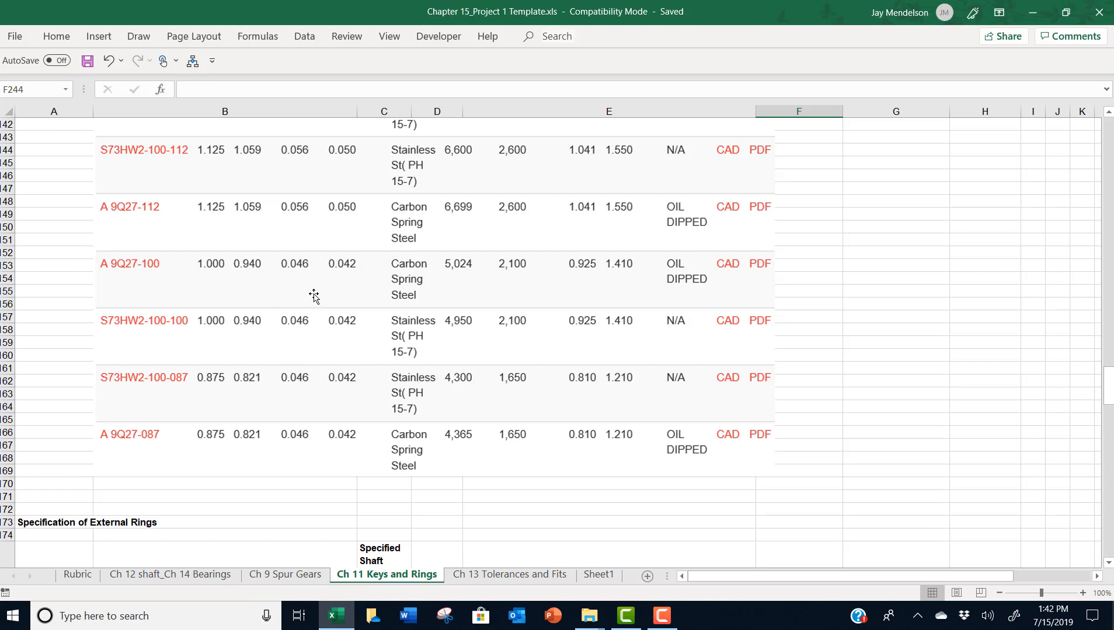
Scroll back up to the catalogue header with the Shaft Dia. filter and ring diagram
{"action": "scroll", "scroll_direction": "up", "scroll_amount": 3}
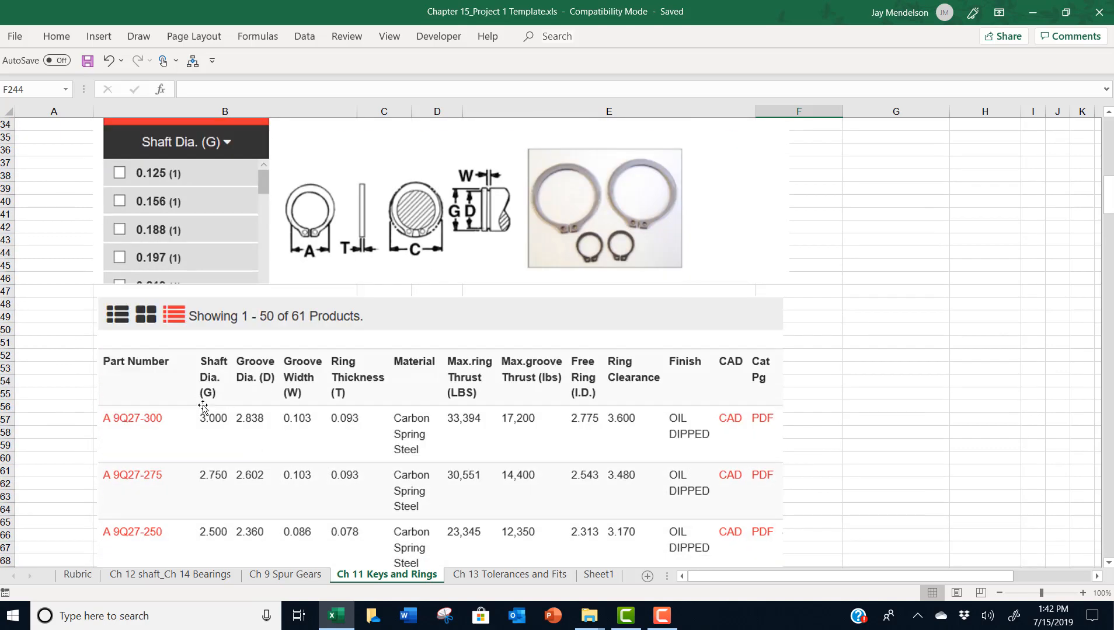
{"action": "mouse_move", "coordinate": [279, 376]}
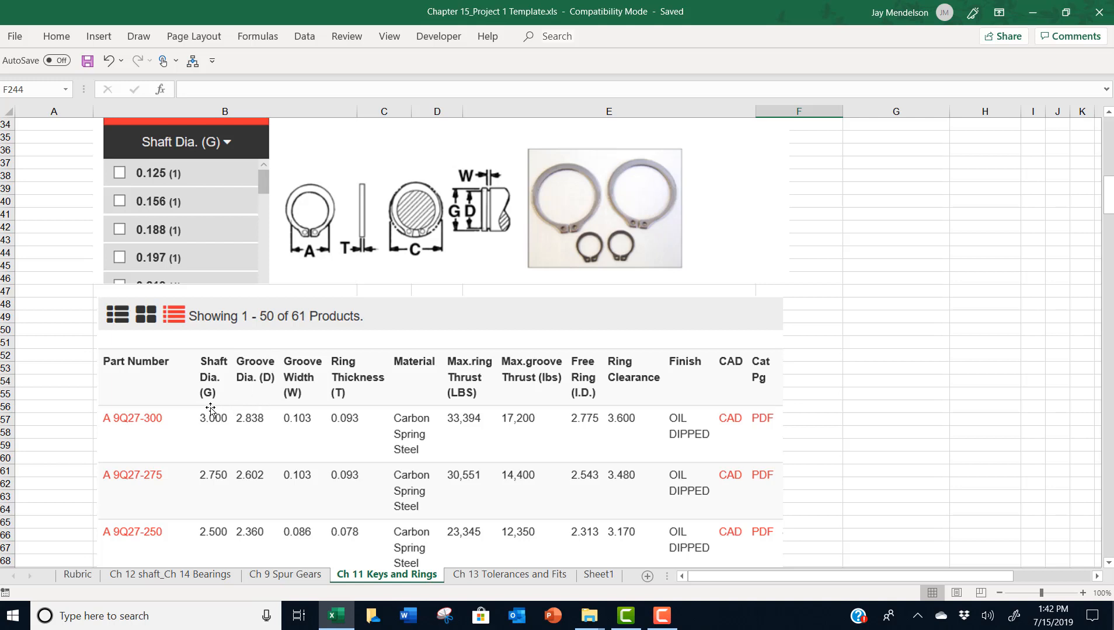
{"action": "mouse_move", "coordinate": [240, 426]}
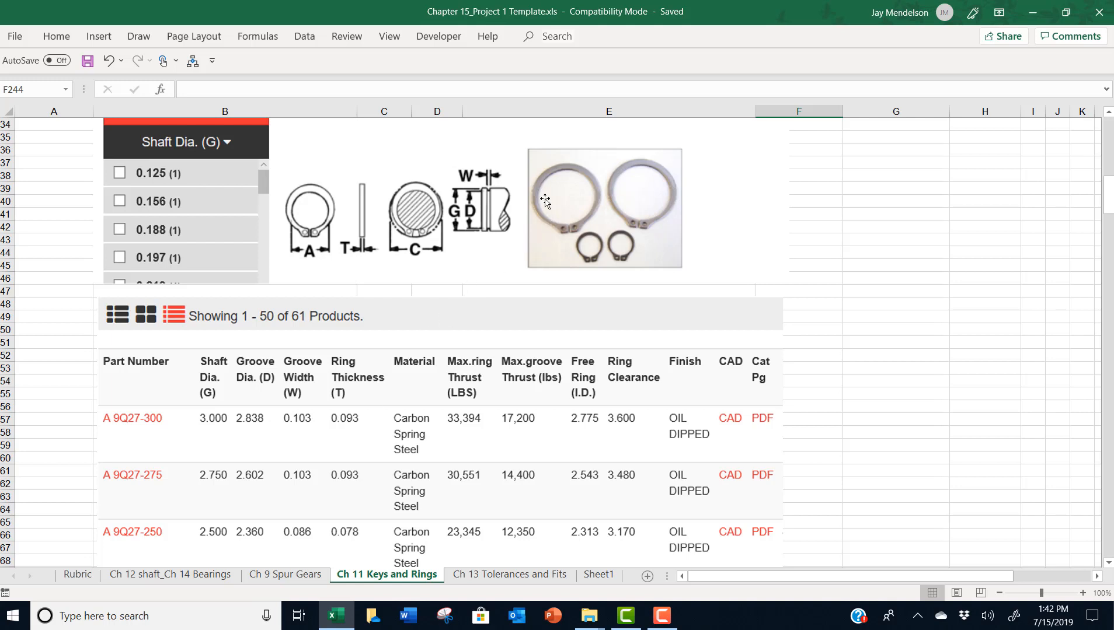
{"action": "mouse_move", "coordinate": [508, 248]}
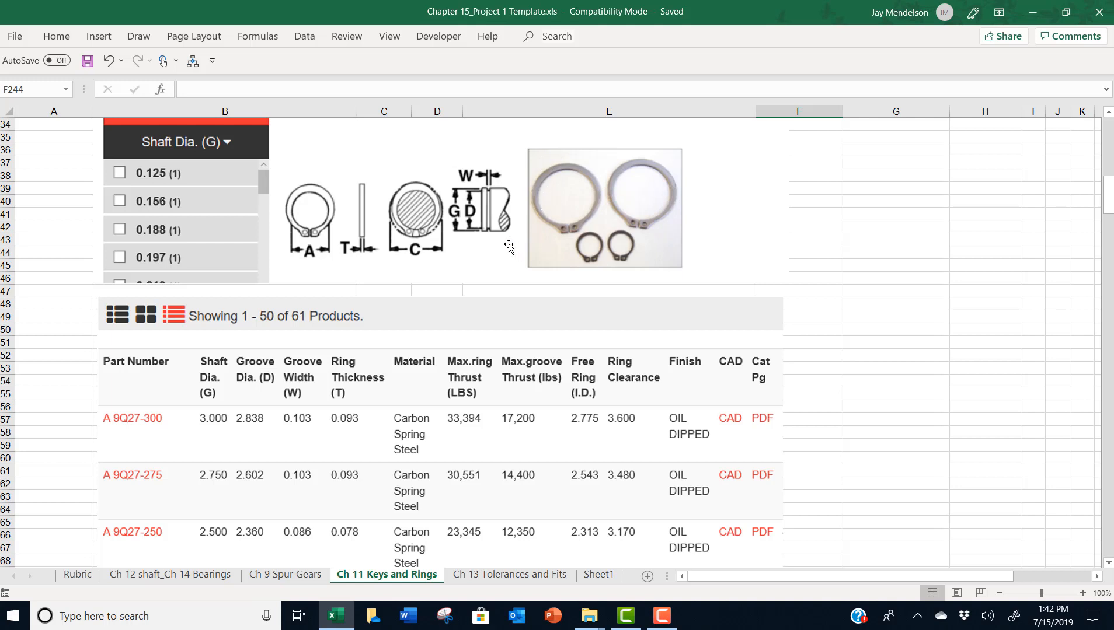
{"action": "mouse_move", "coordinate": [461, 219]}
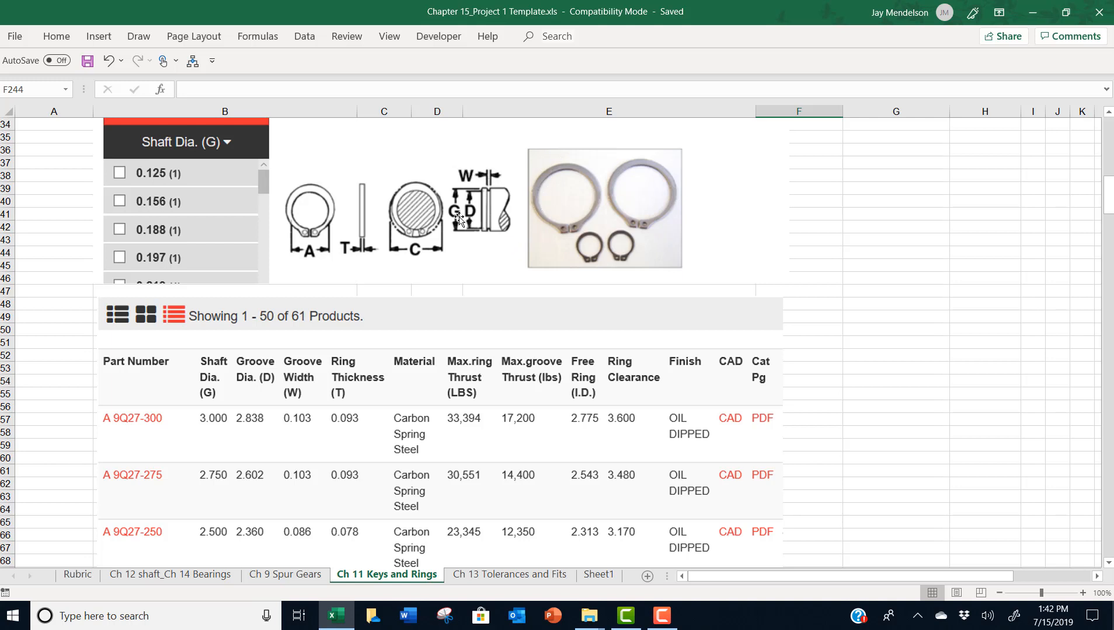
{"action": "mouse_move", "coordinate": [471, 209]}
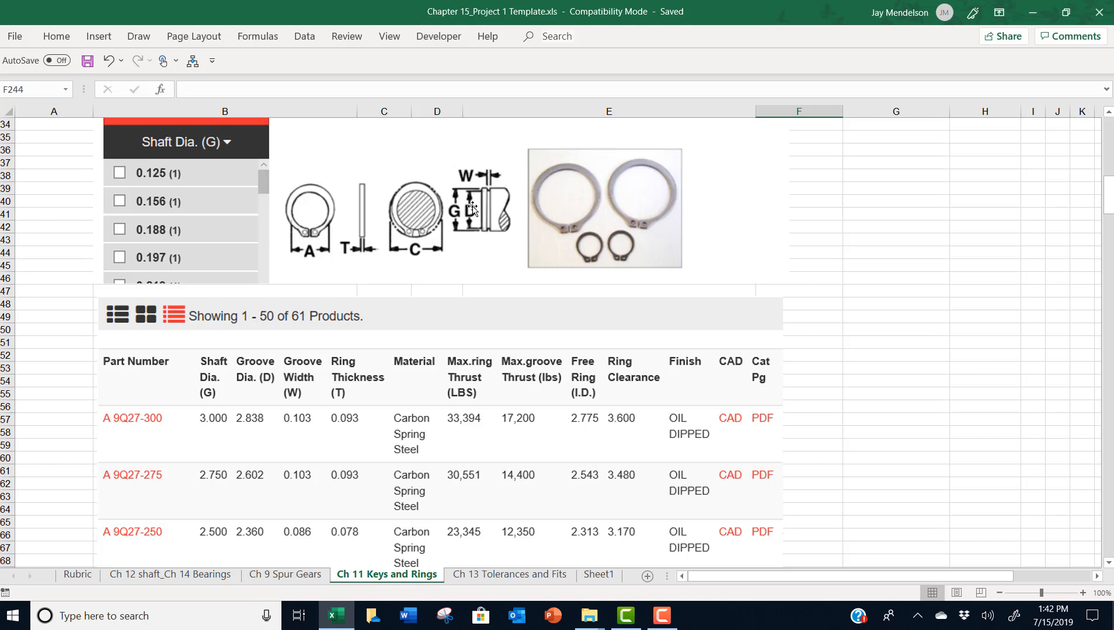
{"action": "mouse_move", "coordinate": [455, 203]}
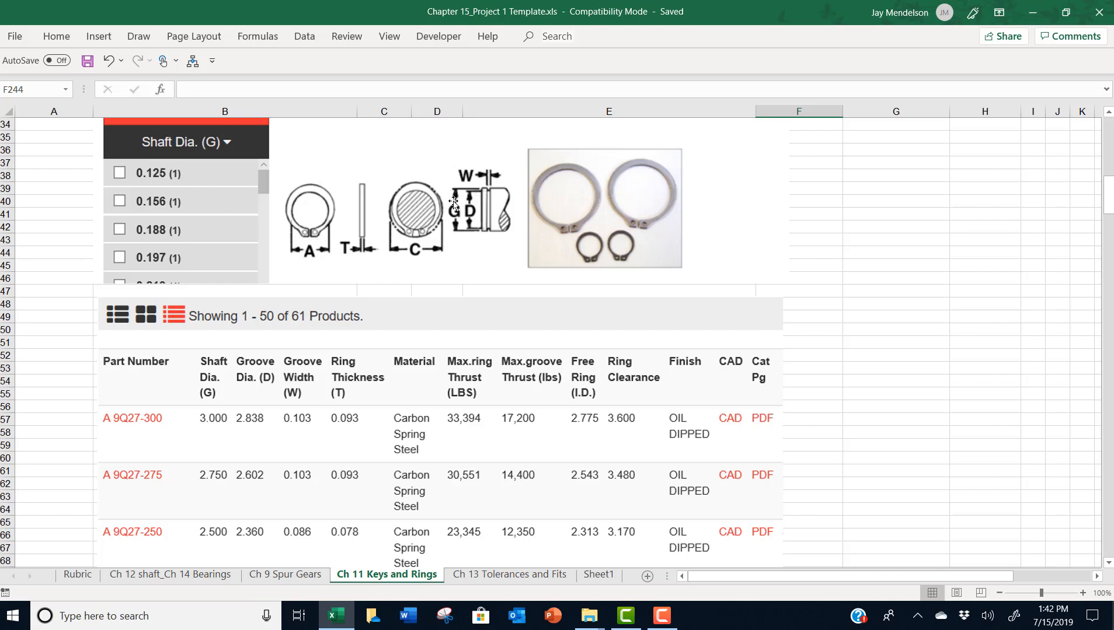
{"action": "mouse_move", "coordinate": [492, 261]}
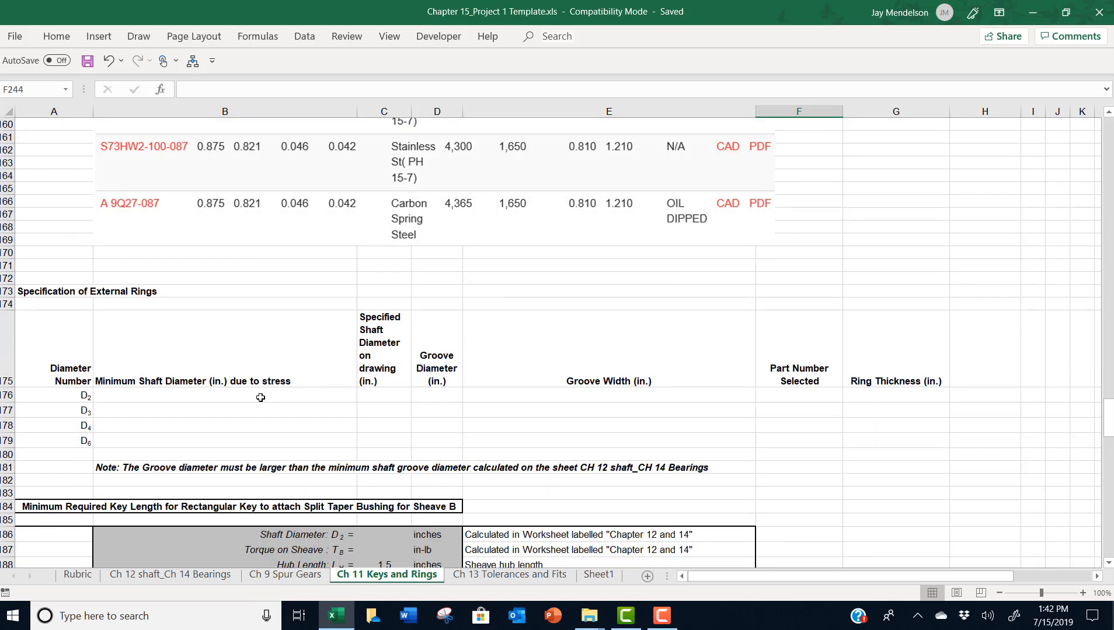
Point out D2's minimum and specified shaft diameter, part number and ring thickness cells
{"action": "left_click", "coordinate": [225, 410]}
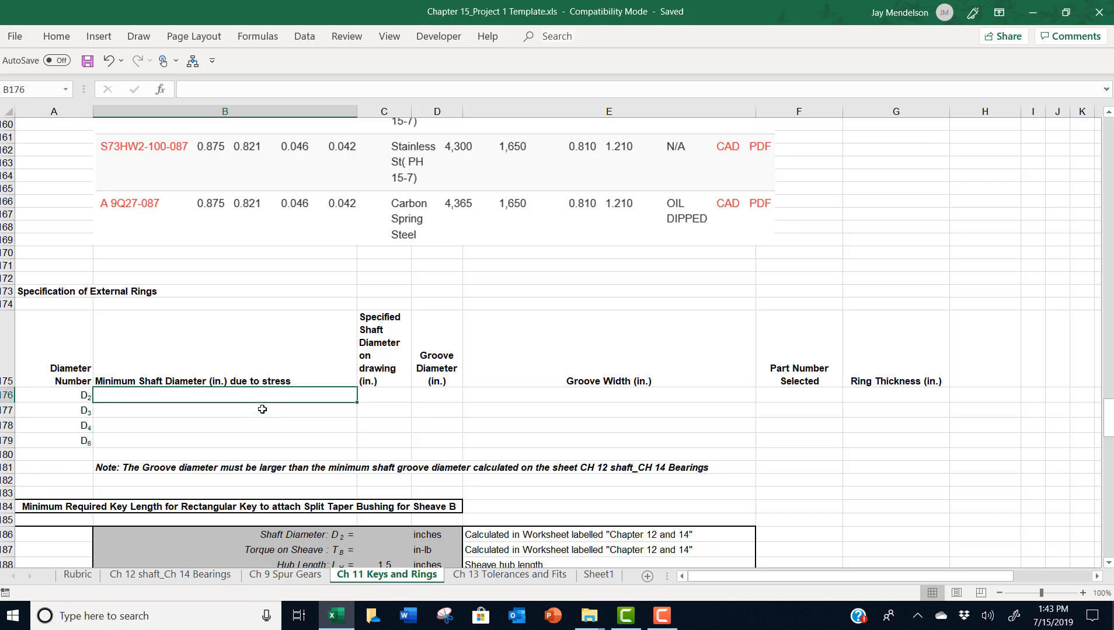
{"action": "left_click", "coordinate": [383, 414]}
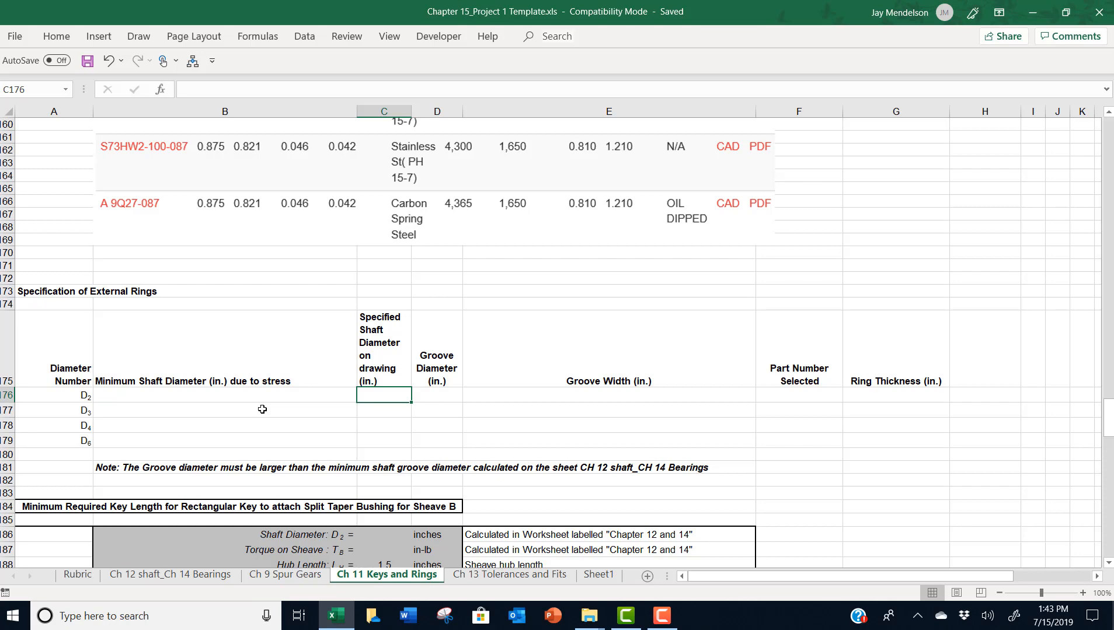
{"action": "scroll", "scroll_direction": "up", "scroll_amount": 3}
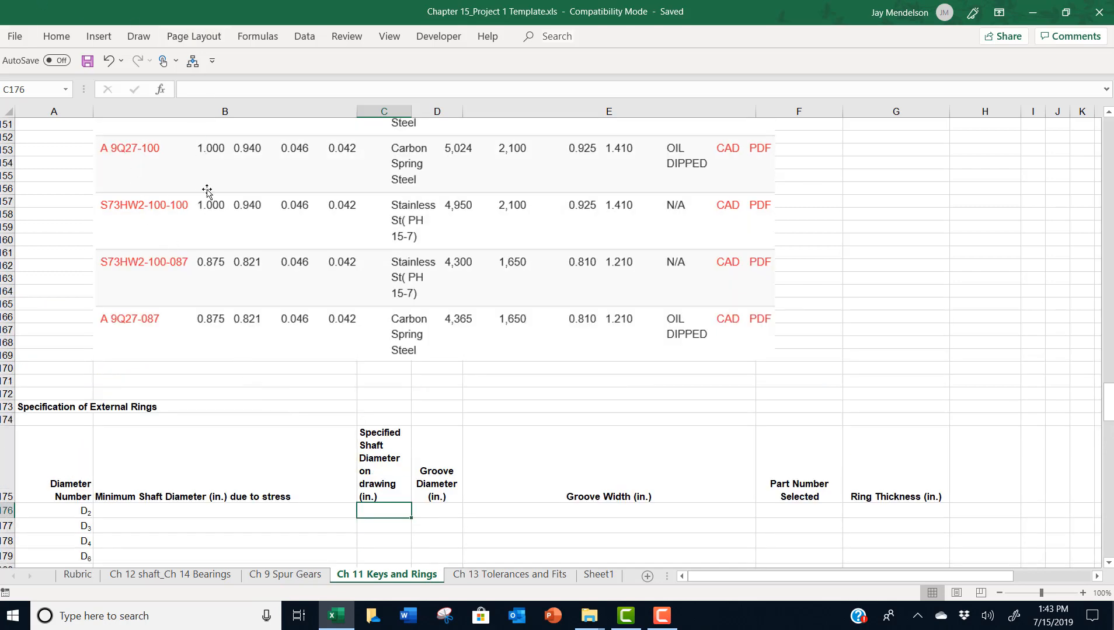
{"action": "scroll", "scroll_direction": "up", "scroll_amount": 3}
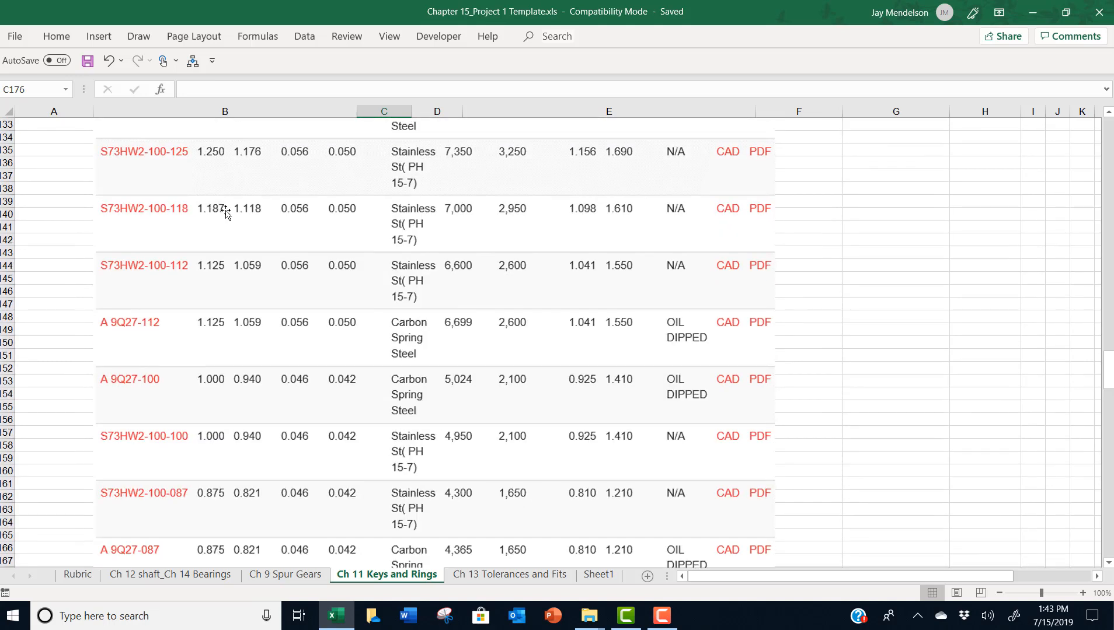
{"action": "scroll", "scroll_direction": "down", "scroll_amount": 3}
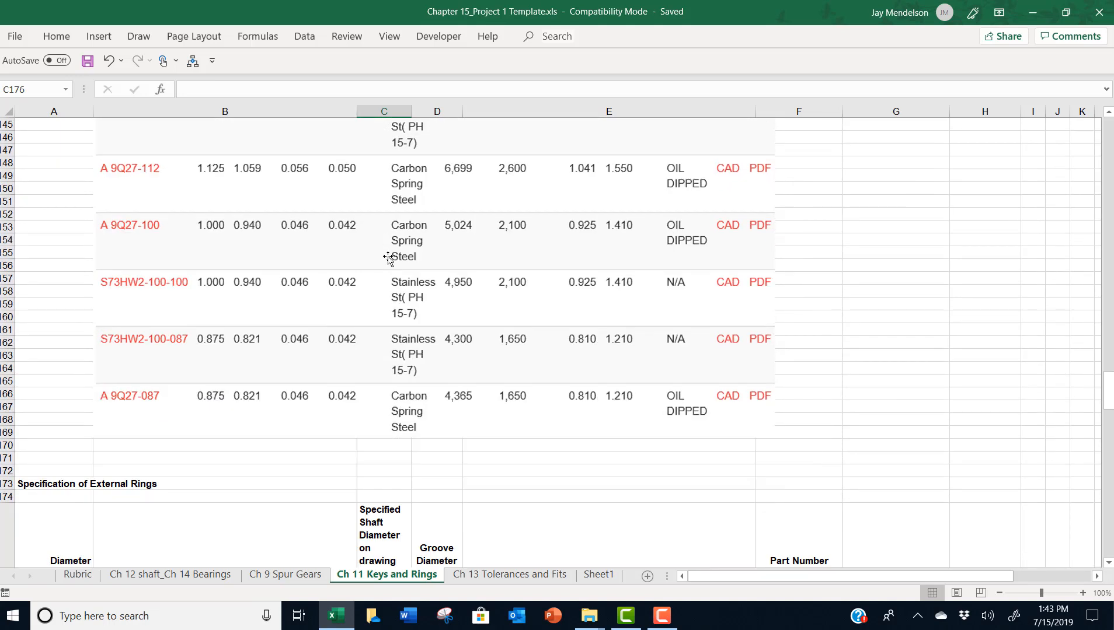
{"action": "scroll", "scroll_direction": "down", "scroll_amount": 3}
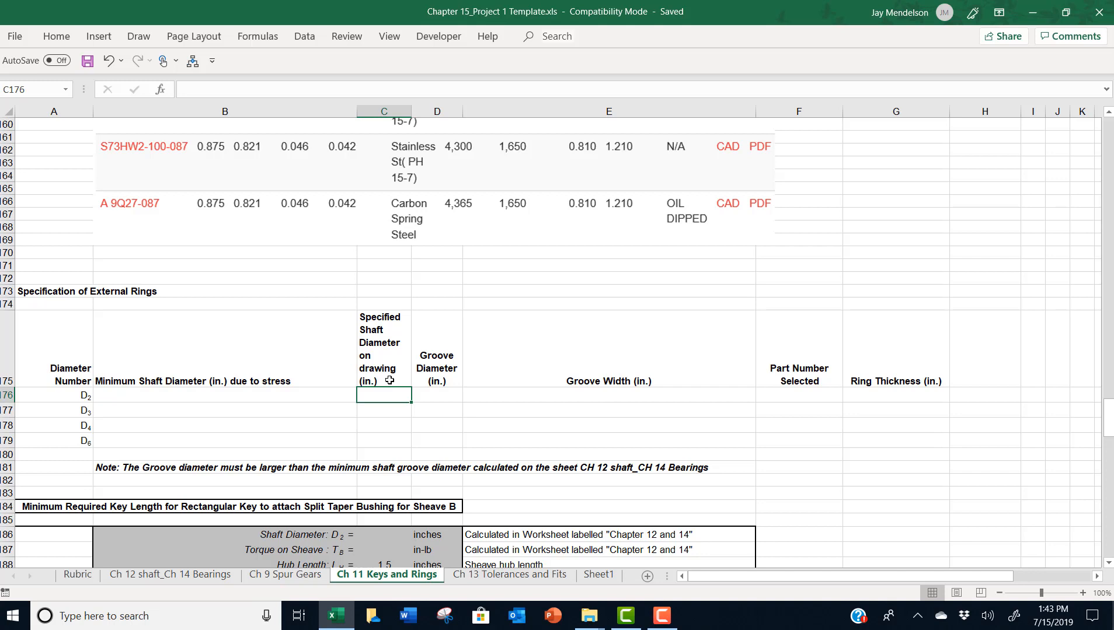
{"action": "left_click", "coordinate": [437, 395]}
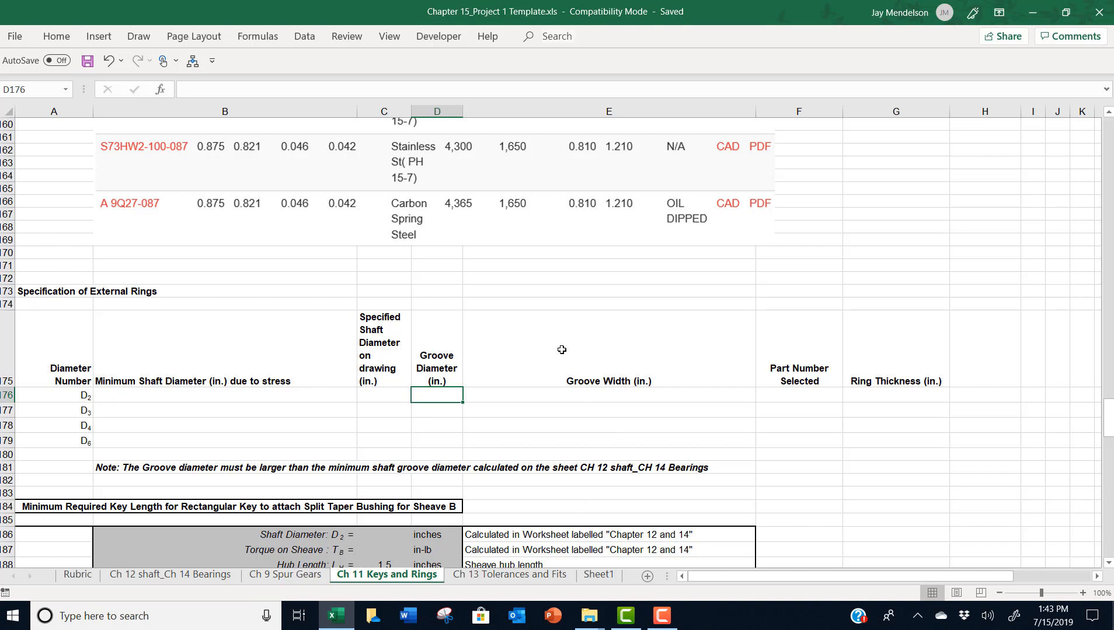
{"action": "mouse_move", "coordinate": [739, 367]}
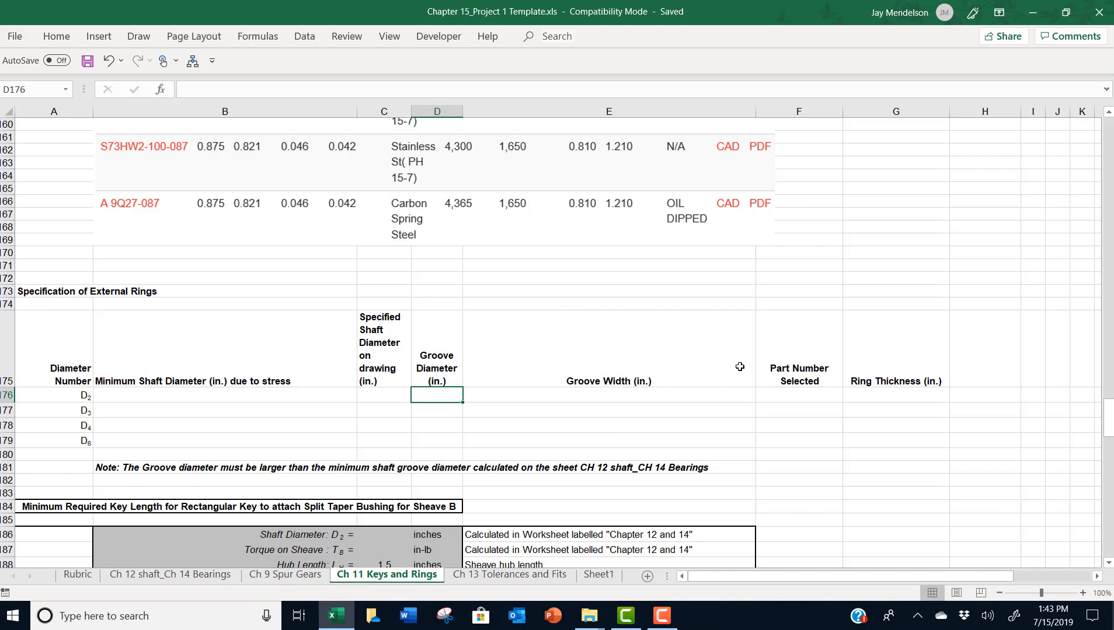
{"action": "left_click", "coordinate": [798, 394]}
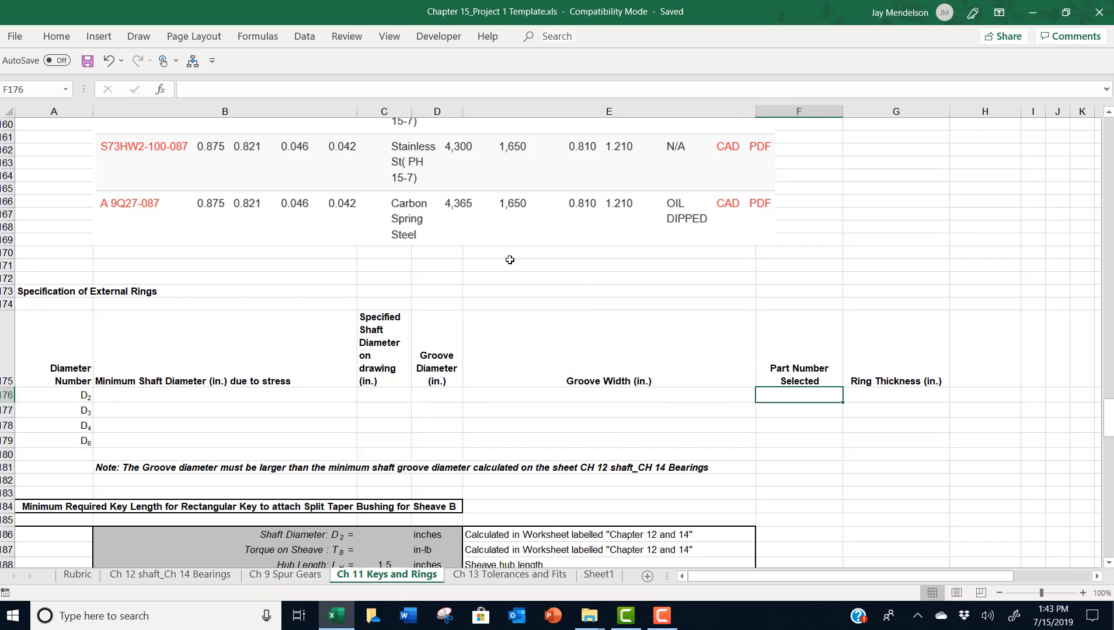
{"action": "mouse_move", "coordinate": [718, 396]}
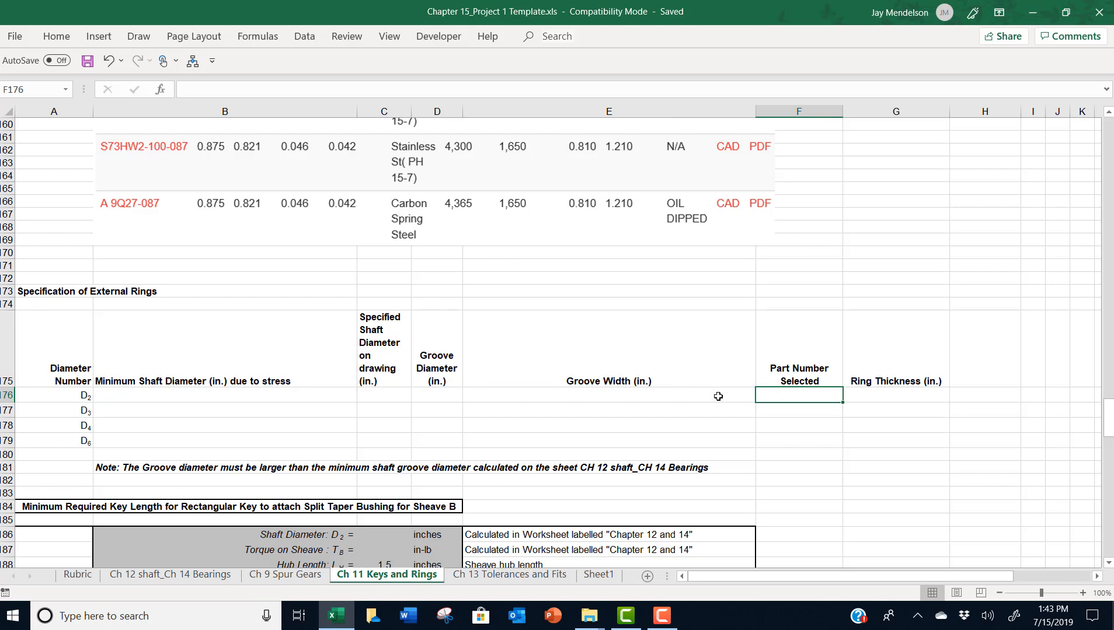
{"action": "left_click", "coordinate": [896, 397]}
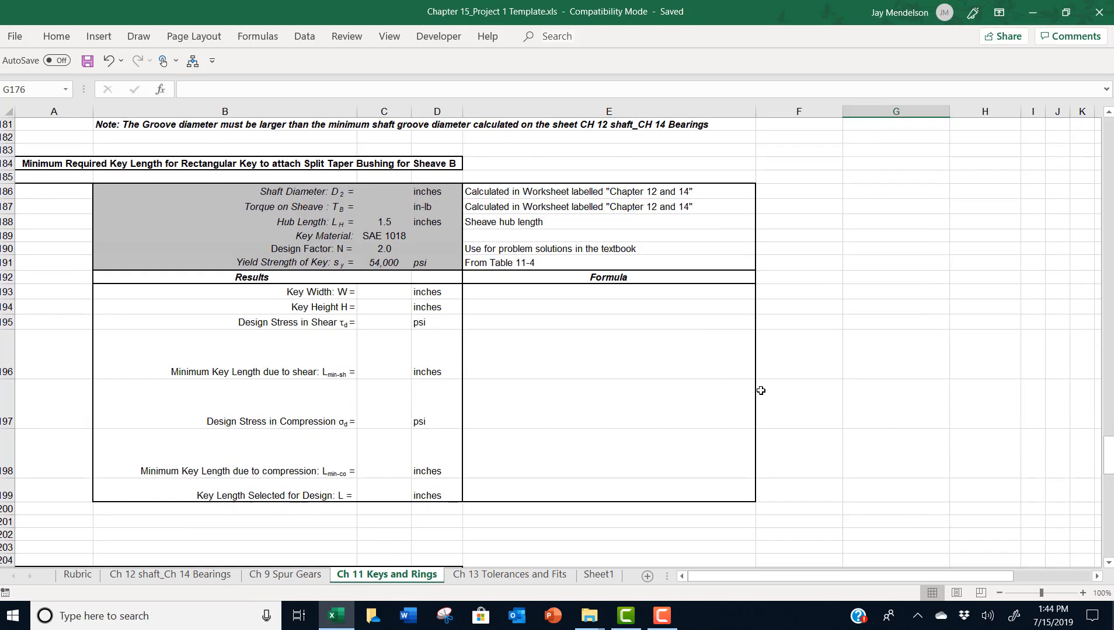
{"action": "mouse_move", "coordinate": [857, 400]}
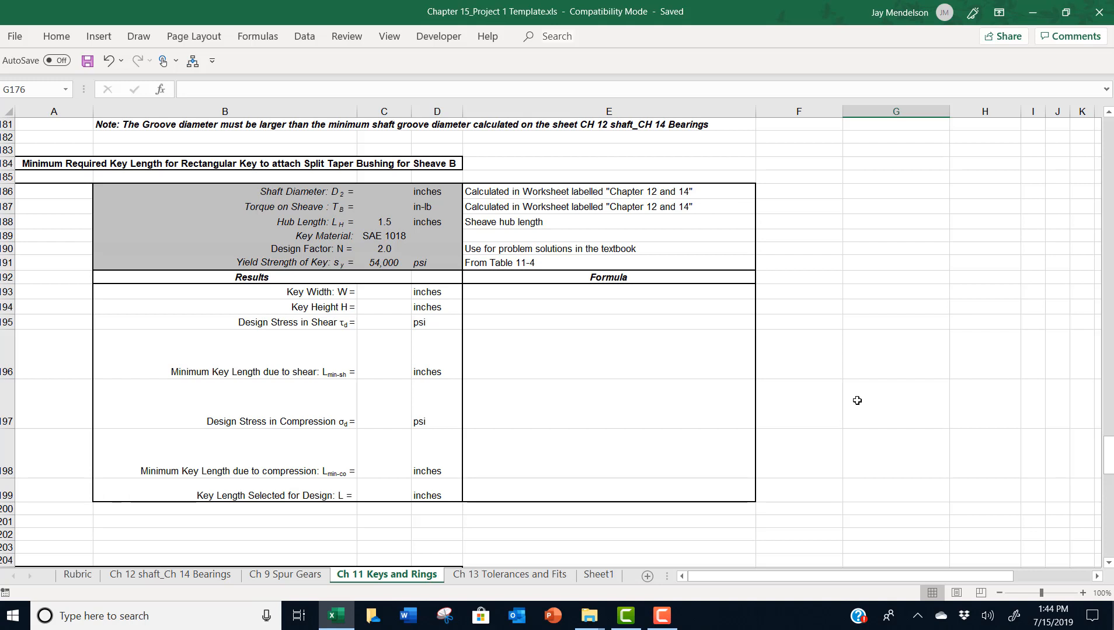
{"action": "mouse_move", "coordinate": [638, 282]}
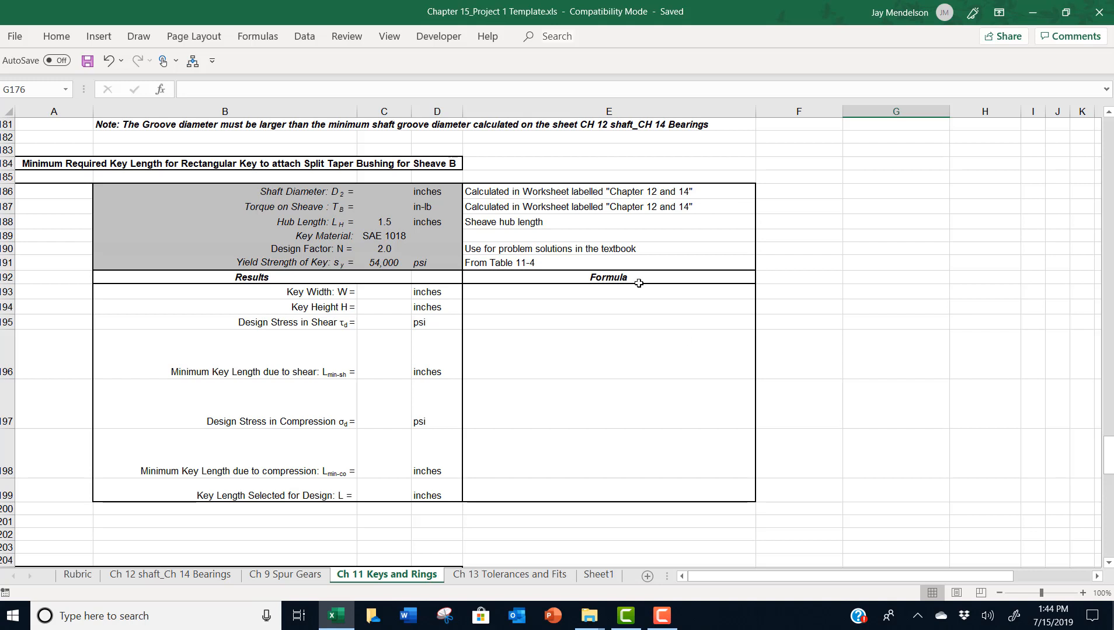
{"action": "left_click", "coordinate": [384, 191]}
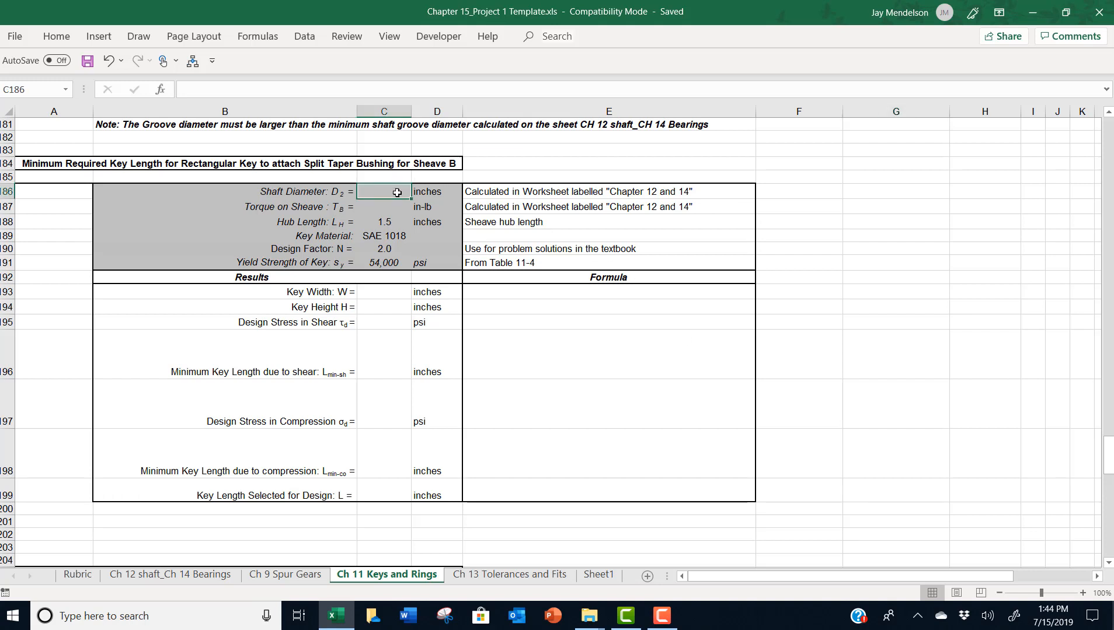
{"action": "left_click", "coordinate": [384, 207]}
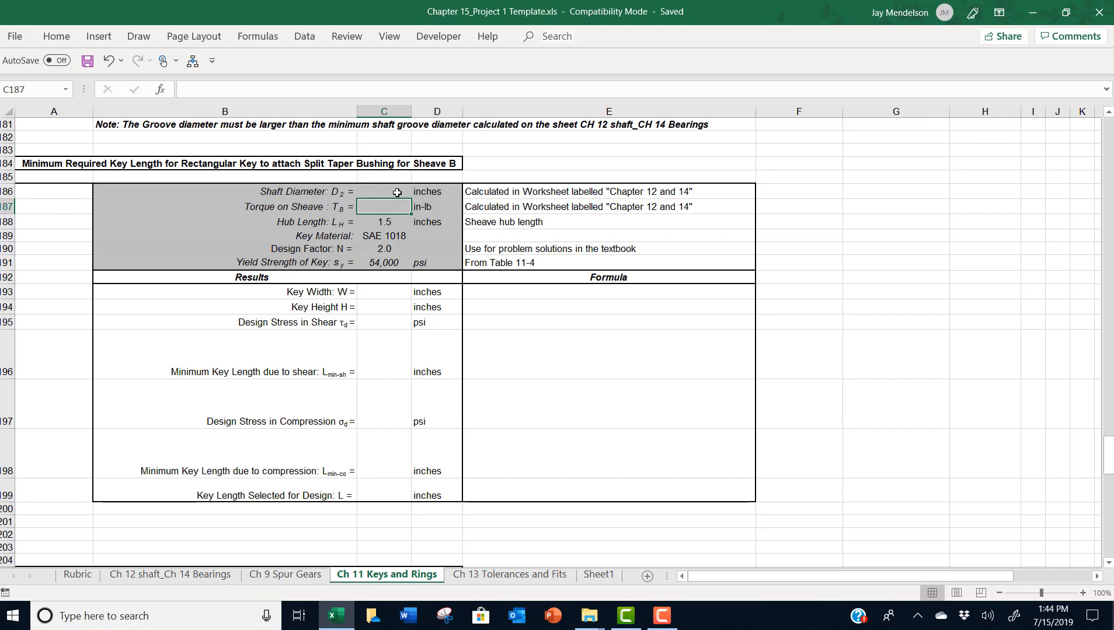
{"action": "left_click", "coordinate": [384, 192]}
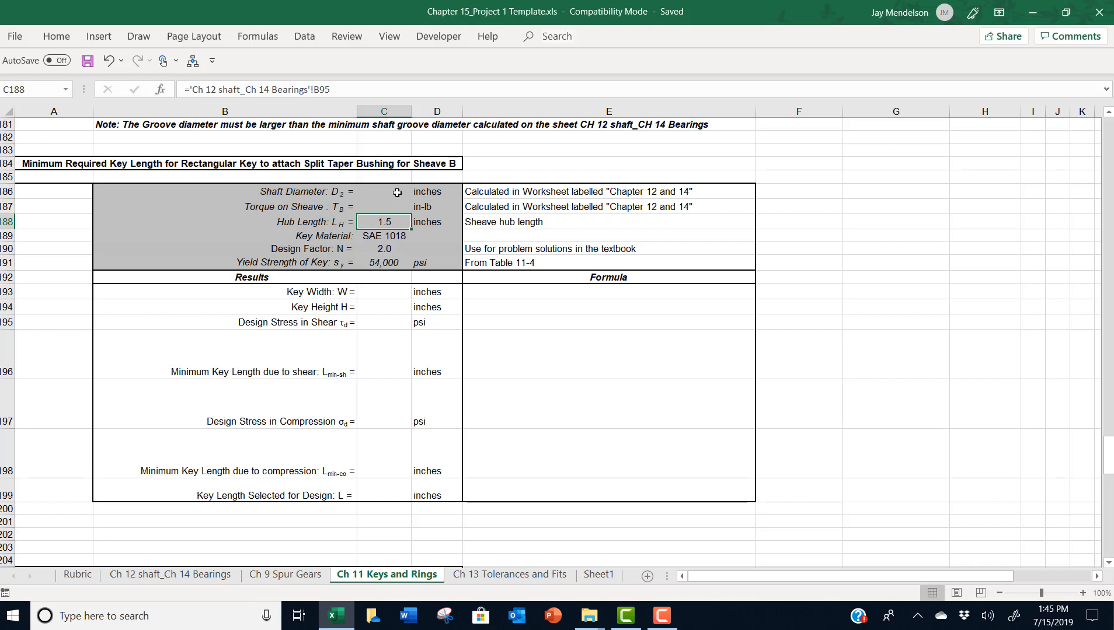
{"action": "left_click", "coordinate": [384, 263]}
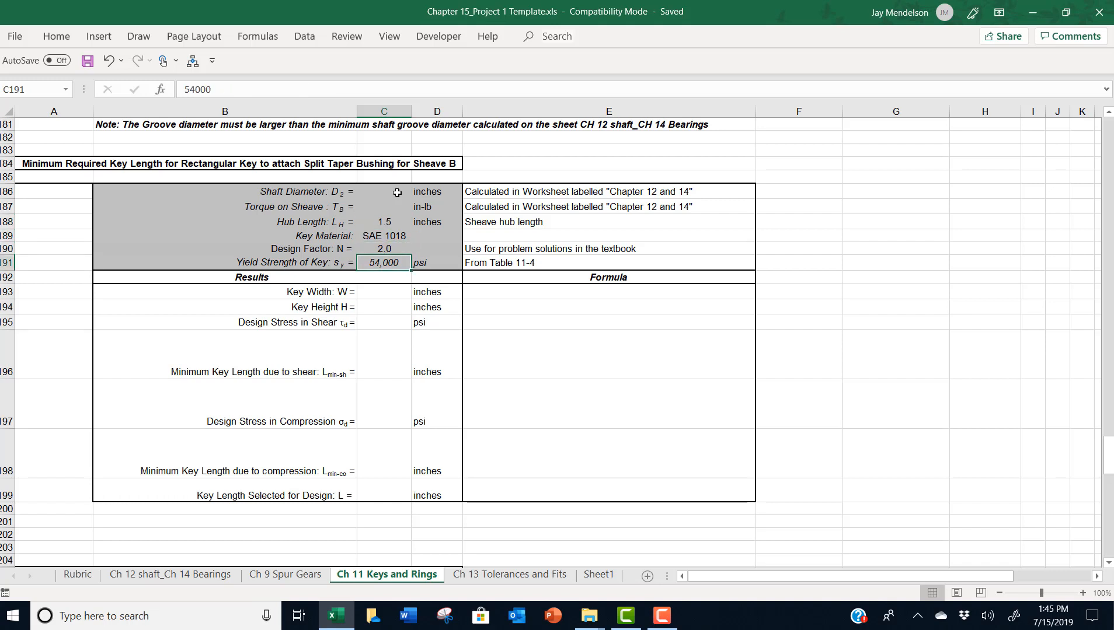
{"action": "left_click", "coordinate": [384, 291]}
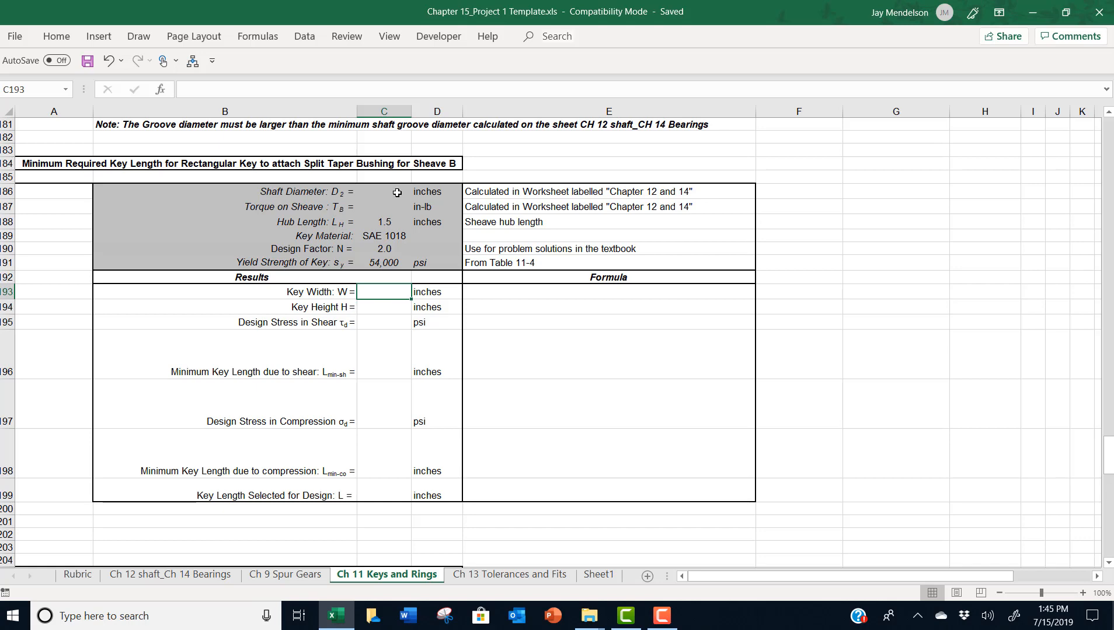
{"action": "scroll", "scroll_direction": "down", "scroll_amount": 3}
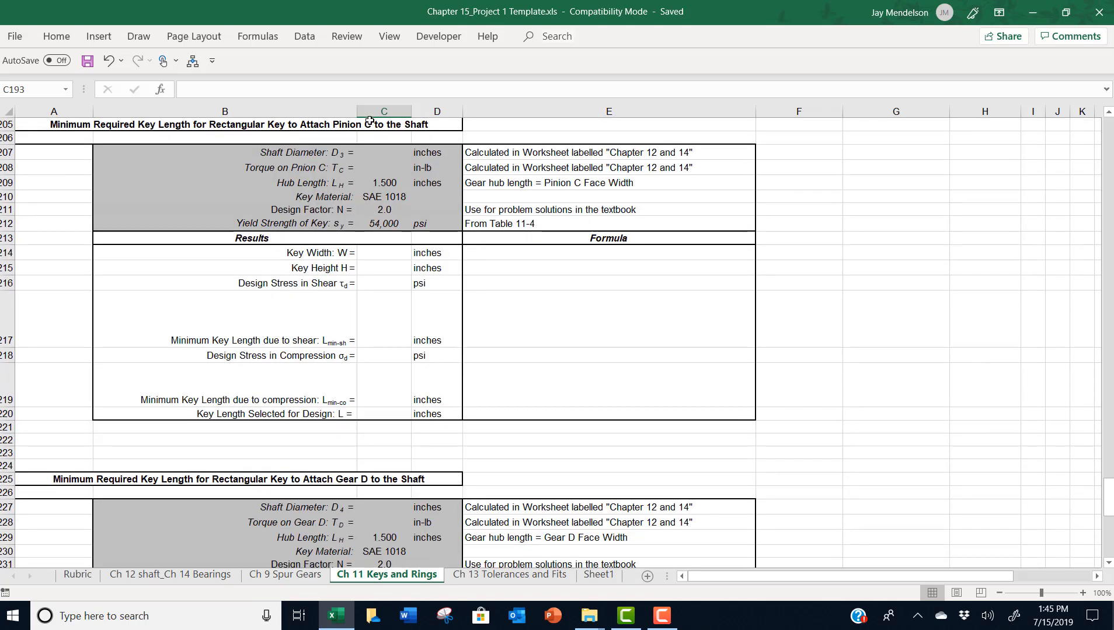
{"action": "mouse_move", "coordinate": [367, 142]}
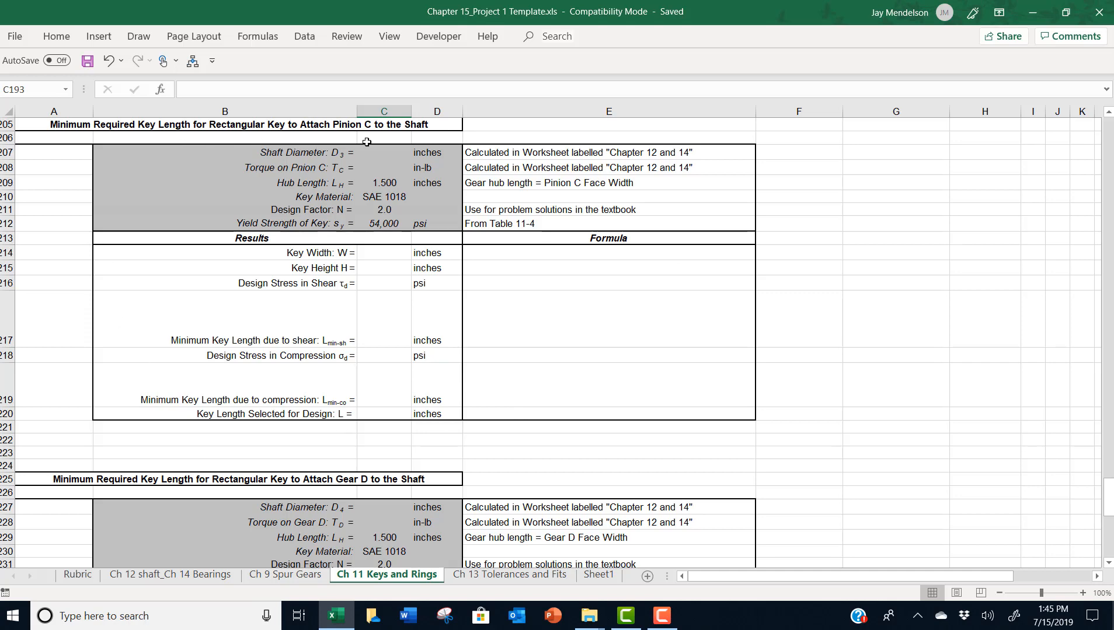
{"action": "scroll", "scroll_direction": "down", "scroll_amount": 3}
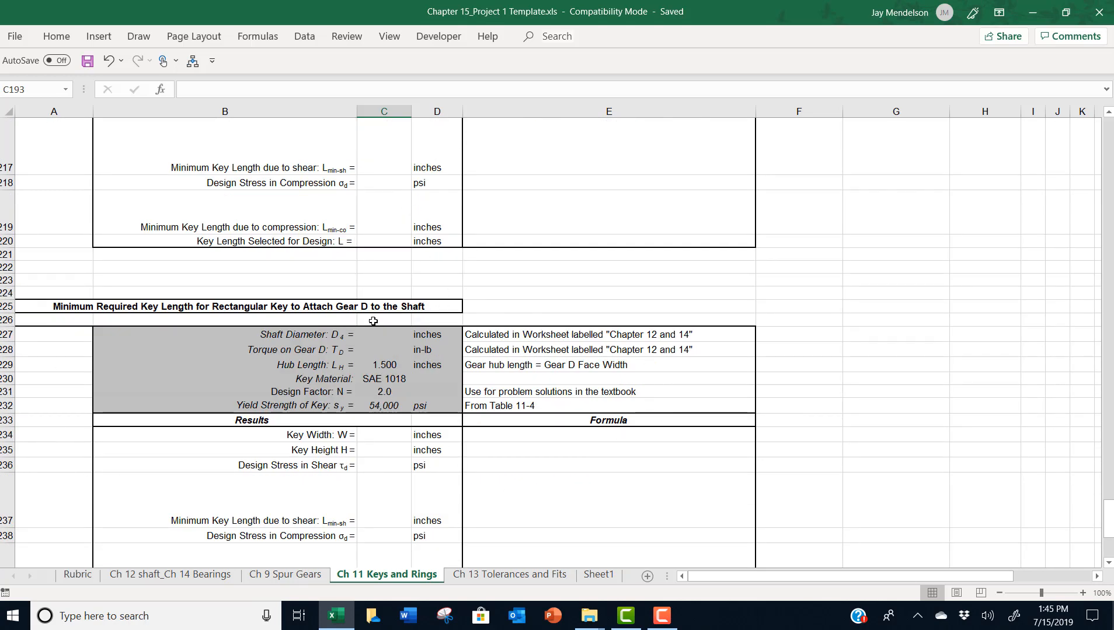
{"action": "scroll", "scroll_direction": "down", "scroll_amount": 3}
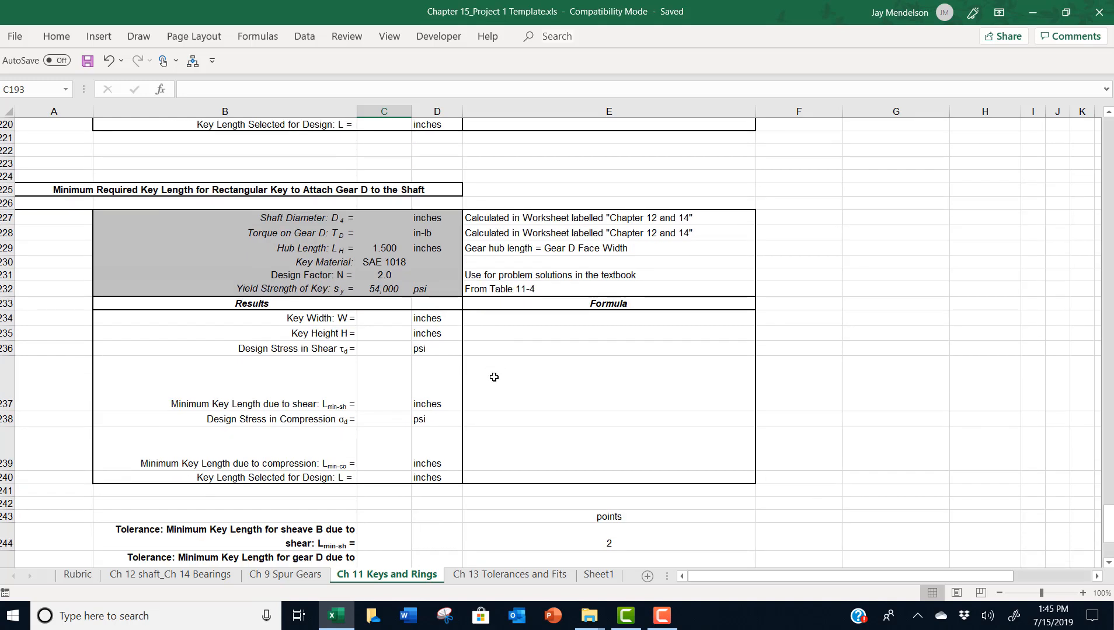
{"action": "left_click", "coordinate": [384, 218]}
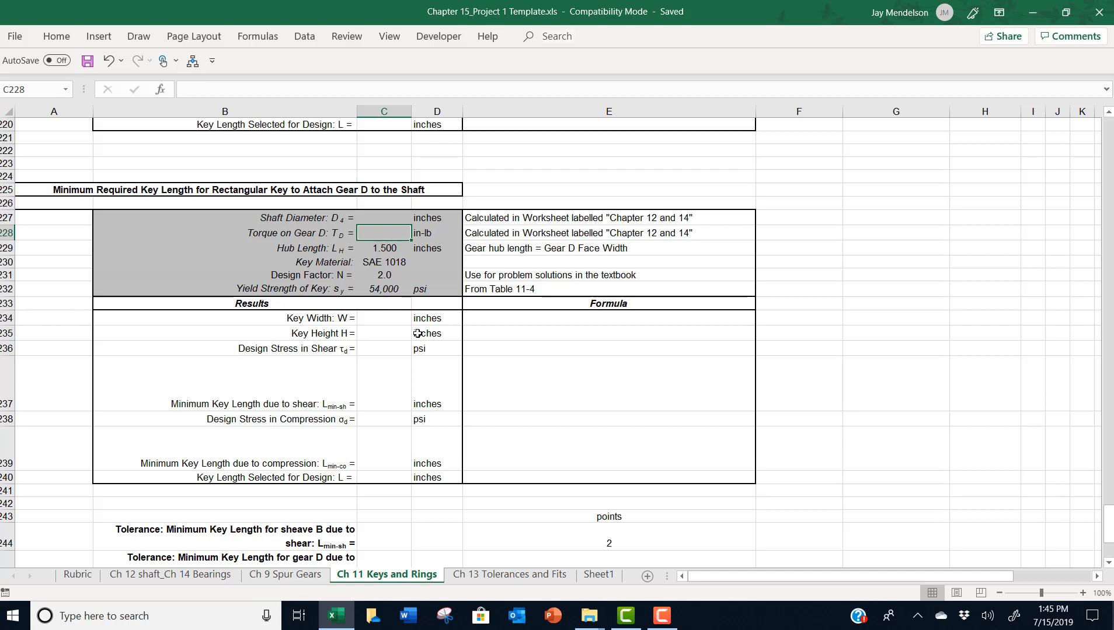
{"action": "scroll", "scroll_direction": "down", "scroll_amount": 3}
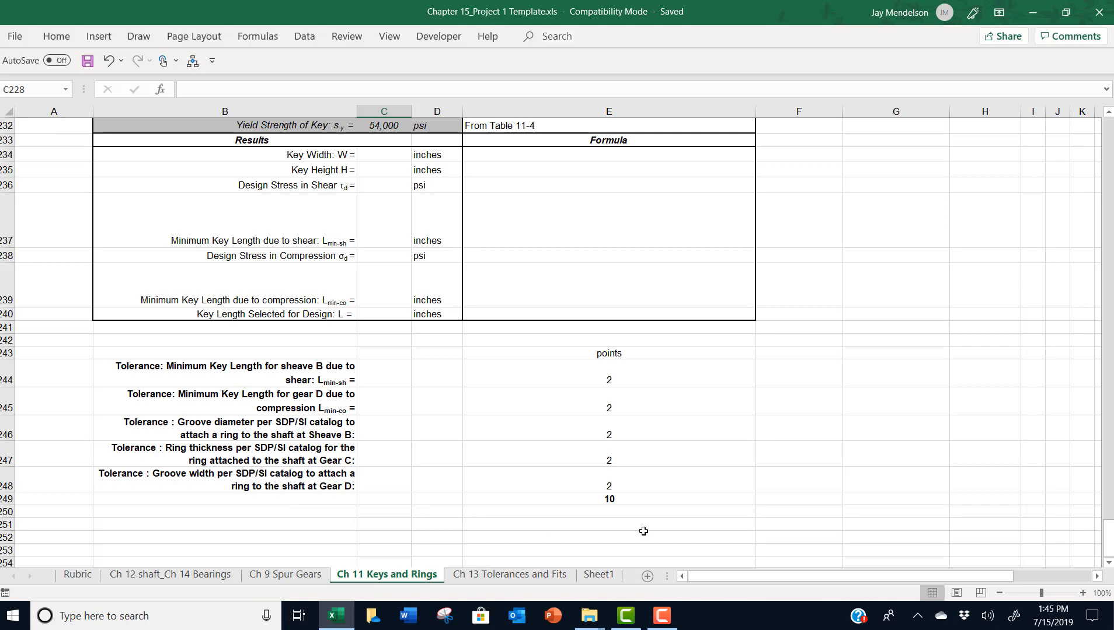
{"action": "mouse_move", "coordinate": [643, 536]}
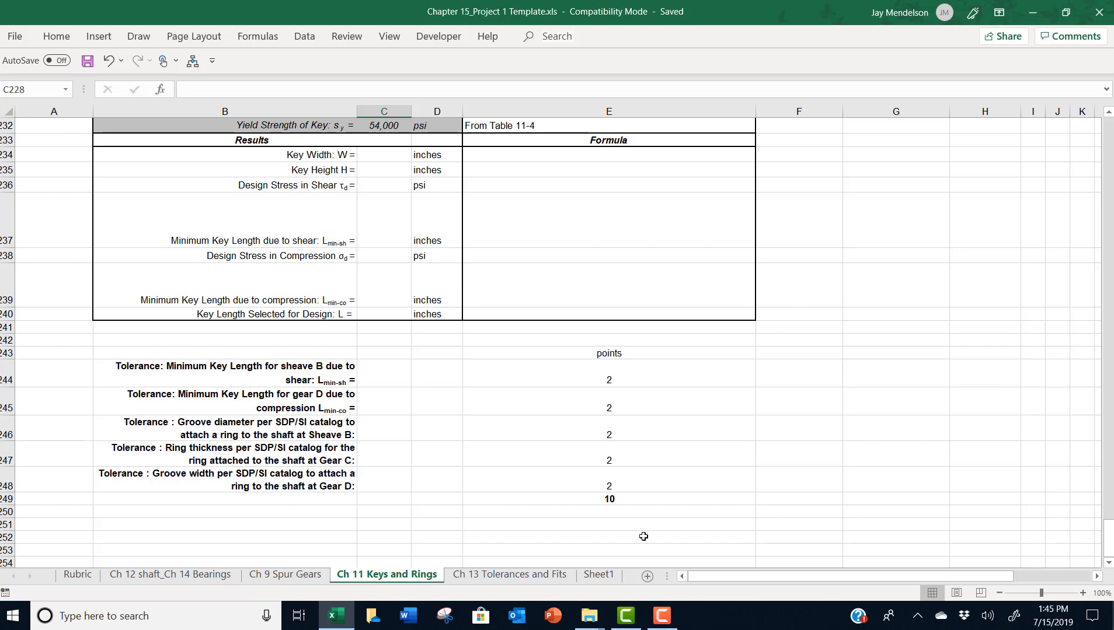
{"action": "left_click", "coordinate": [508, 574]}
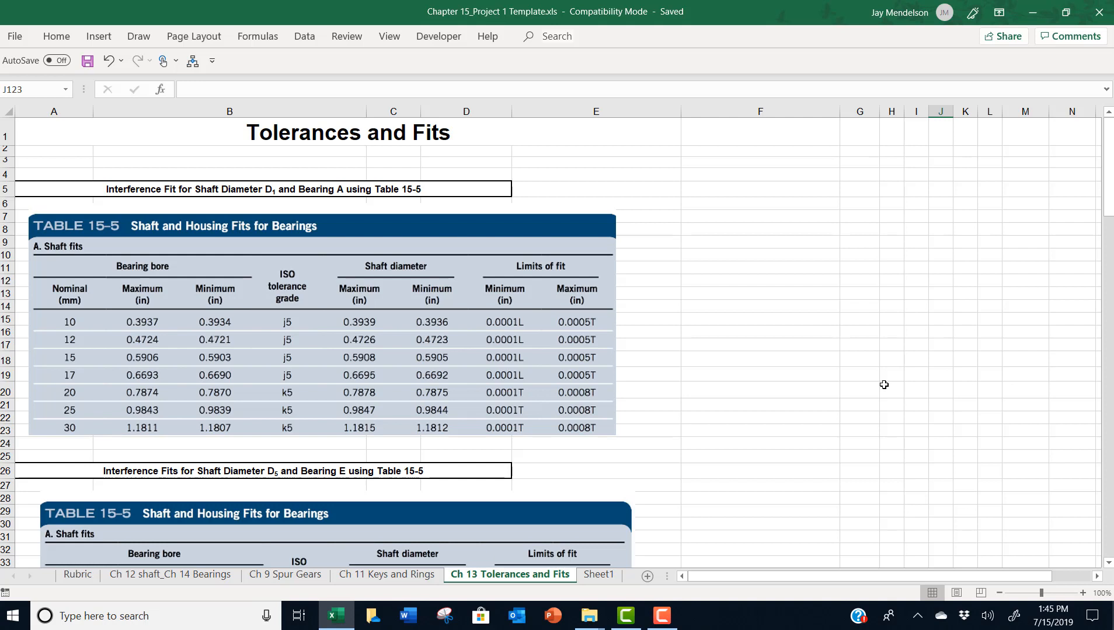
{"action": "mouse_move", "coordinate": [335, 513]}
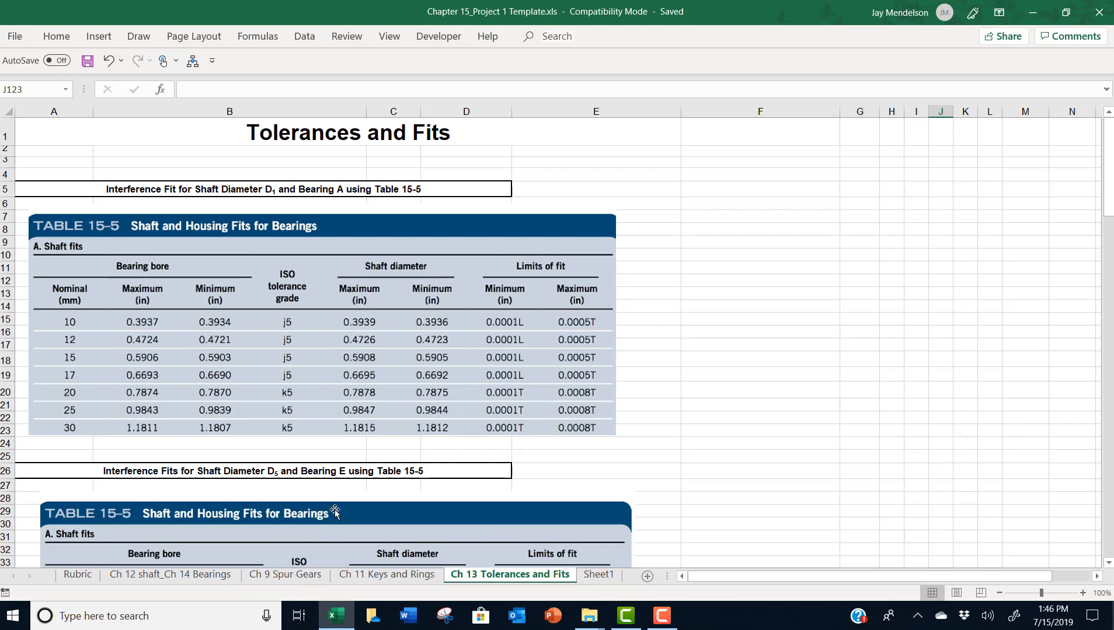
Scroll through the Table 15-5 interference fit tables to bearing E's shaft fits list
{"action": "scroll", "scroll_direction": "down", "scroll_amount": 3}
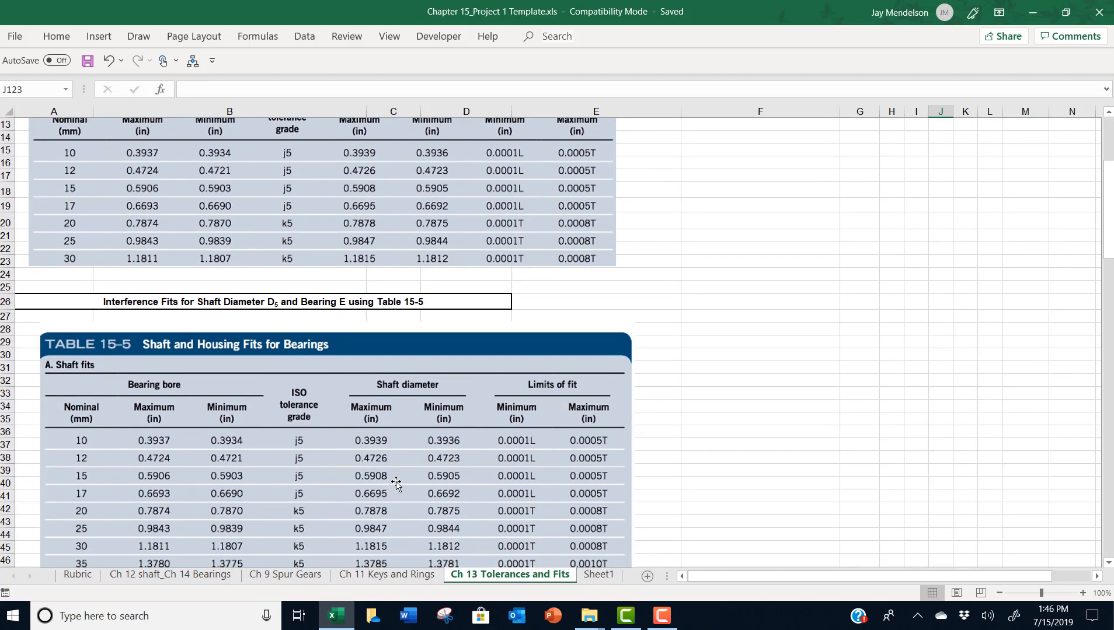
{"action": "mouse_move", "coordinate": [413, 504]}
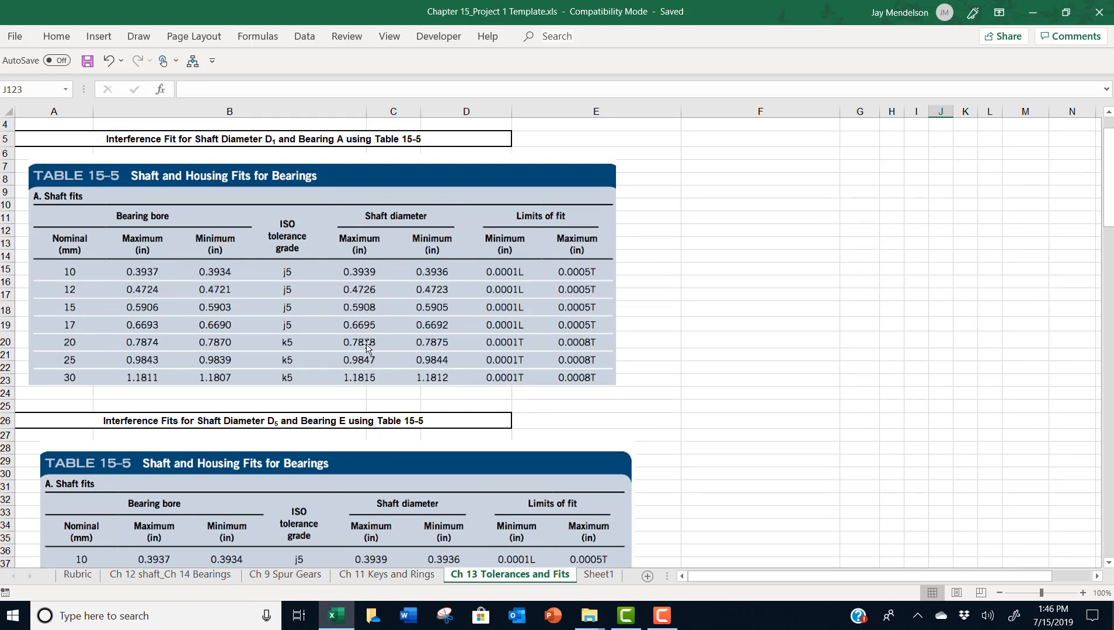
{"action": "scroll", "scroll_direction": "down", "scroll_amount": 3}
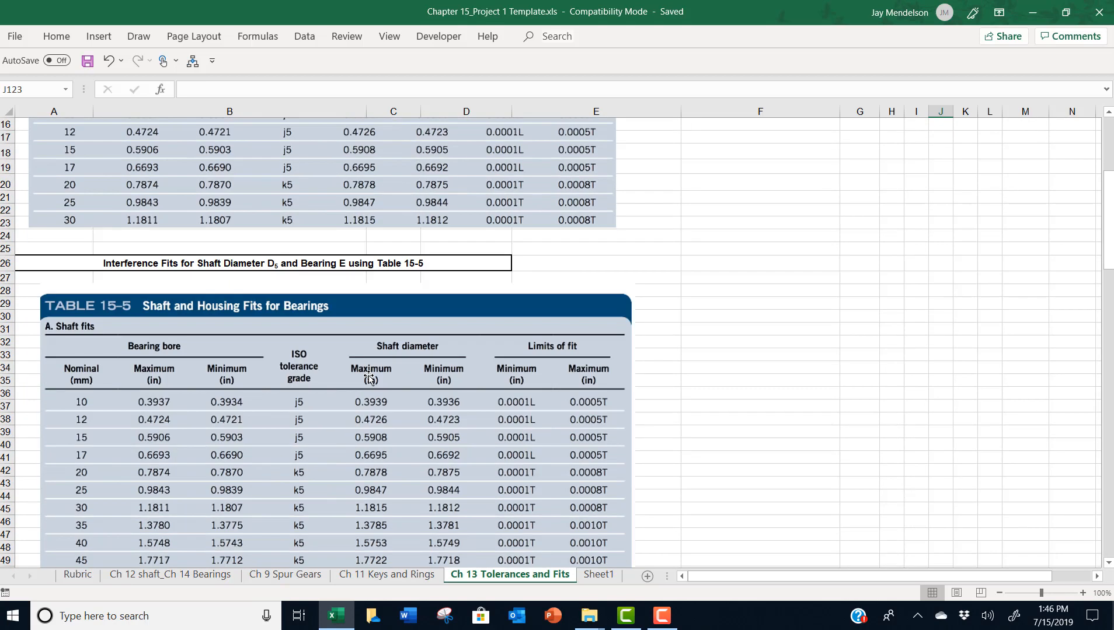
{"action": "scroll", "scroll_direction": "down", "scroll_amount": 3}
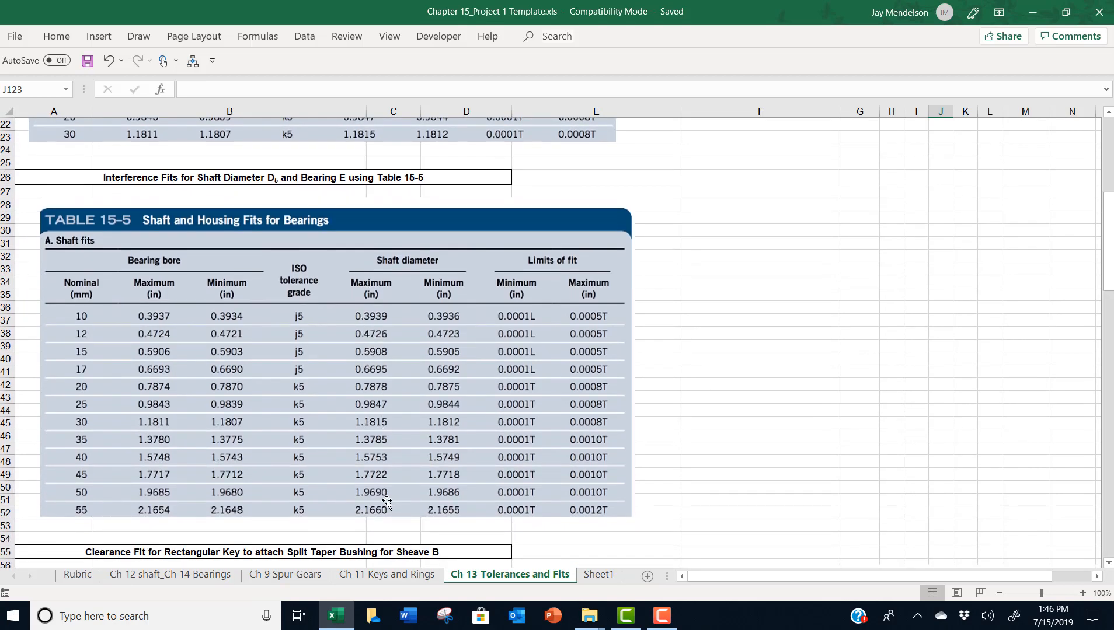
{"action": "mouse_move", "coordinate": [373, 486]}
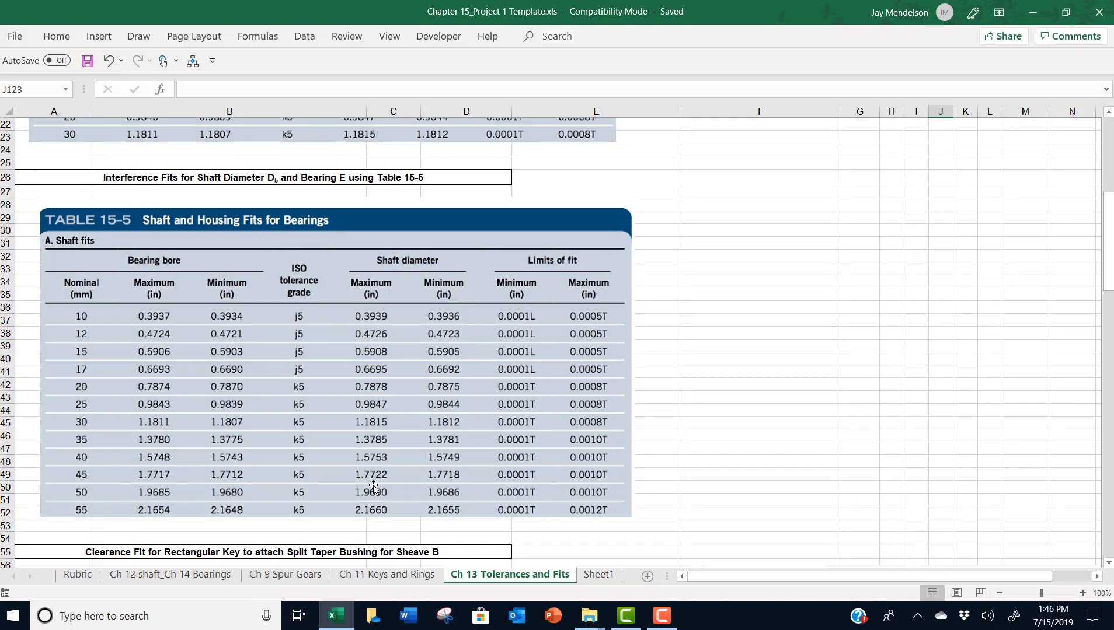
{"action": "mouse_move", "coordinate": [422, 426]}
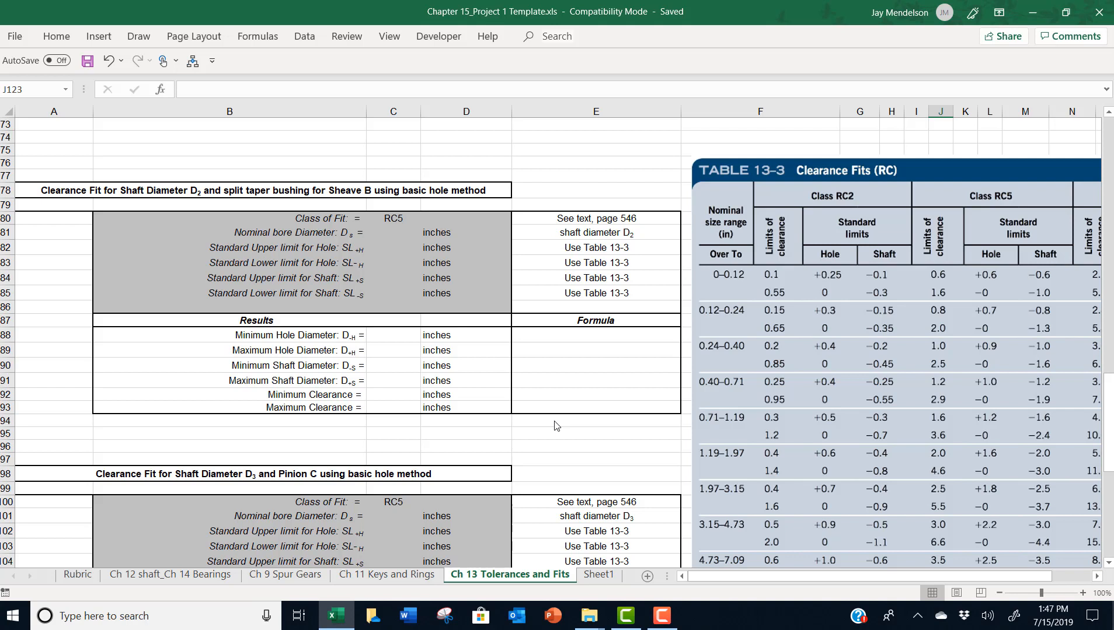
{"action": "left_click", "coordinate": [393, 232]}
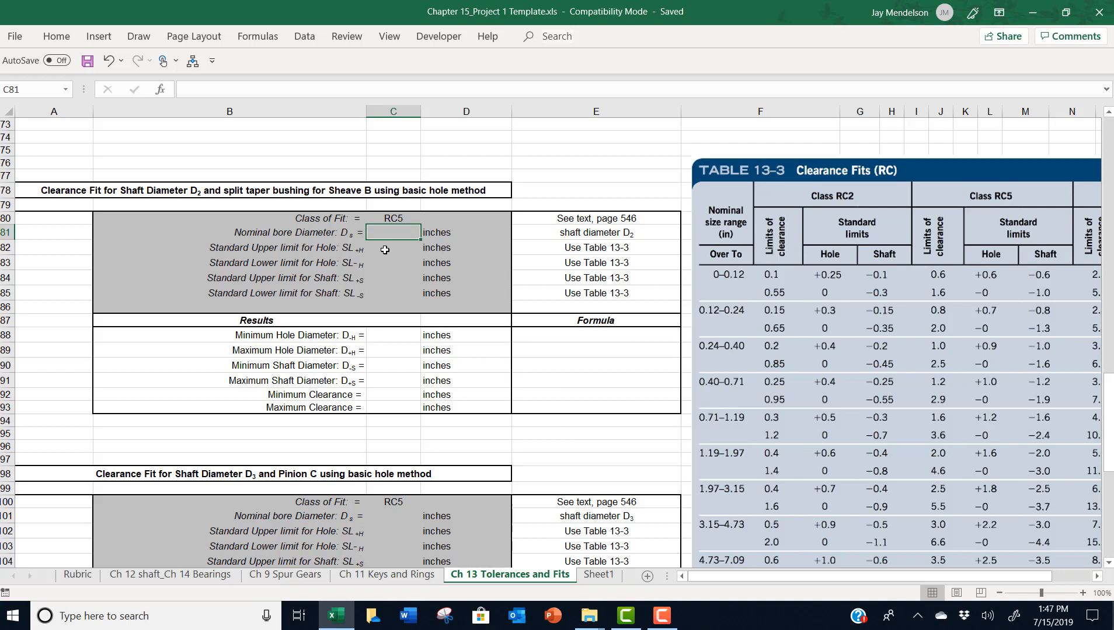
{"action": "left_click", "coordinate": [393, 516]}
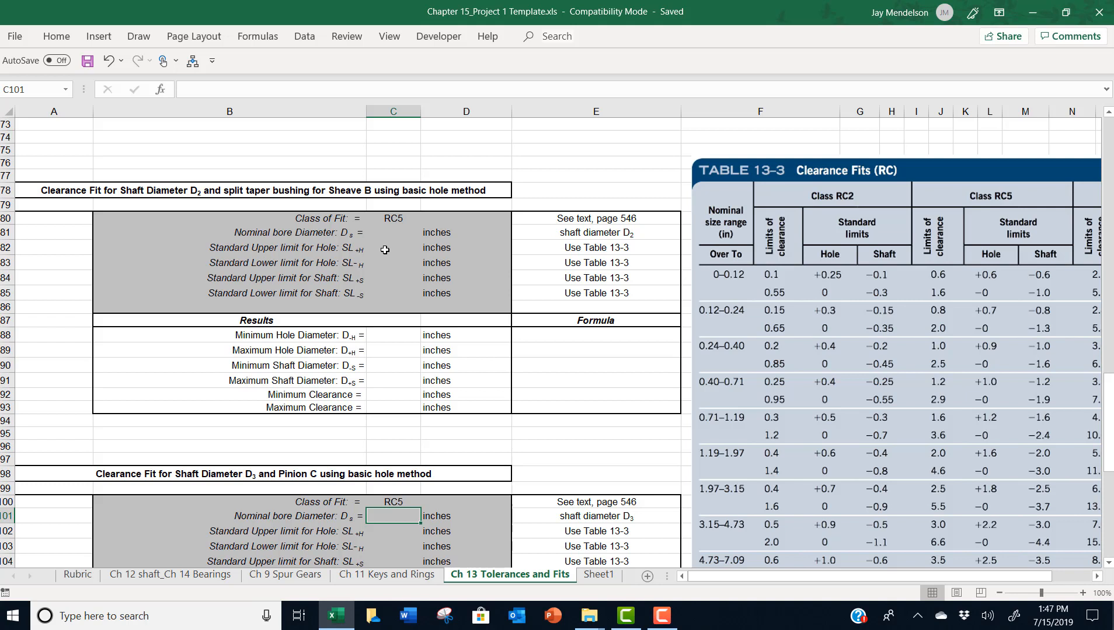
{"action": "left_click", "coordinate": [392, 263]}
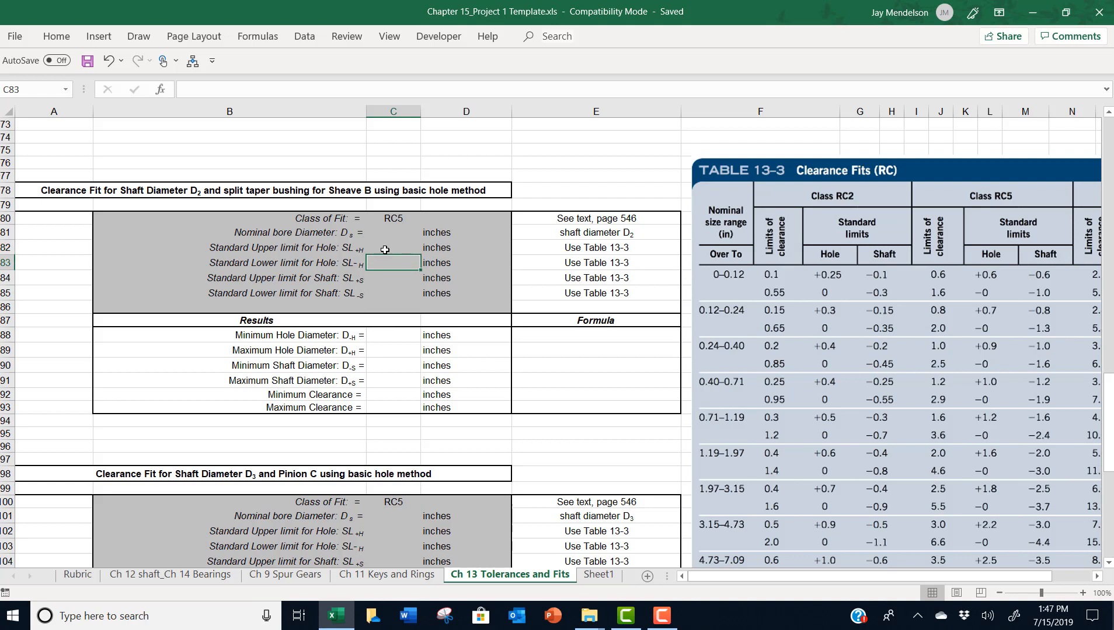
{"action": "left_click", "coordinate": [393, 293]}
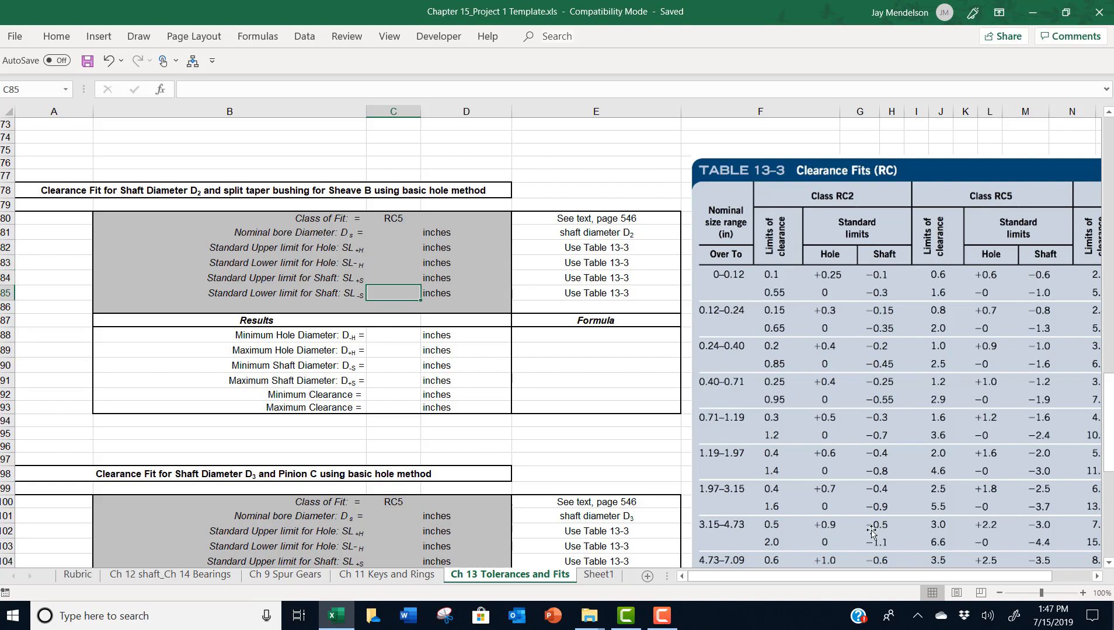
{"action": "mouse_move", "coordinate": [921, 284]}
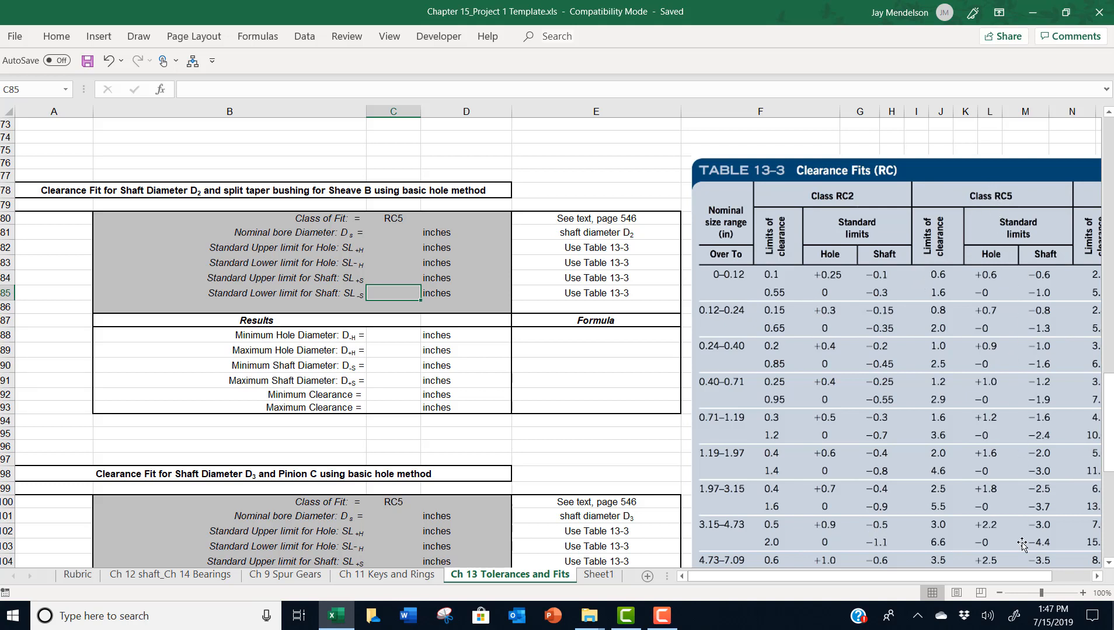
{"action": "mouse_move", "coordinate": [957, 295]}
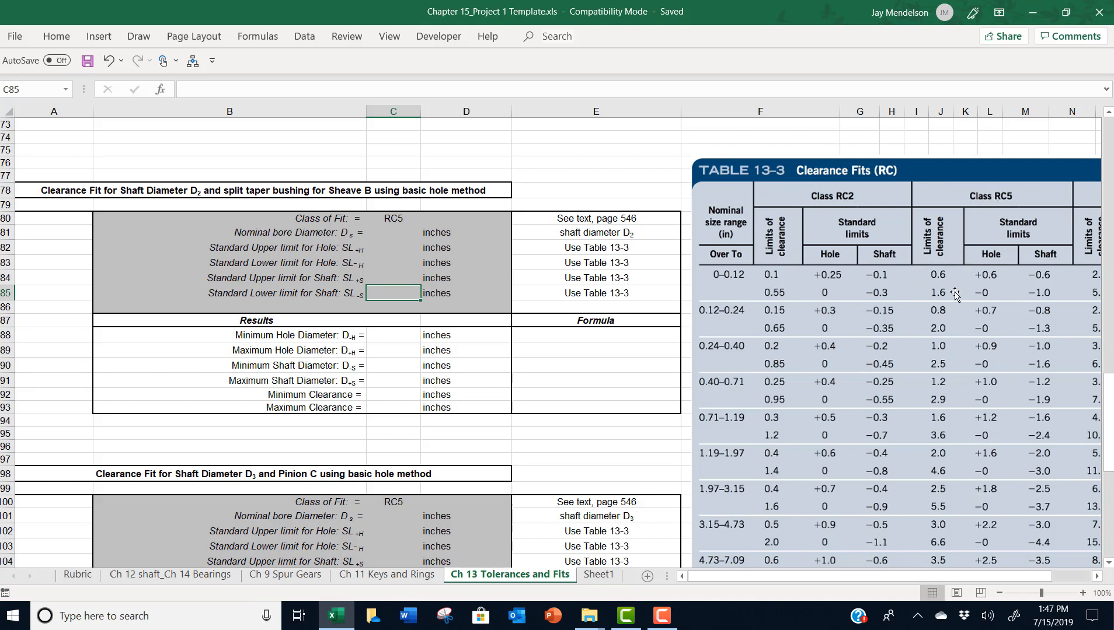
{"action": "mouse_move", "coordinate": [1035, 367]}
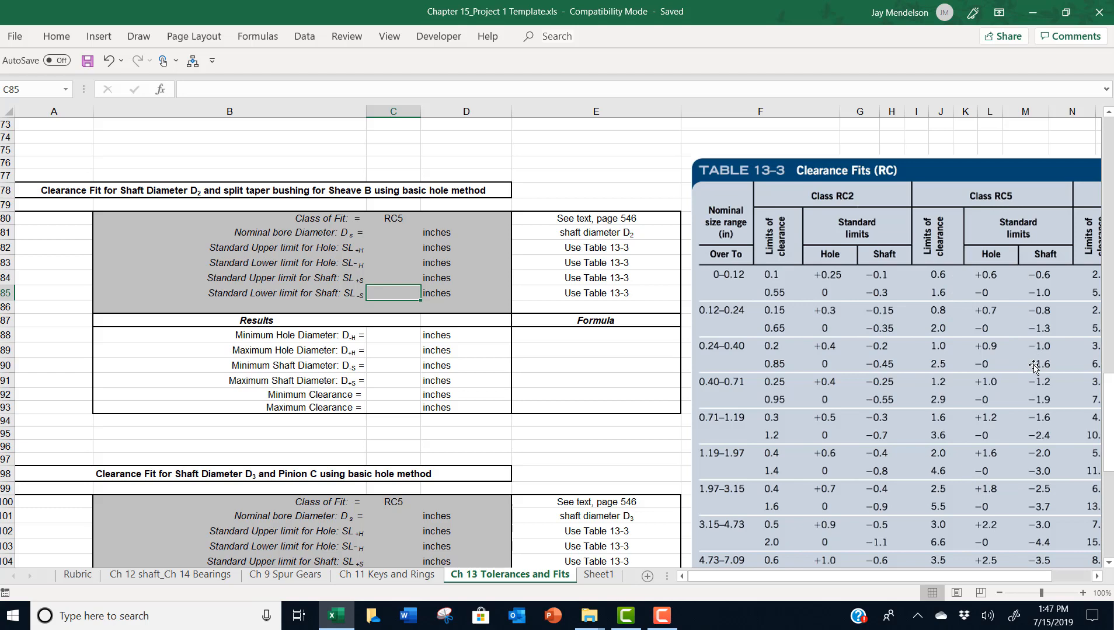
{"action": "scroll", "scroll_direction": "down", "scroll_amount": 3}
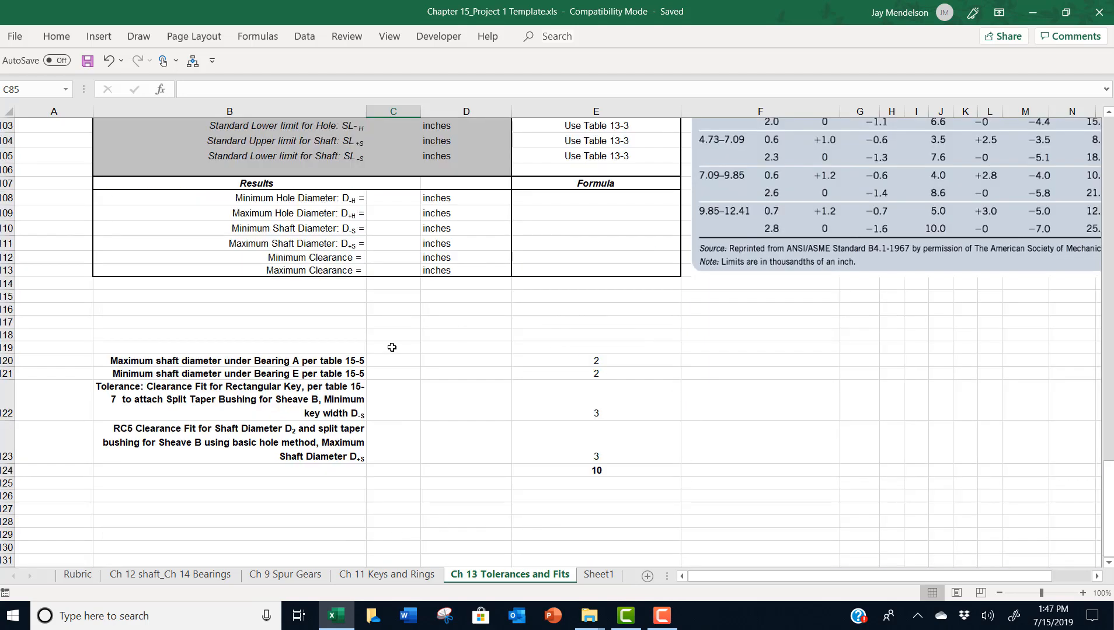
{"action": "mouse_move", "coordinate": [685, 496]}
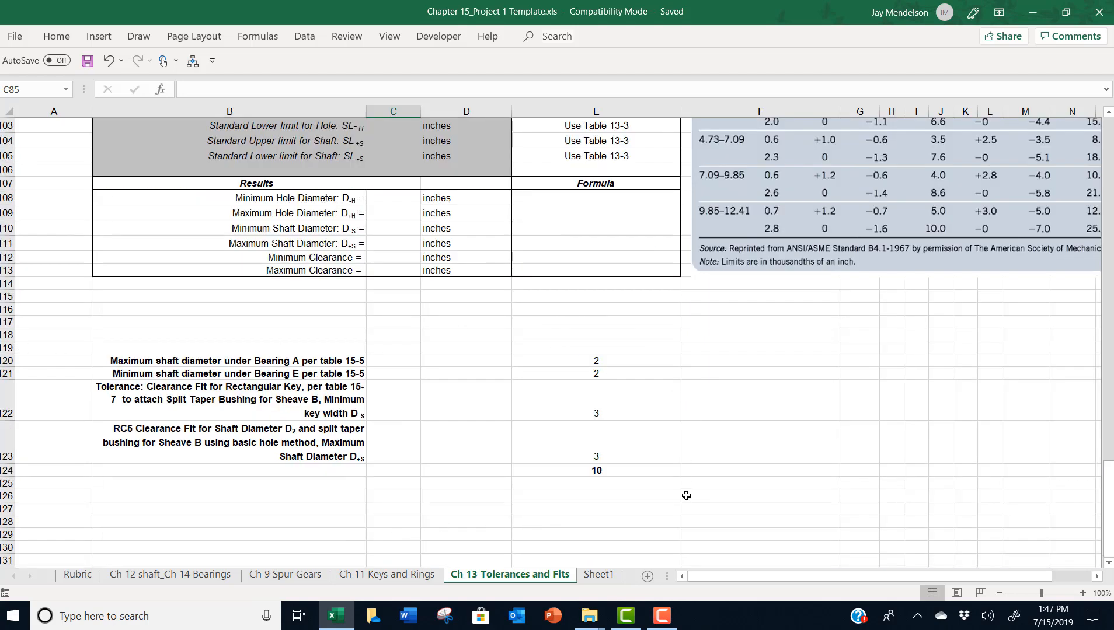